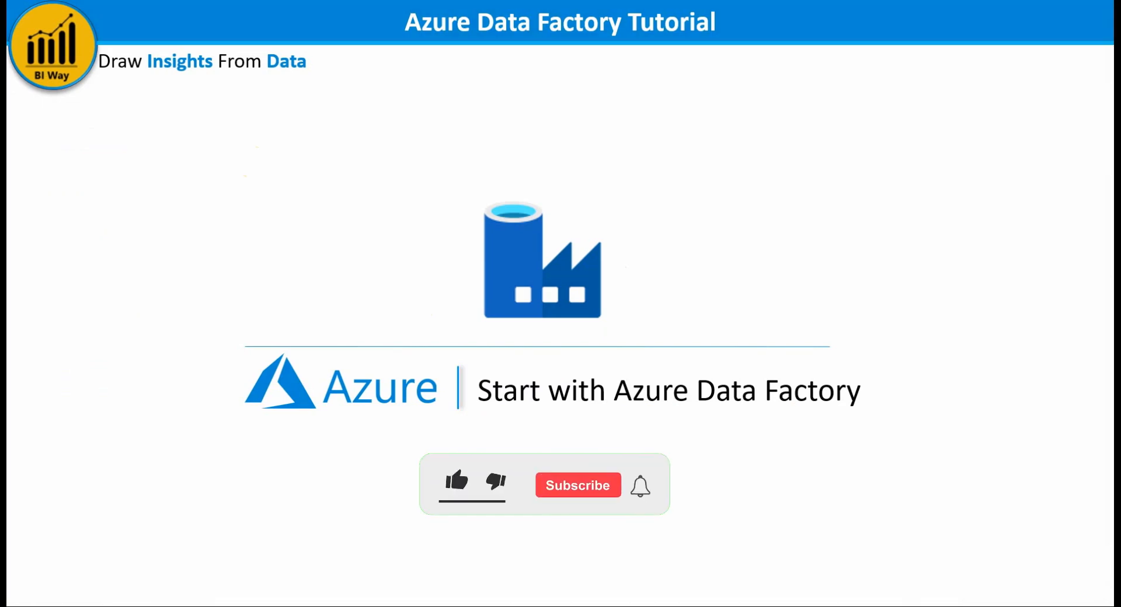
Step: Inspect biwaystafrcen01's containers: source holds SalesData.csv and destination is empty
click(456, 481)
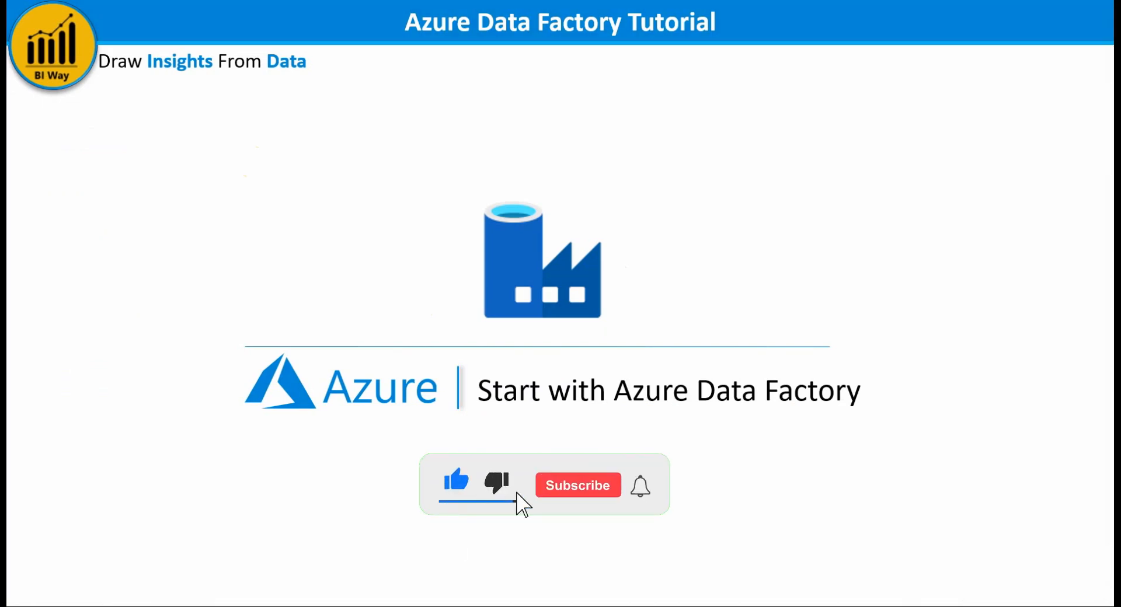
click(578, 486)
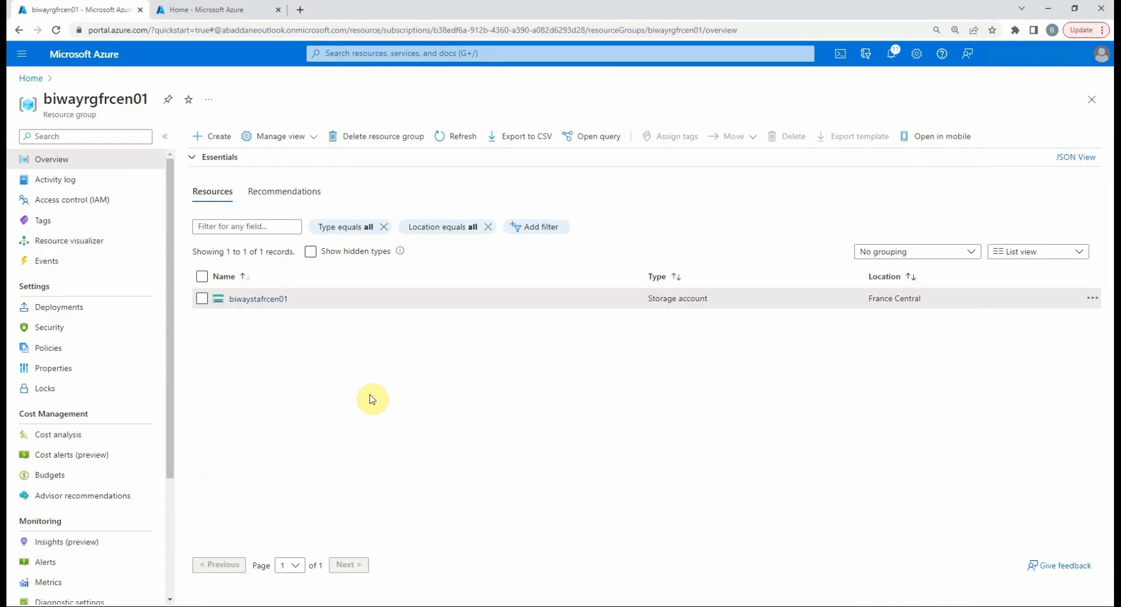
mouse_move(395, 350)
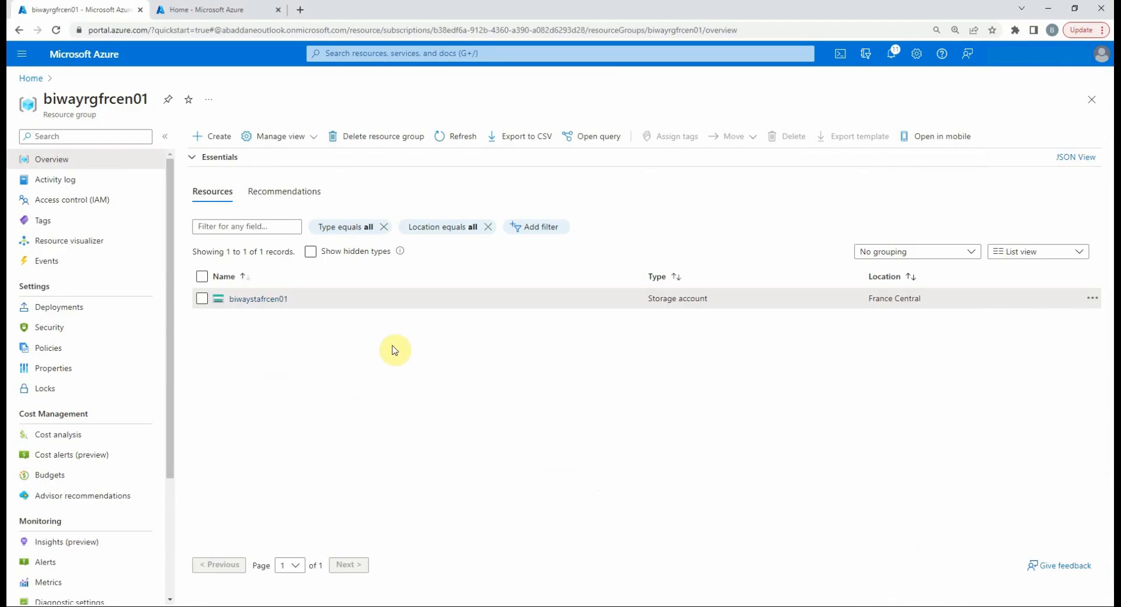
mouse_move(267, 344)
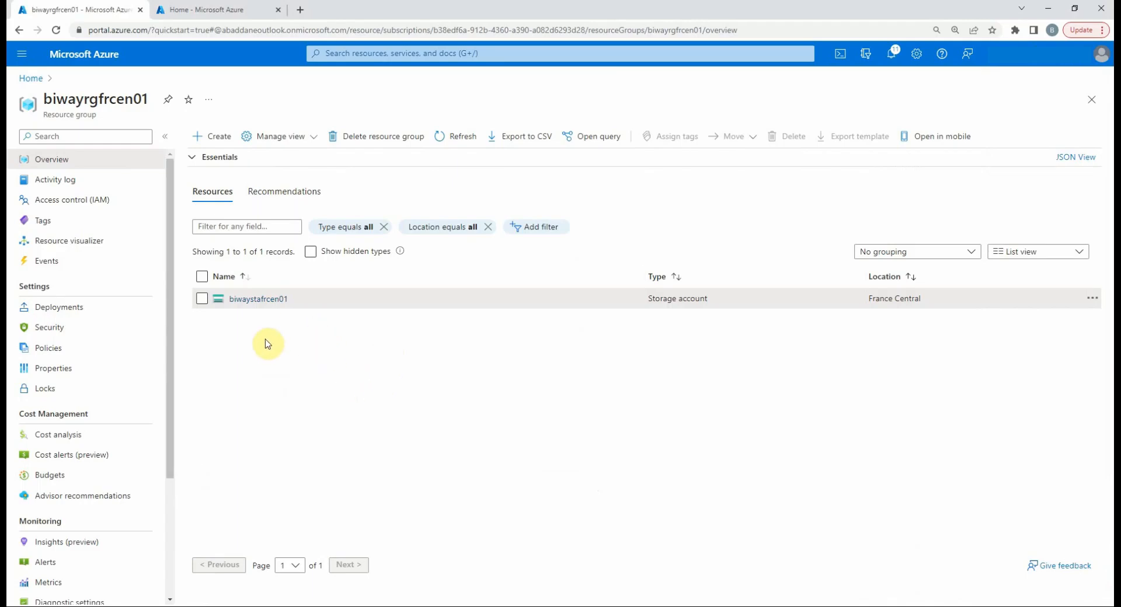
mouse_move(257, 302)
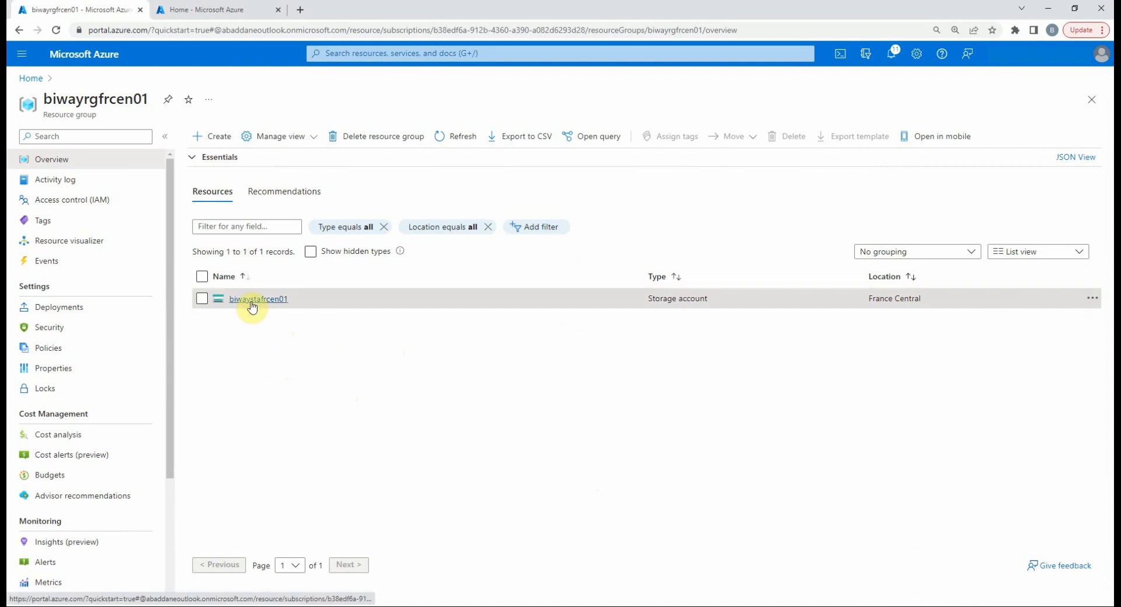
click(259, 299)
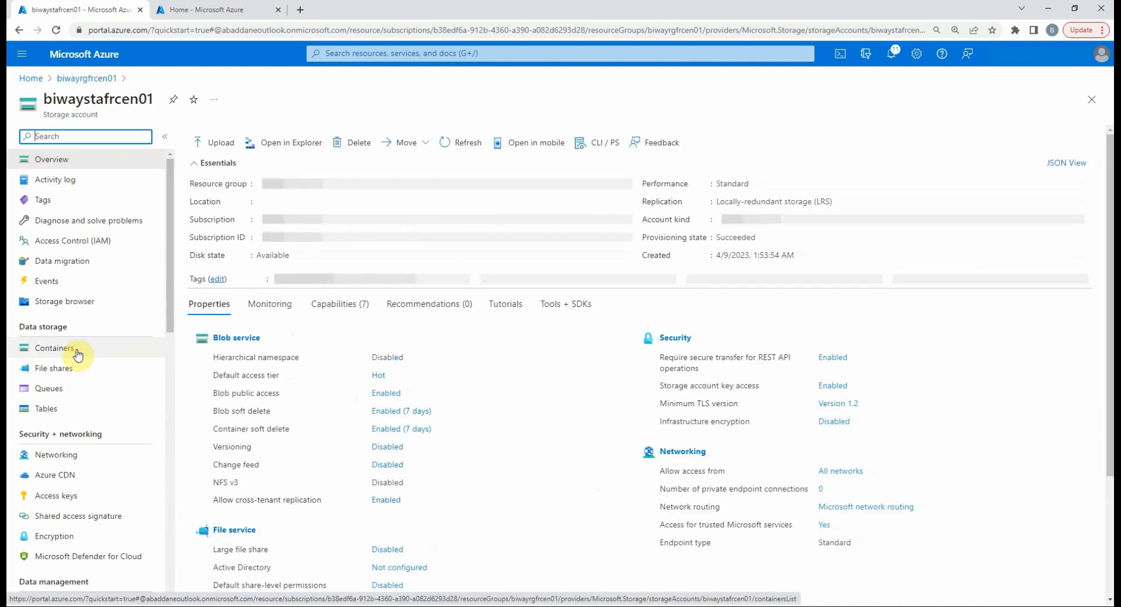
click(54, 347)
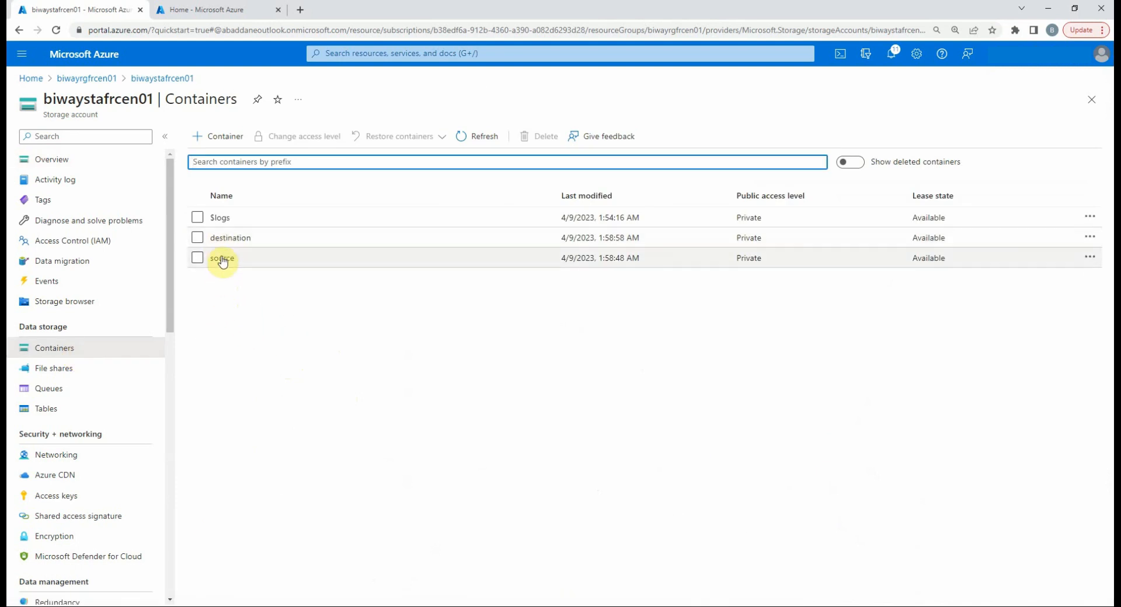
click(222, 257)
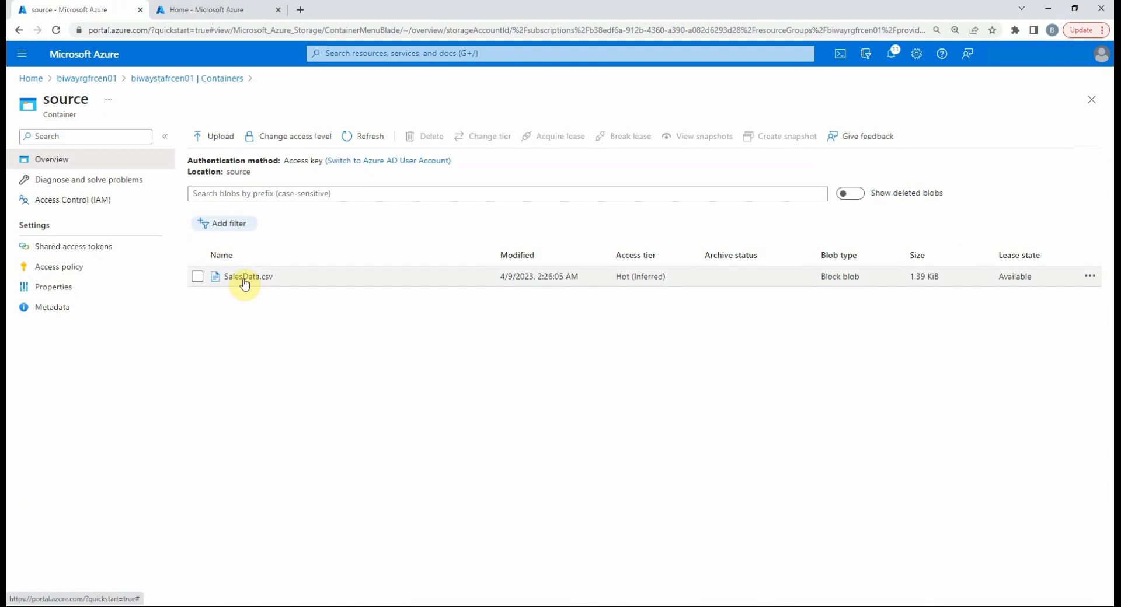
click(248, 277)
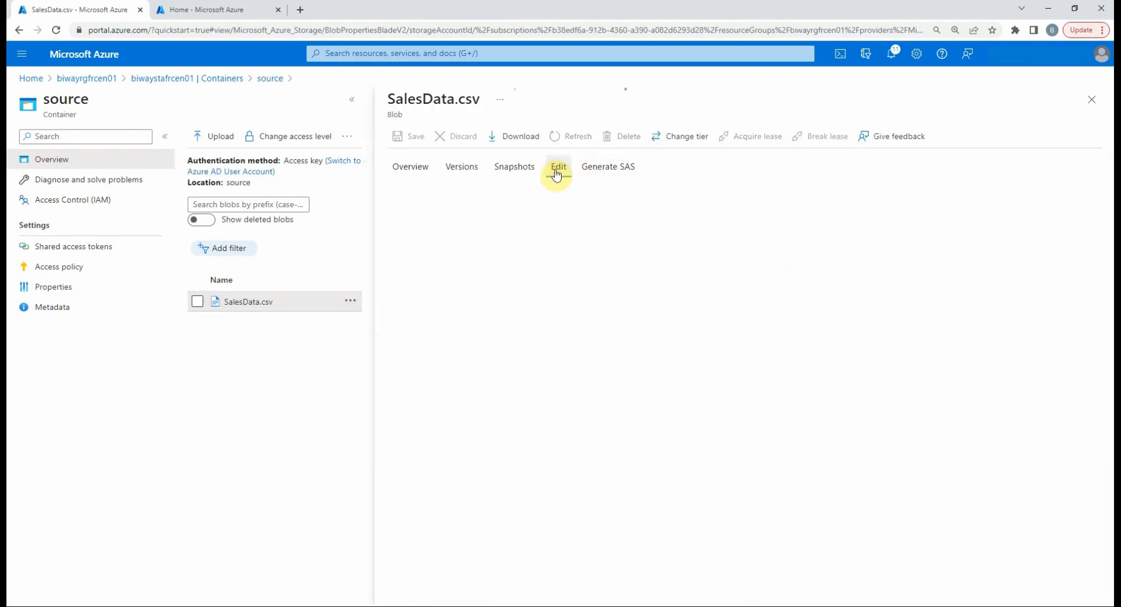
click(558, 166)
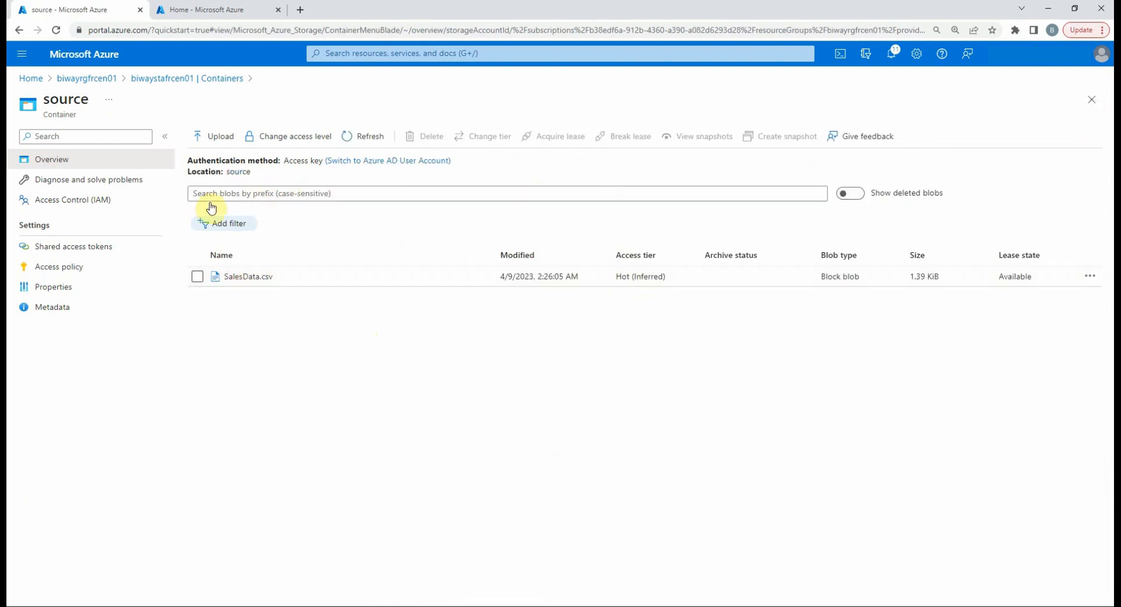
click(162, 78)
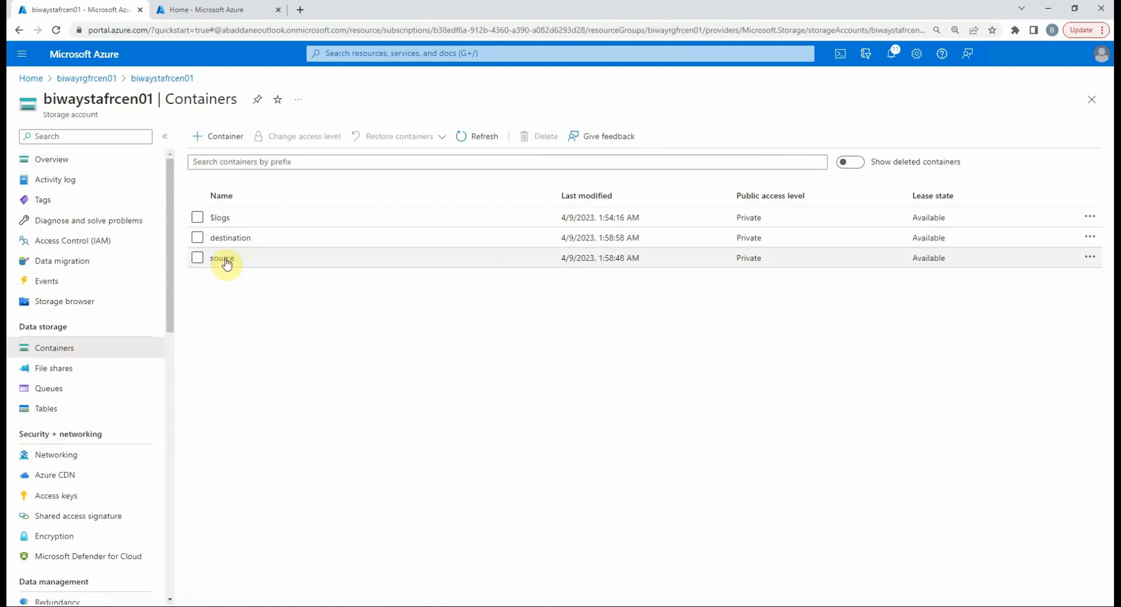
click(230, 238)
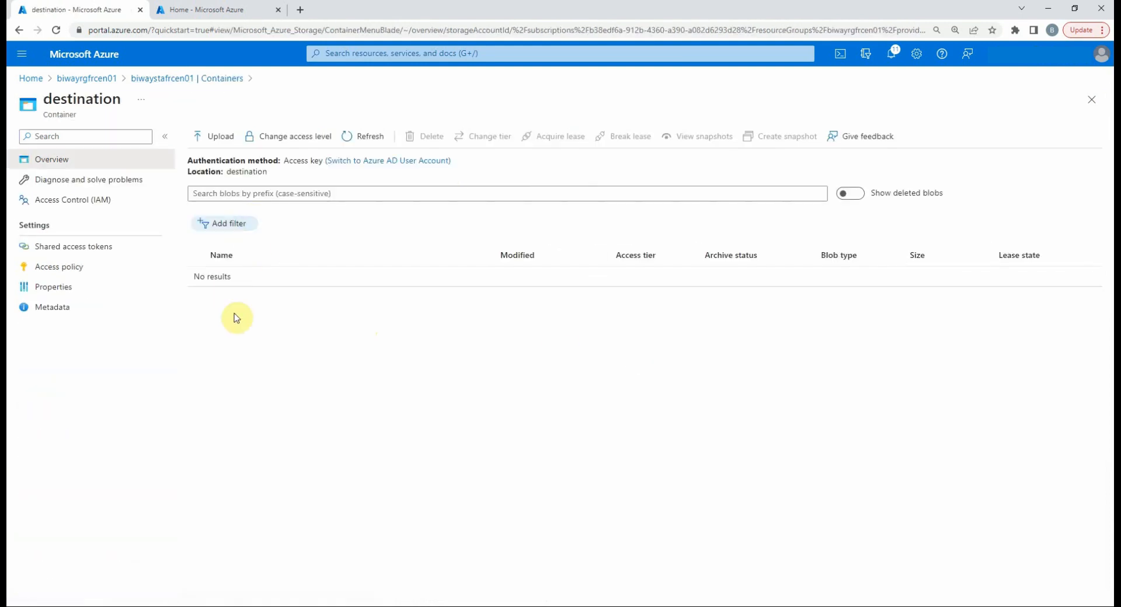
mouse_move(264, 302)
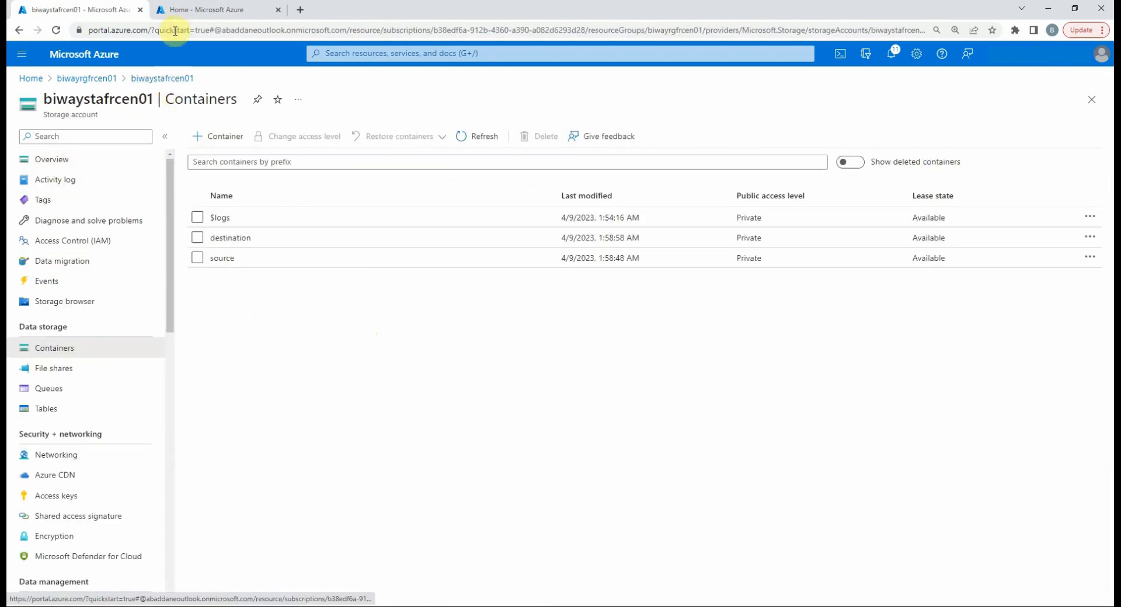
Step: Search for Data factories from Home and refresh the list, confirming none exist
click(214, 10)
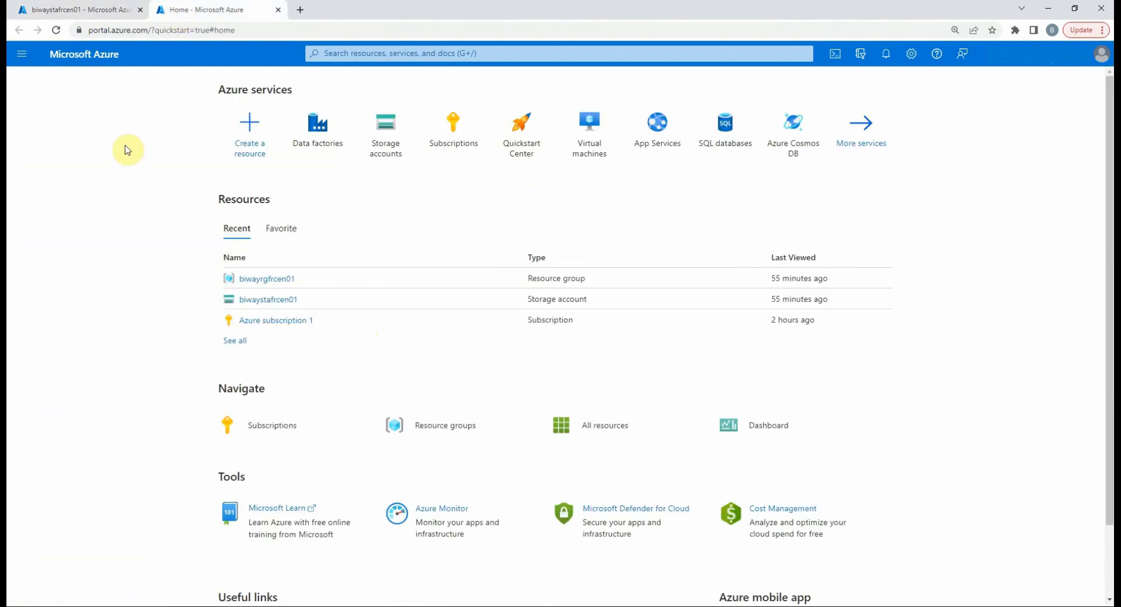
mouse_move(188, 161)
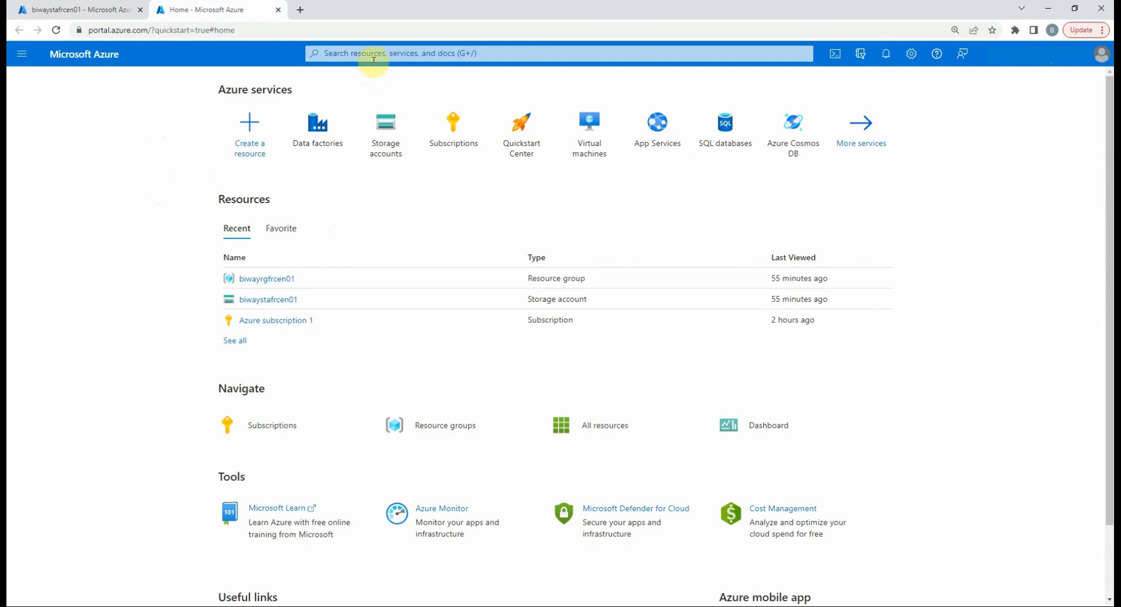
text(data fact)
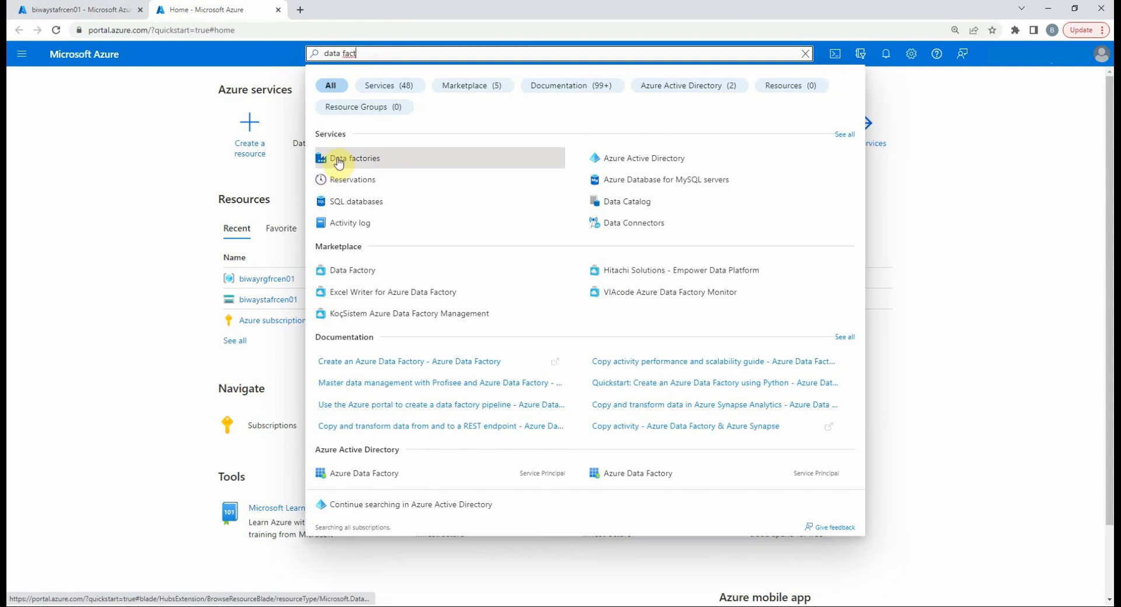
click(356, 158)
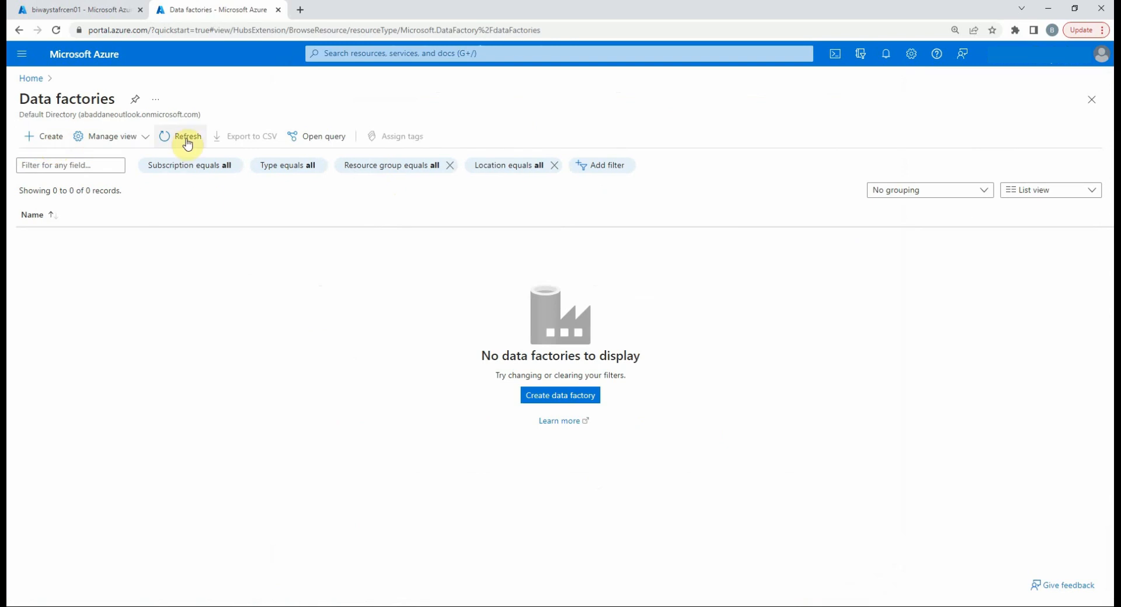
click(560, 395)
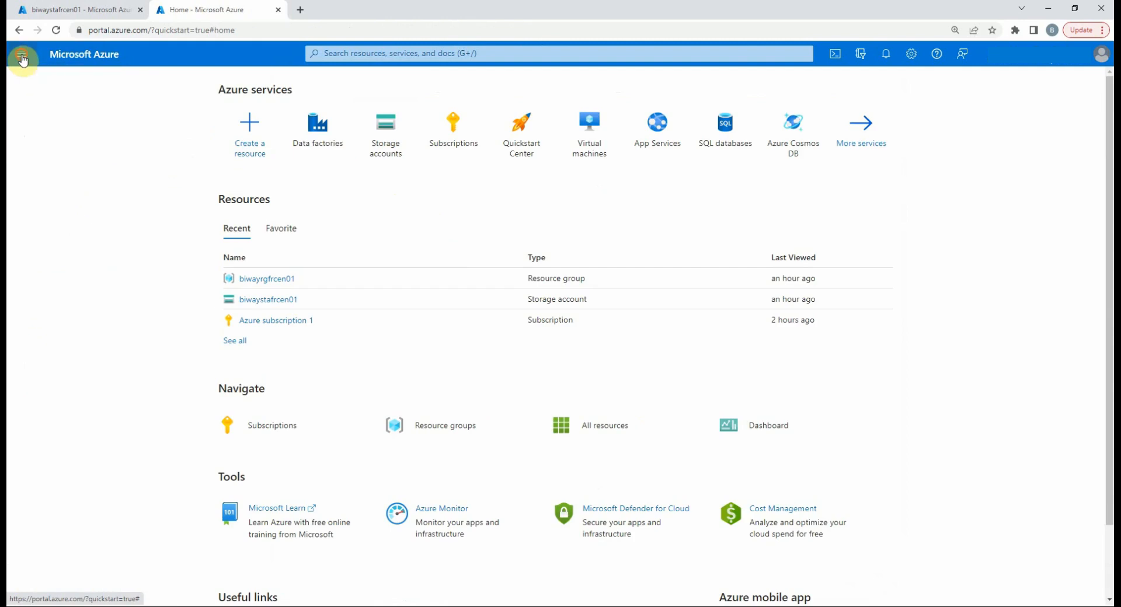
Step: From Create a resource, browse the Integration category and start creating a Data Factory
click(22, 53)
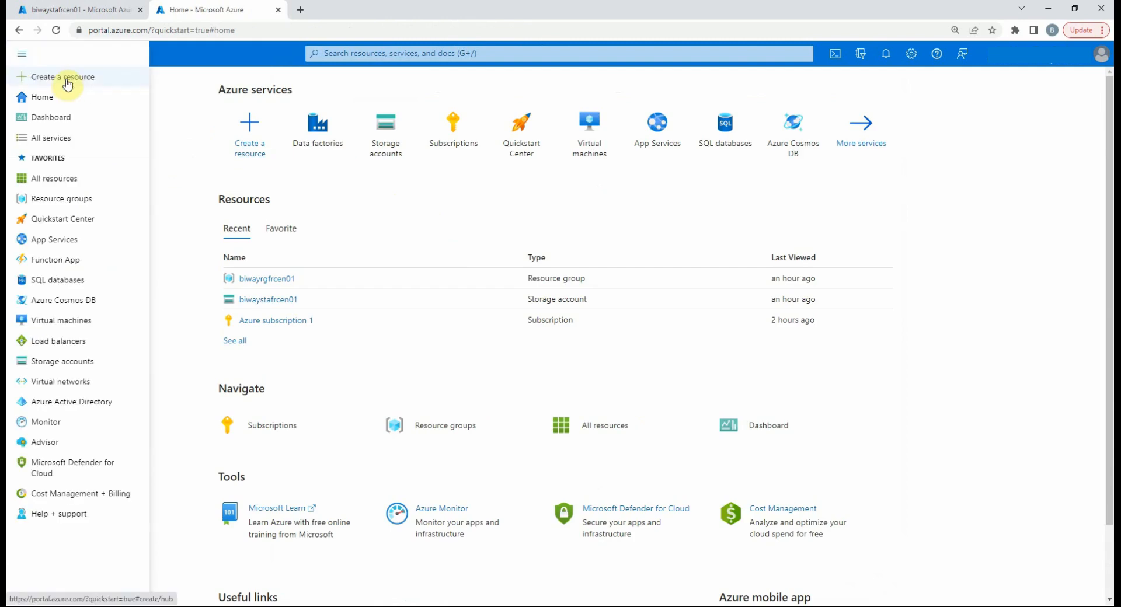
click(64, 76)
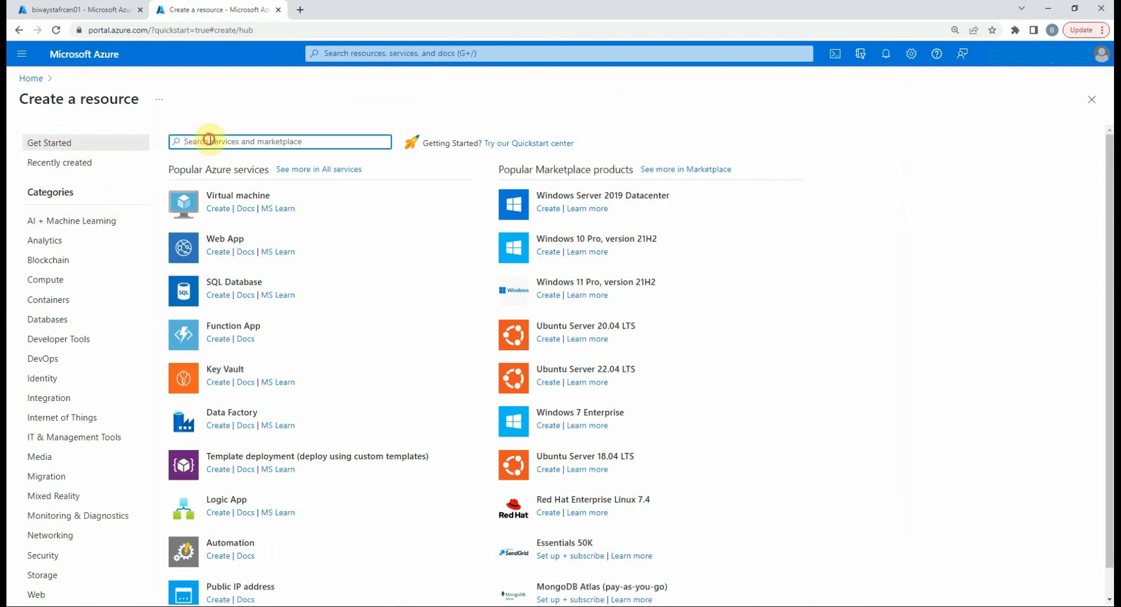
text(data fa)
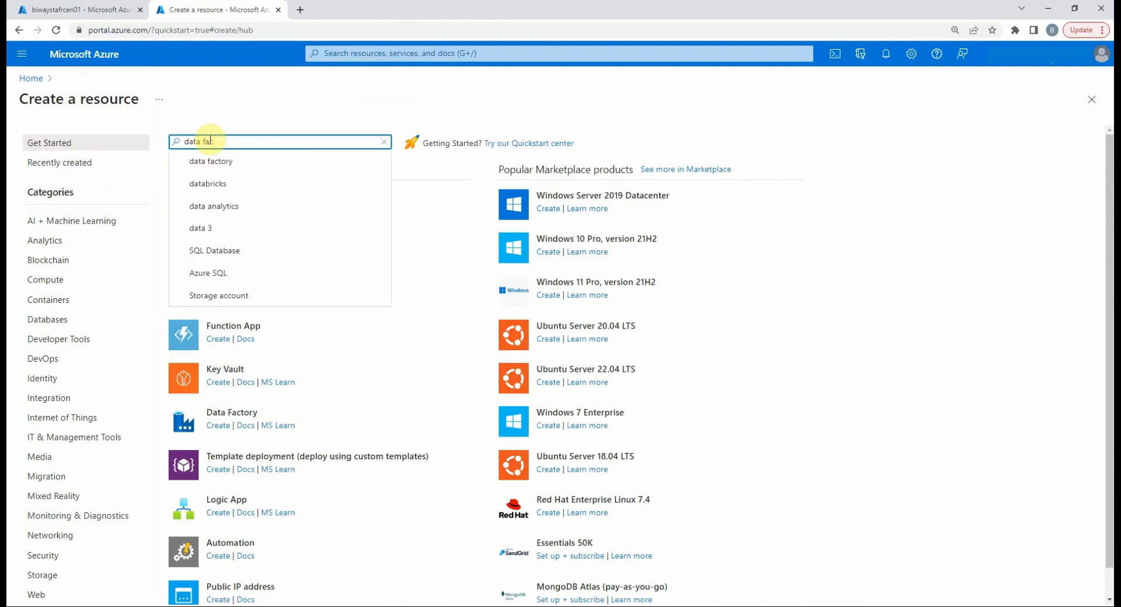
click(211, 161)
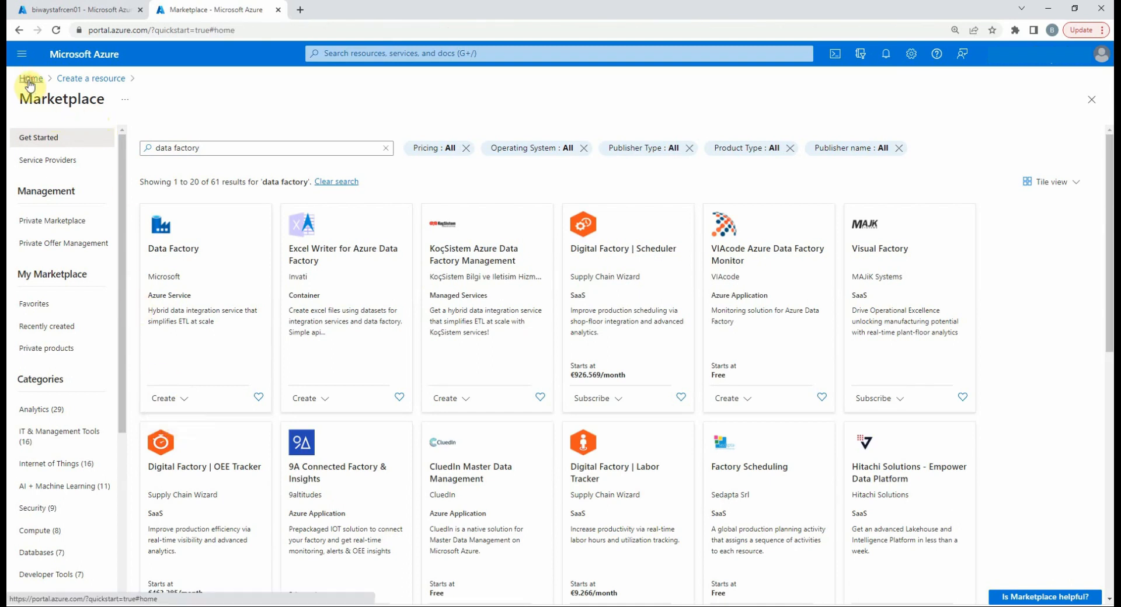
click(31, 79)
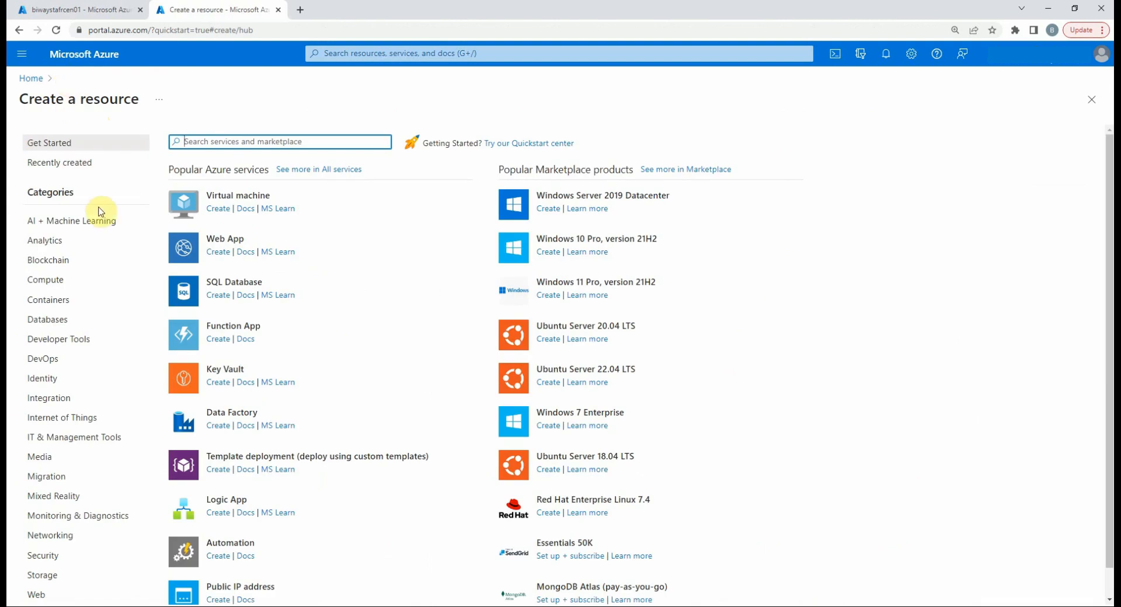
mouse_move(63, 355)
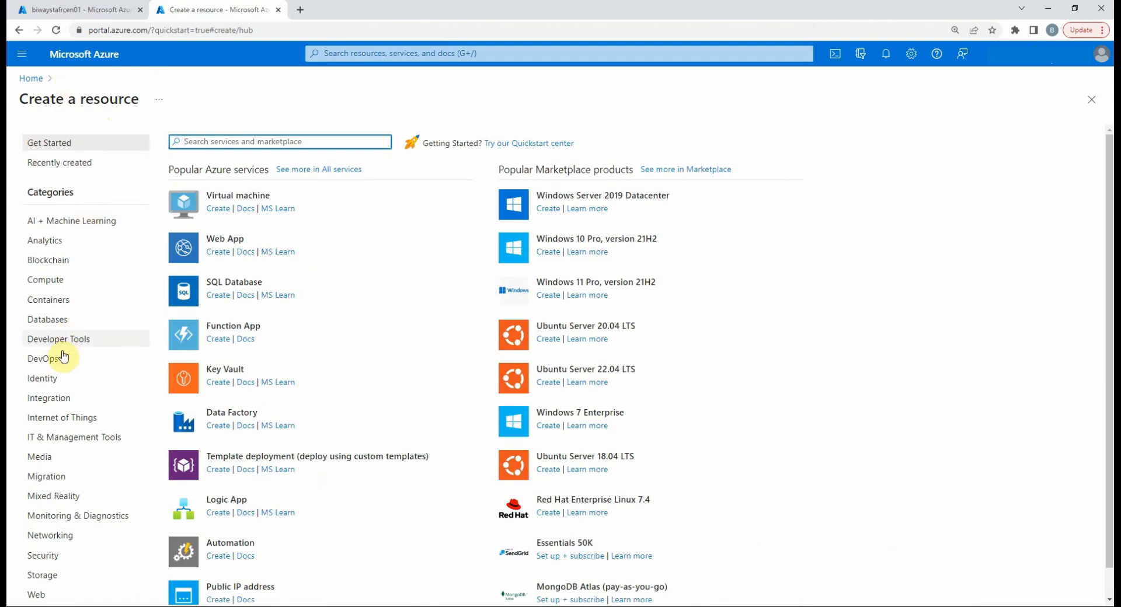
click(48, 398)
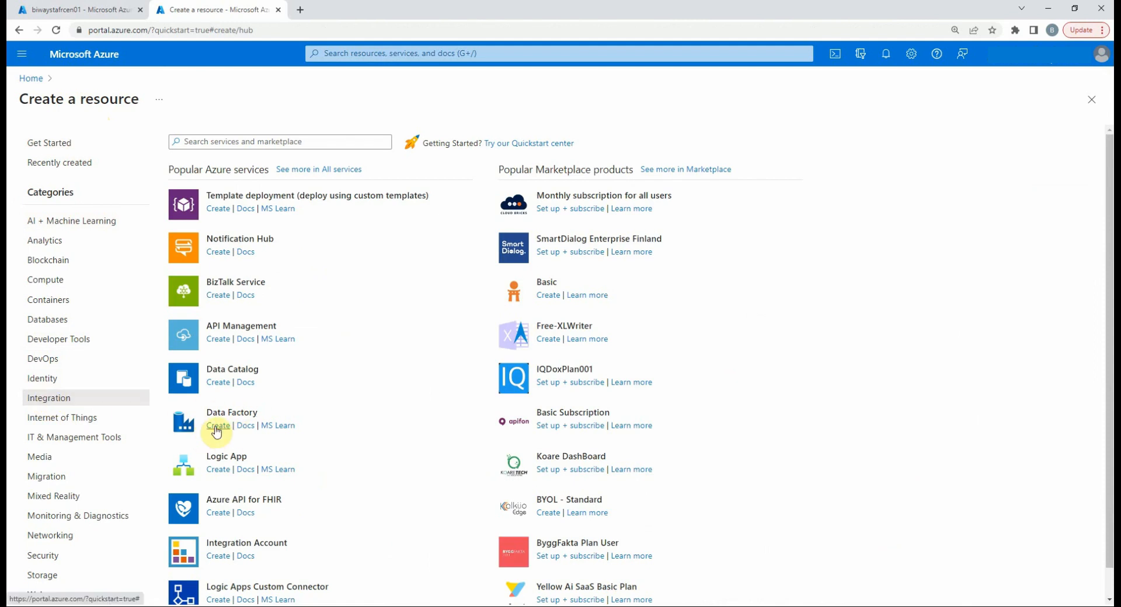
click(217, 425)
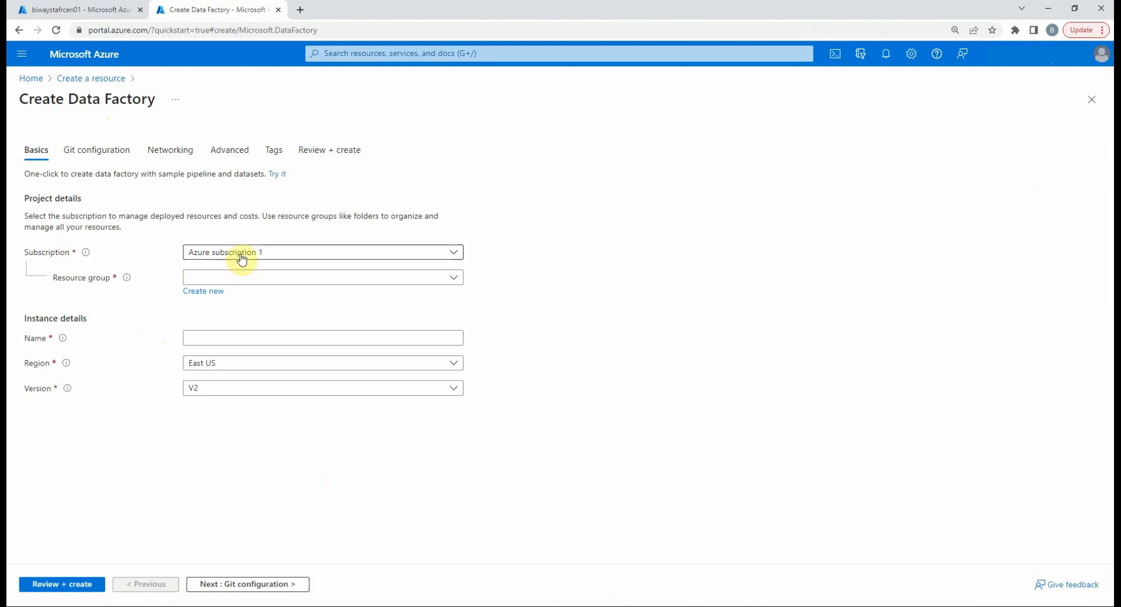
mouse_move(101, 288)
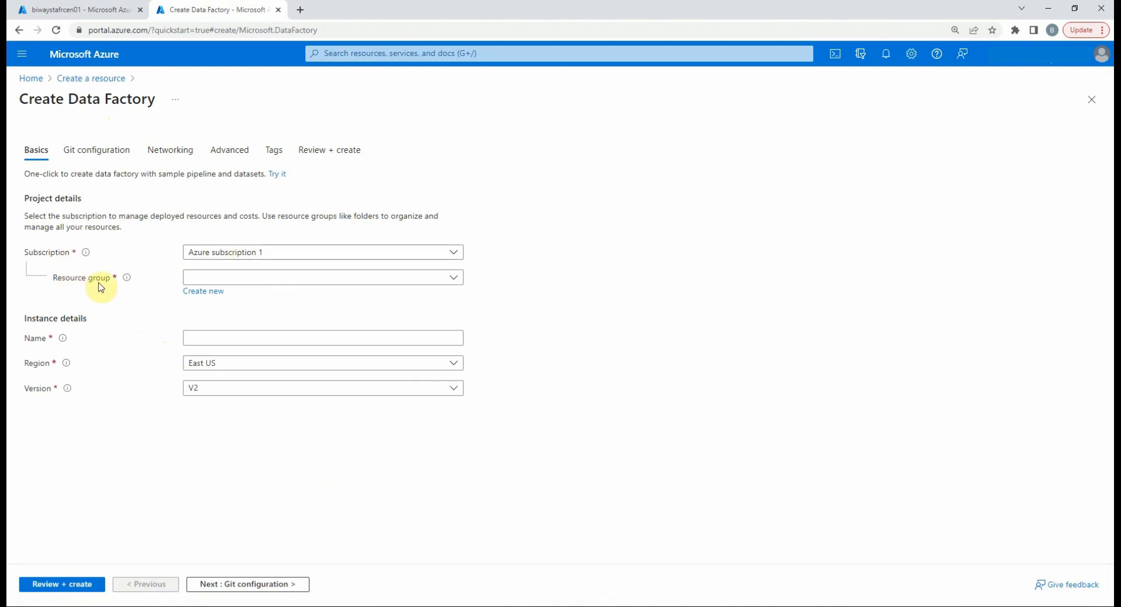
Step: Fill in resource group biwayrgfrcen01, name biwayadffrcen01 and region France Central
click(322, 277)
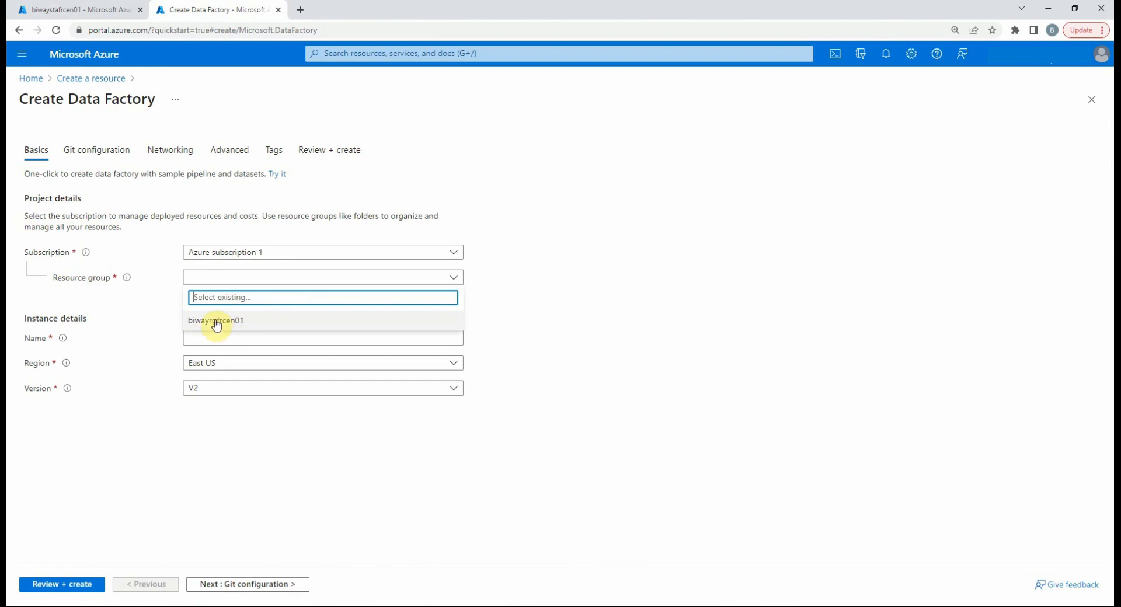
click(217, 321)
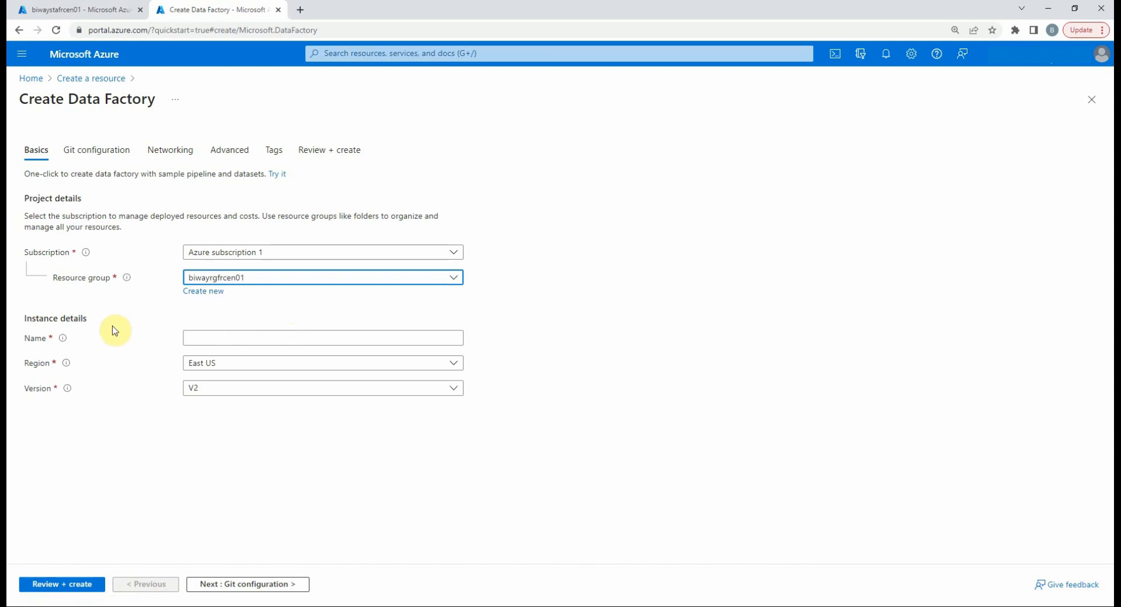
mouse_move(62, 338)
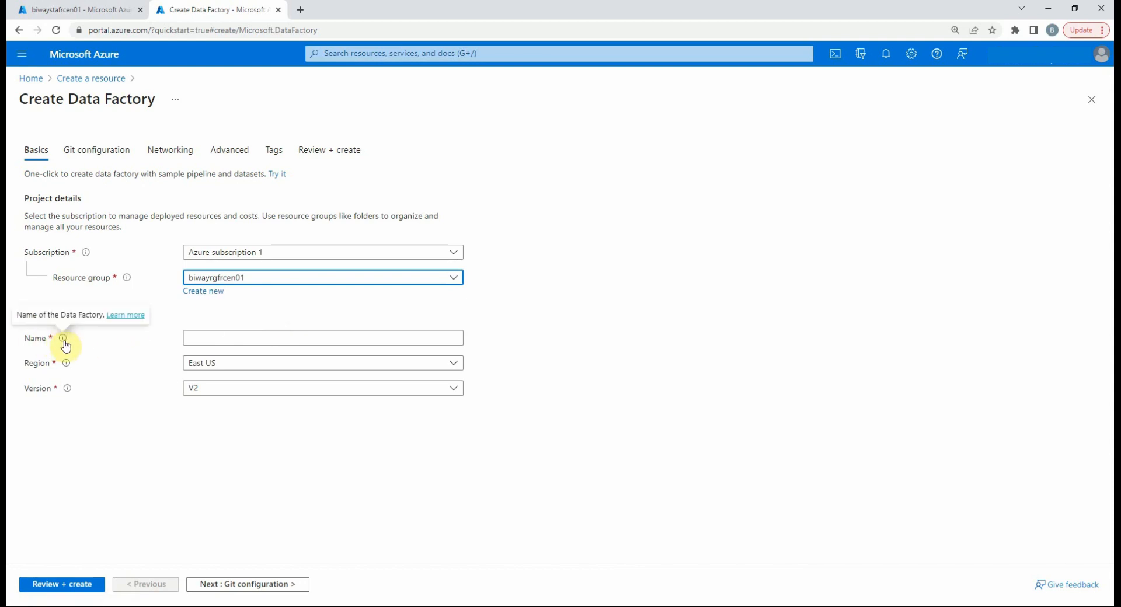
click(322, 338)
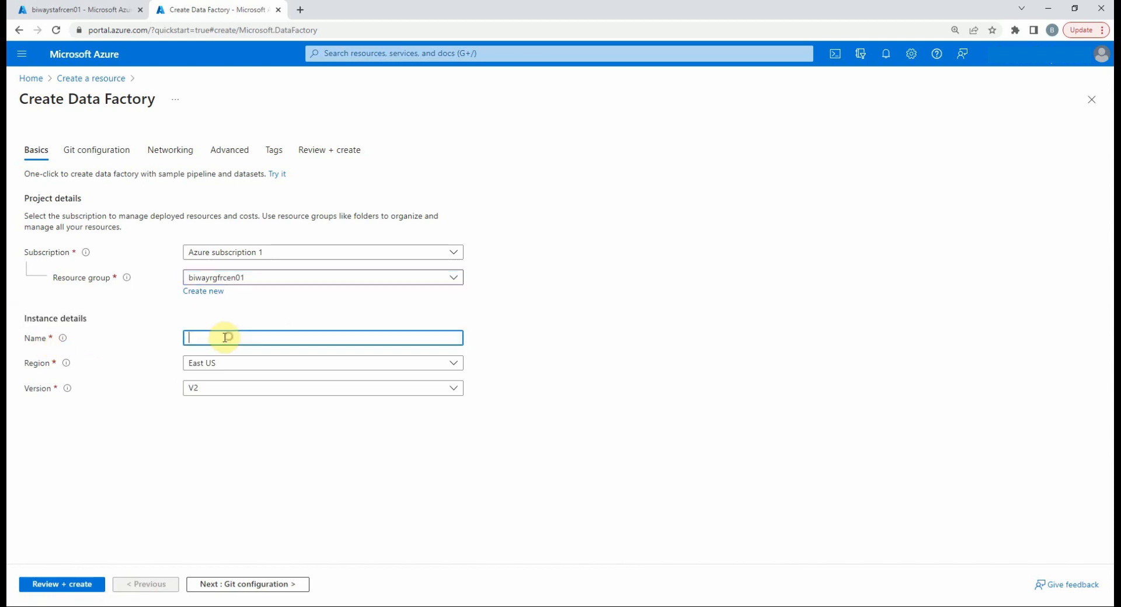
text(b)
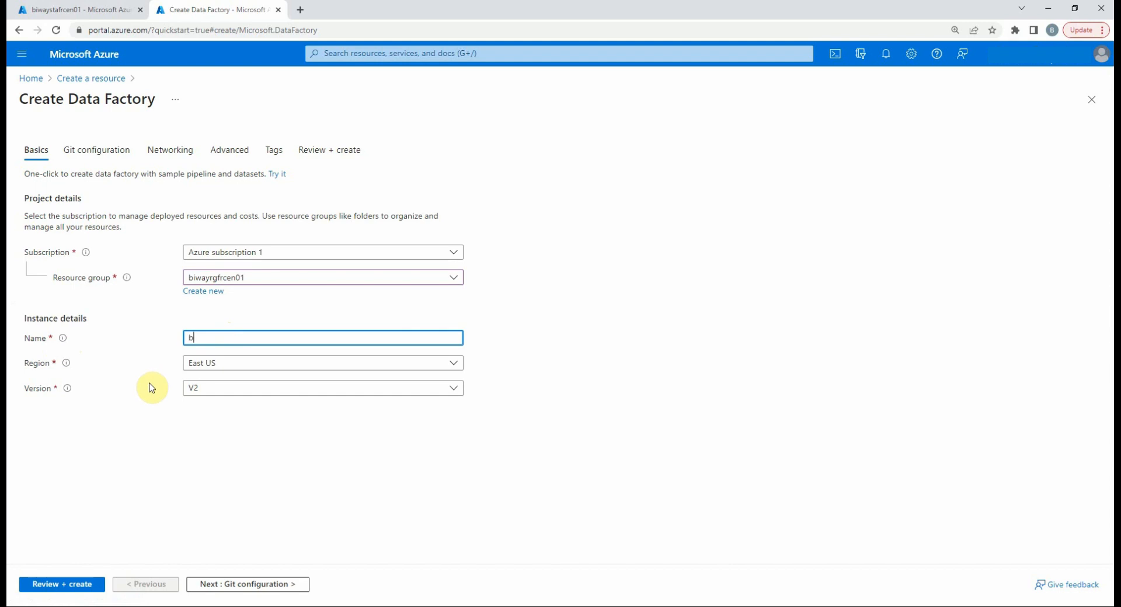
text(iwayadffrcen01)
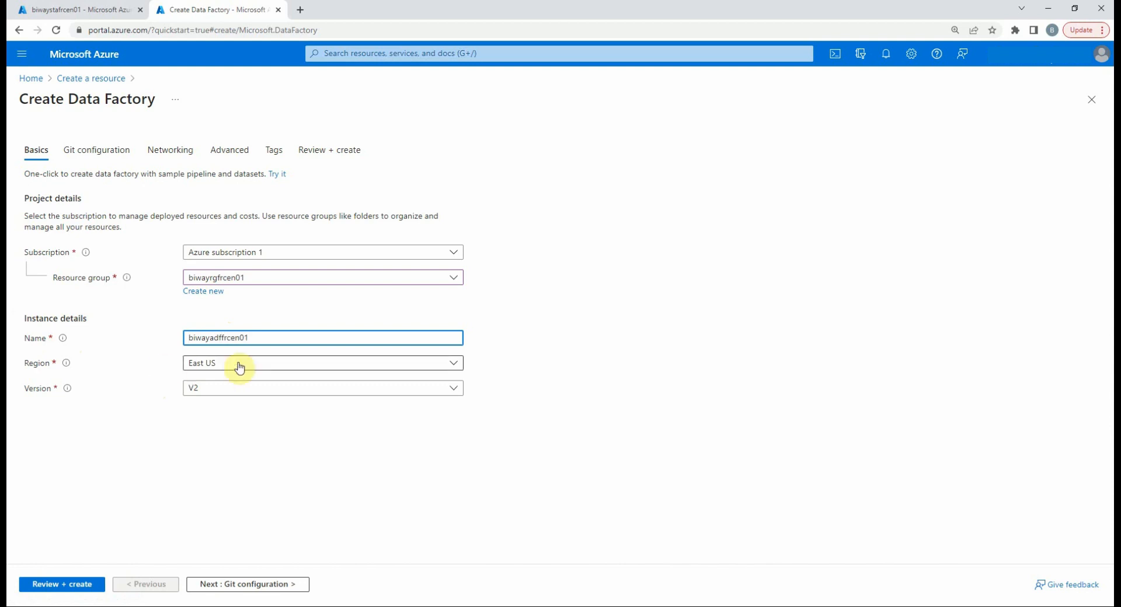
click(322, 363)
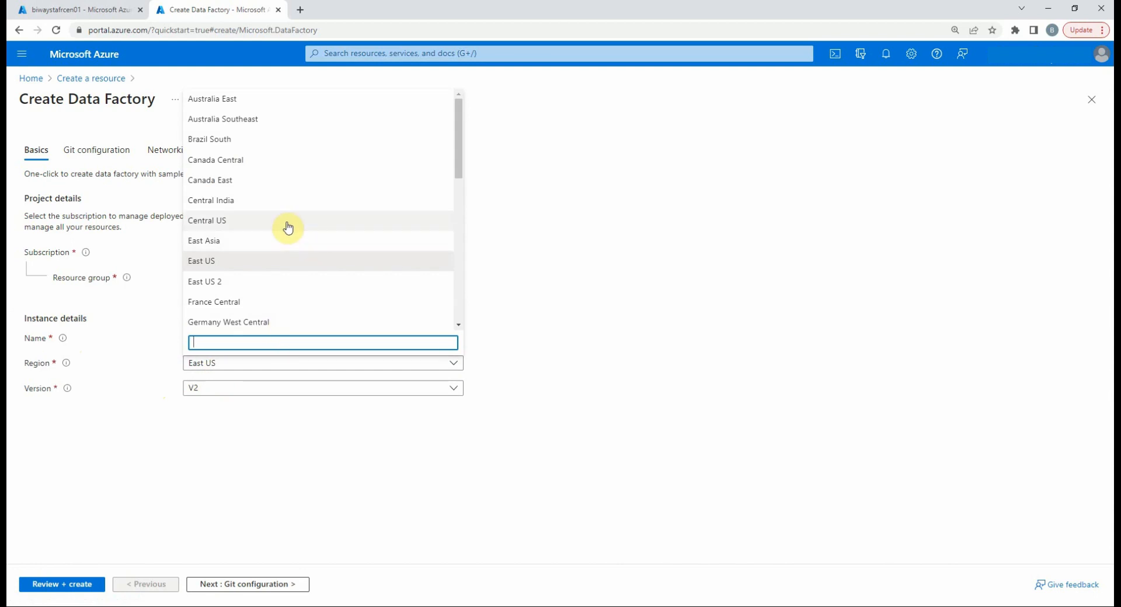
click(213, 302)
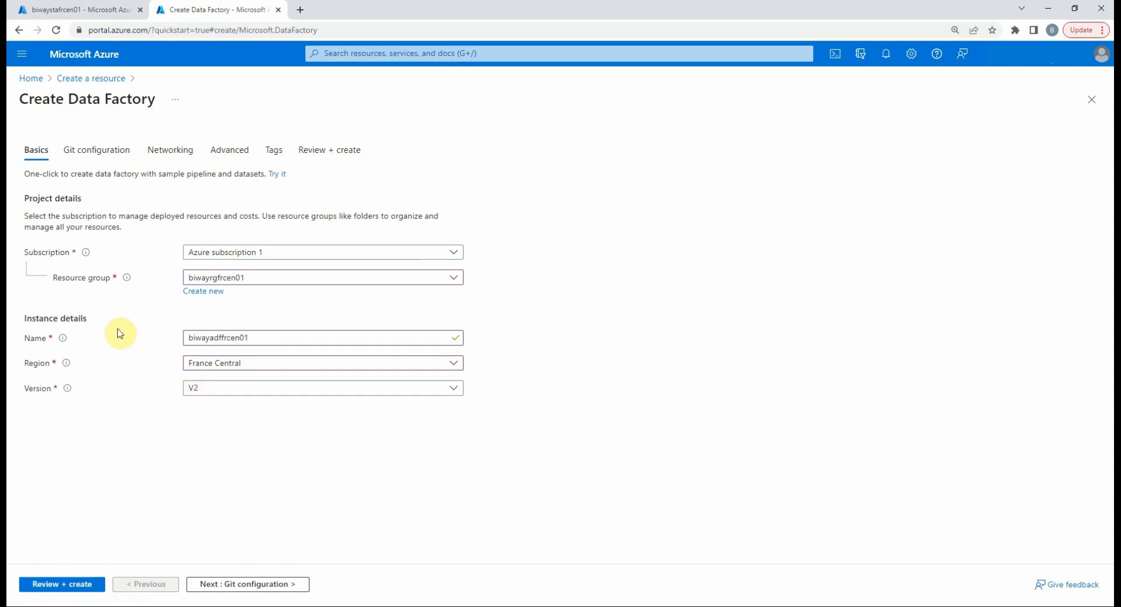
mouse_move(188, 300)
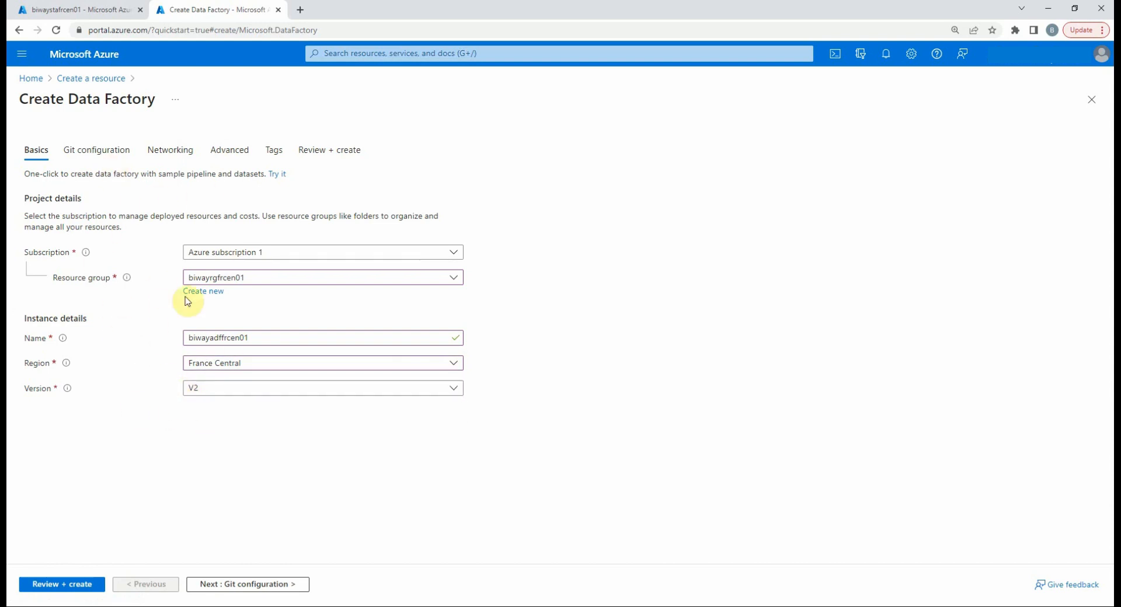
mouse_move(105, 476)
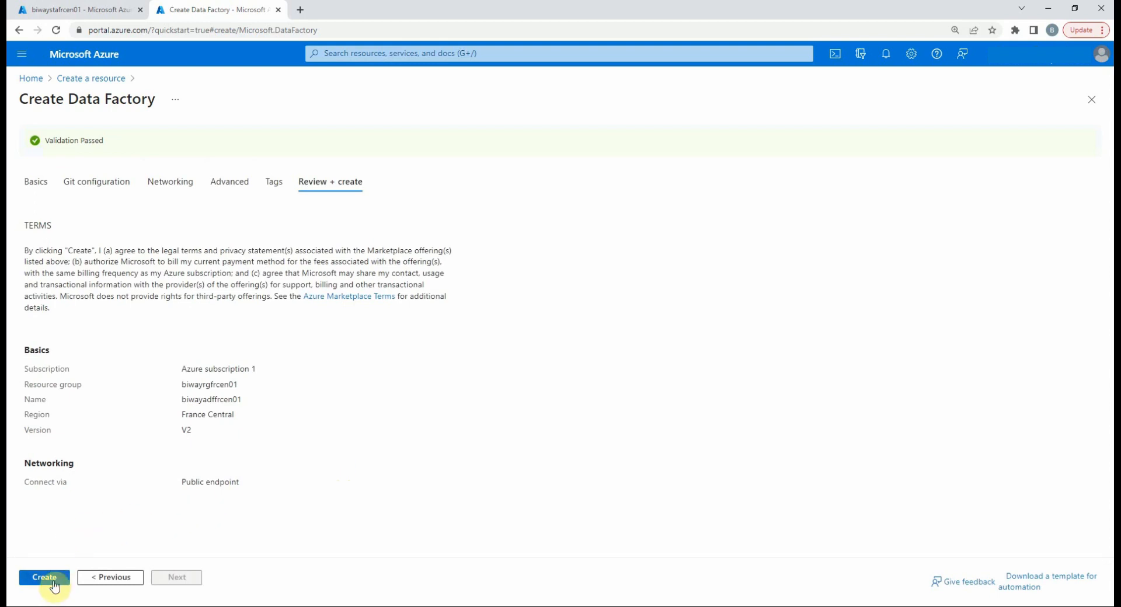
Step: Create biwayadffrcen01 and dismiss the deployment-succeeded notification
click(44, 578)
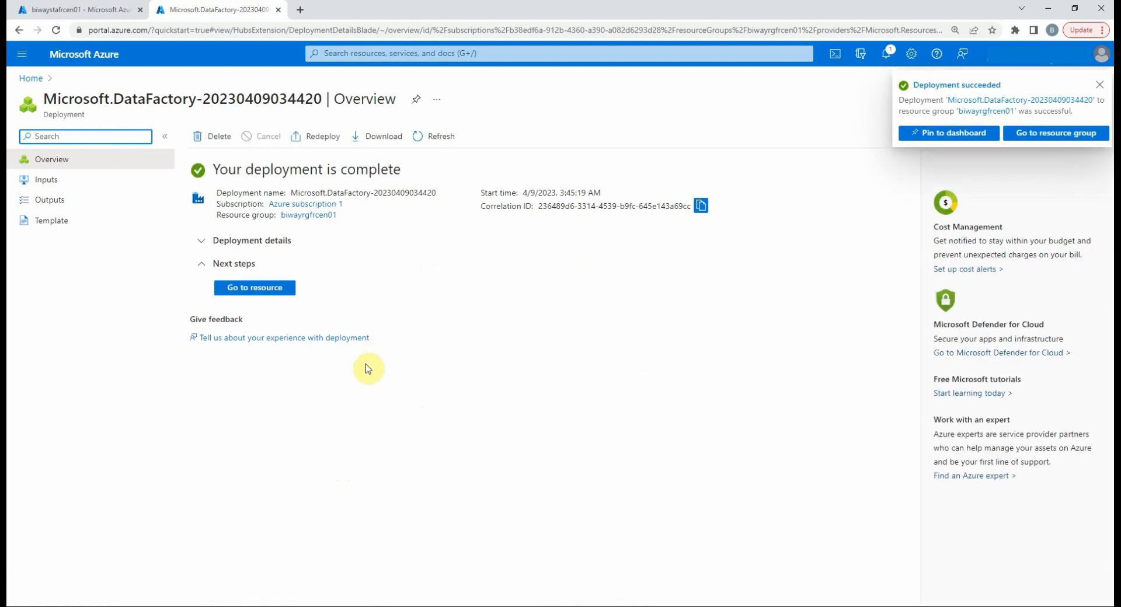
click(1100, 85)
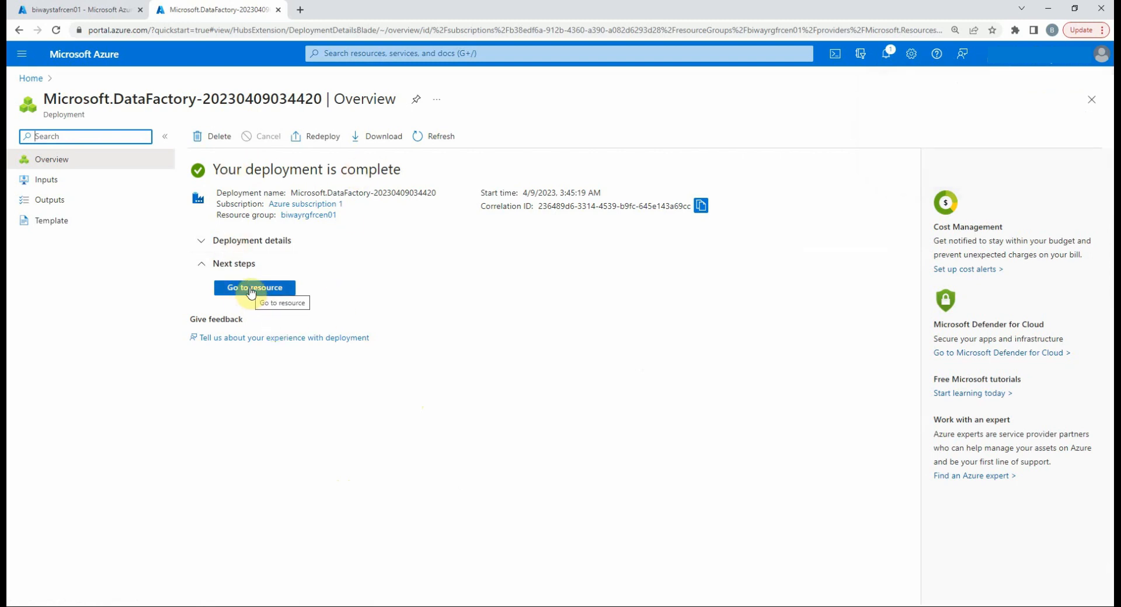
Step: Go to the deployed biwayadffrcen01 resource's overview page
click(254, 287)
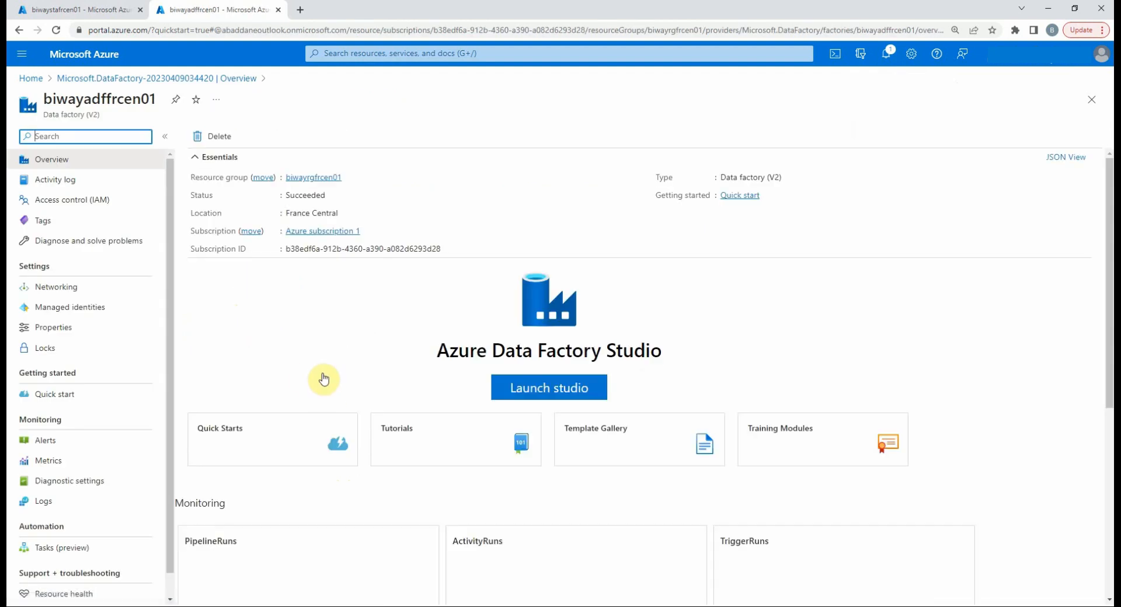
mouse_move(316, 344)
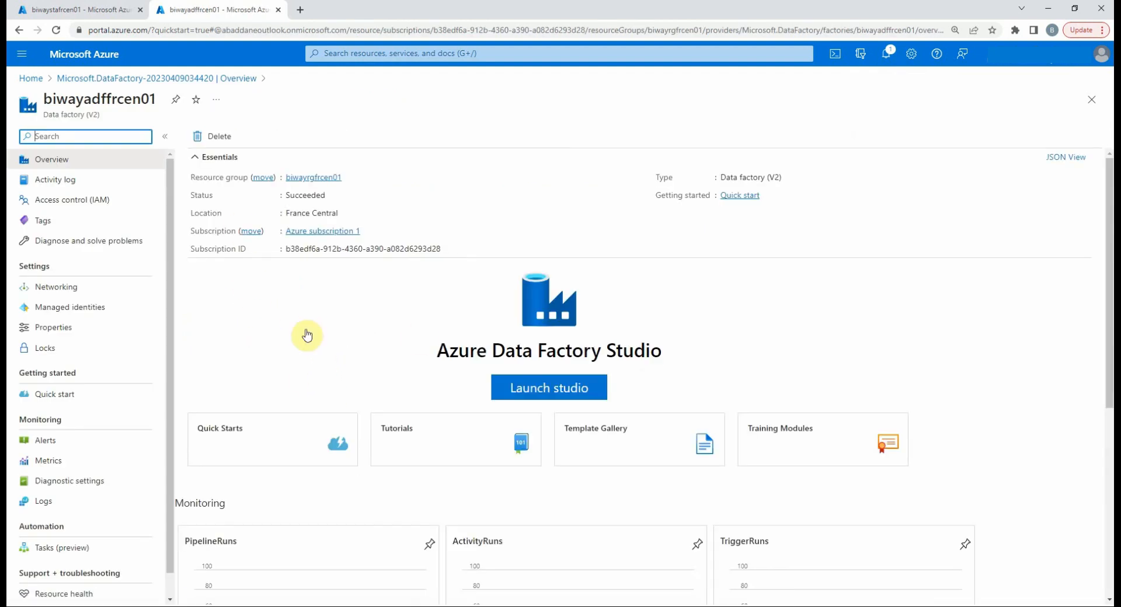
mouse_move(331, 331)
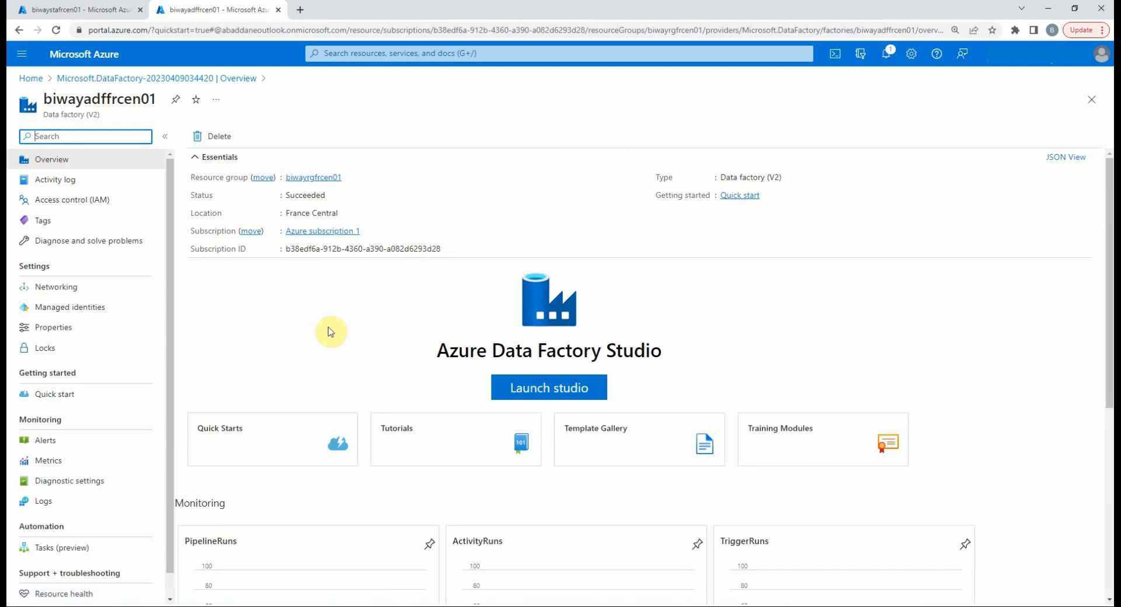
mouse_move(119, 373)
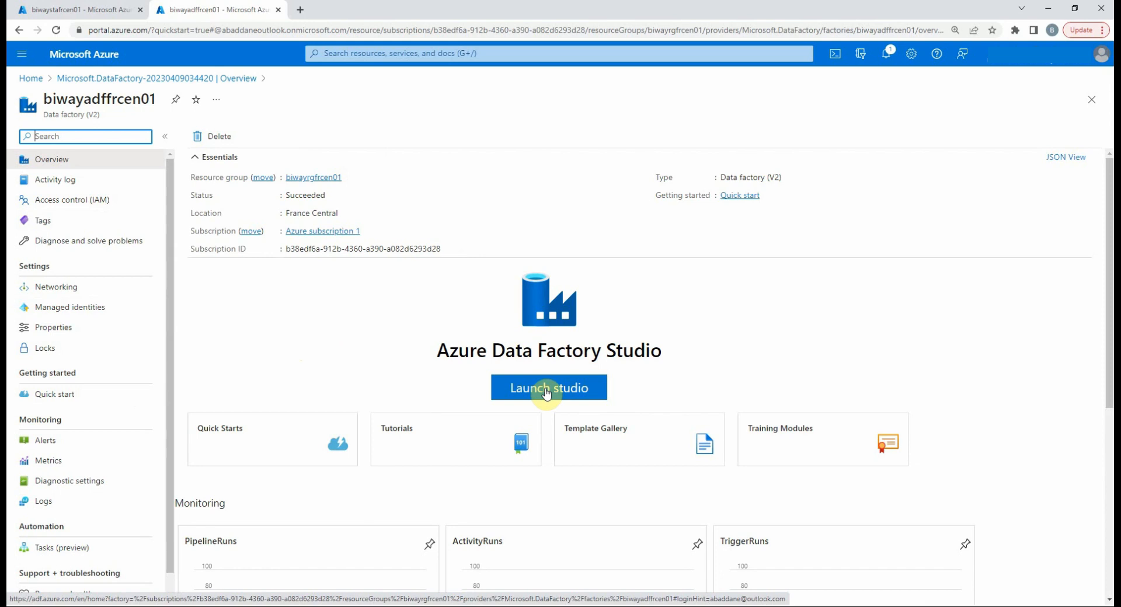
Step: Launch Data Factory Studio for biwayadffrcen01 and start the Ingest Copy Data tool
click(549, 387)
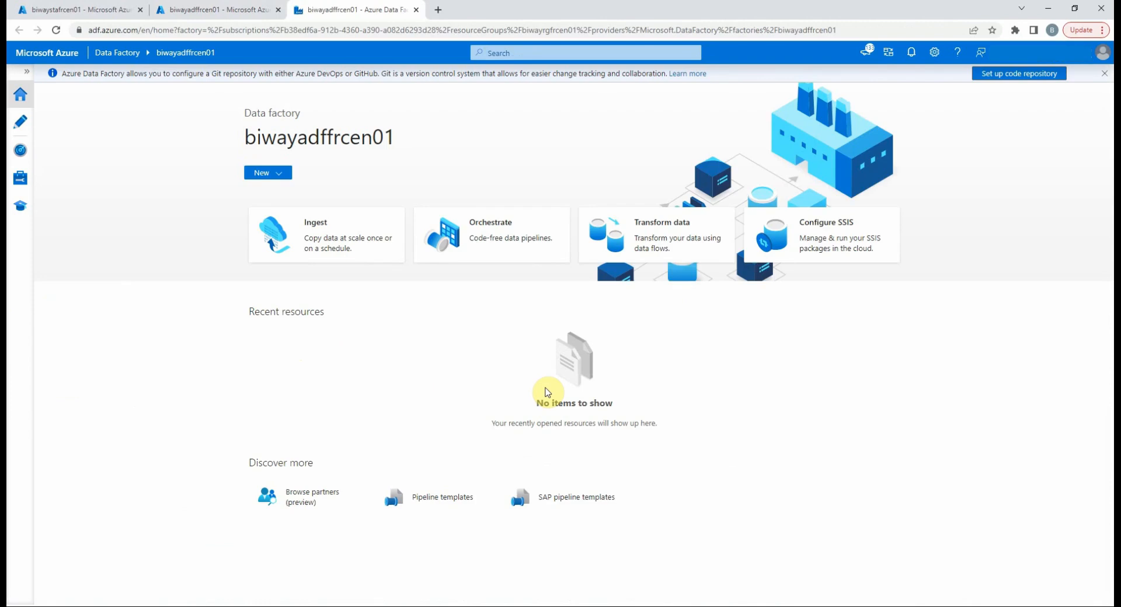
mouse_move(230, 340)
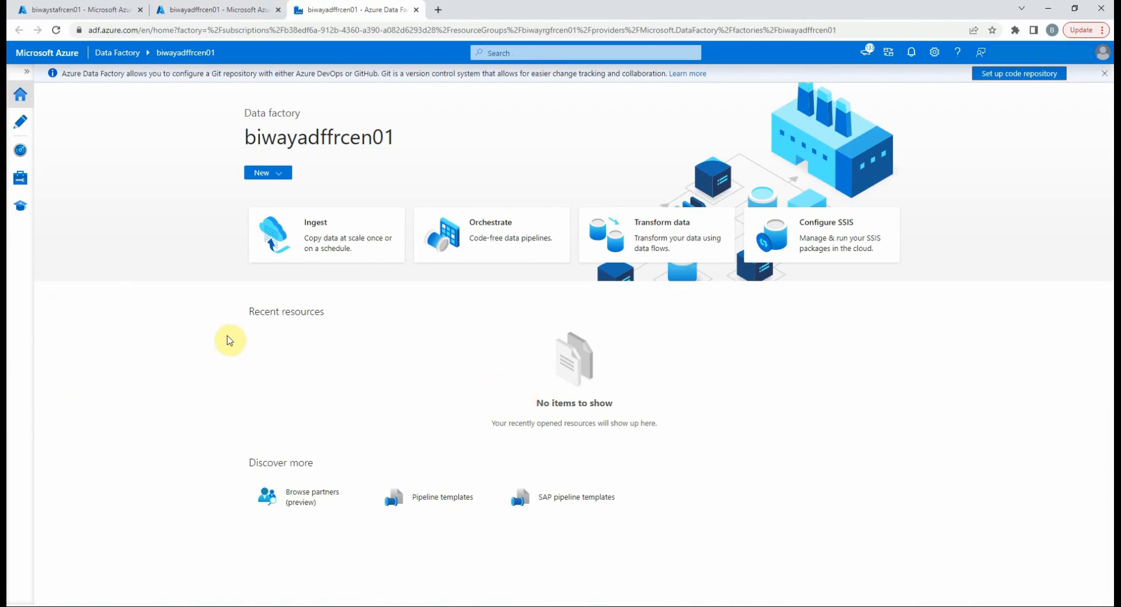
mouse_move(20, 111)
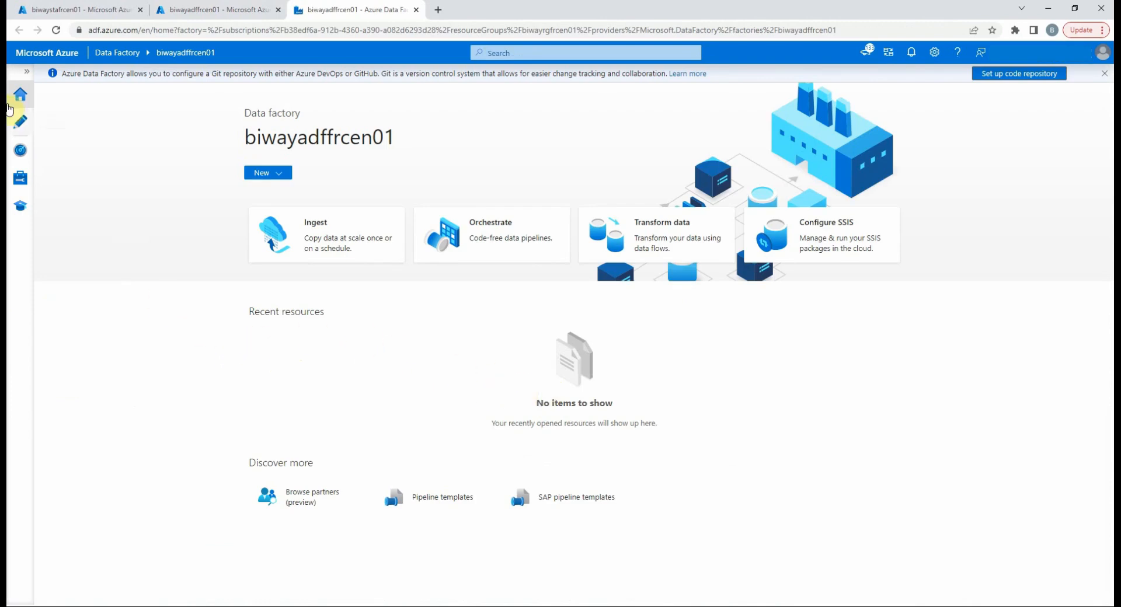
mouse_move(22, 76)
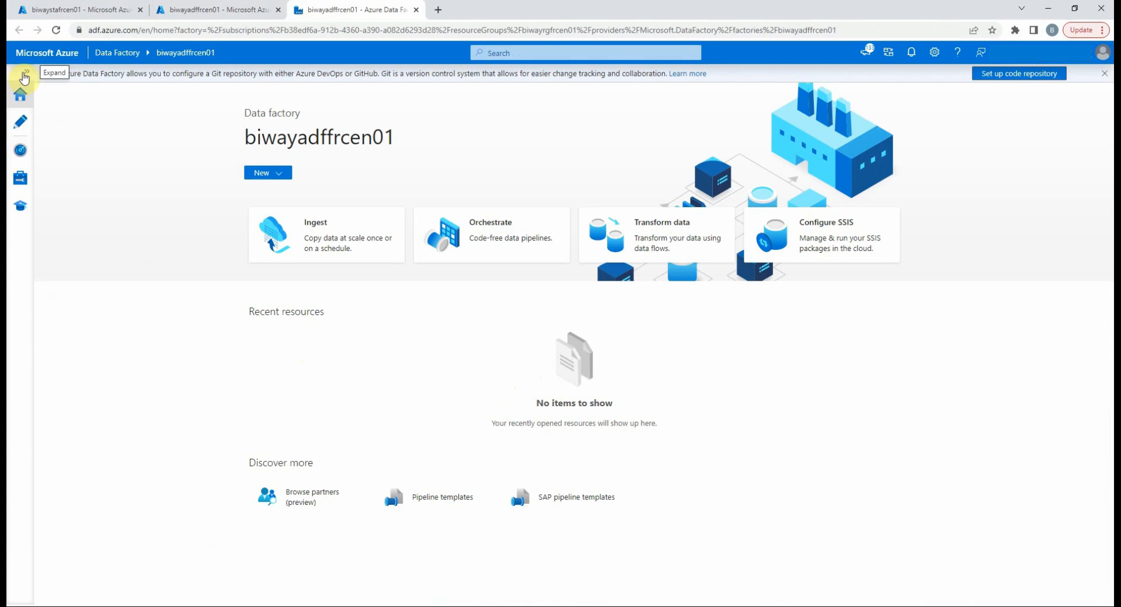
click(23, 77)
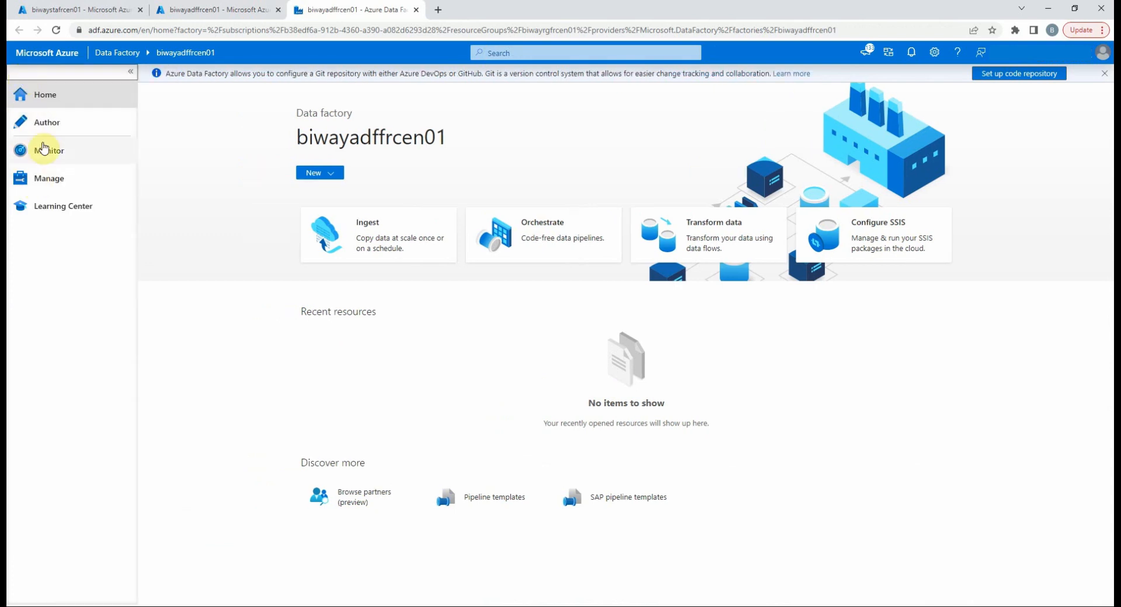
mouse_move(60, 111)
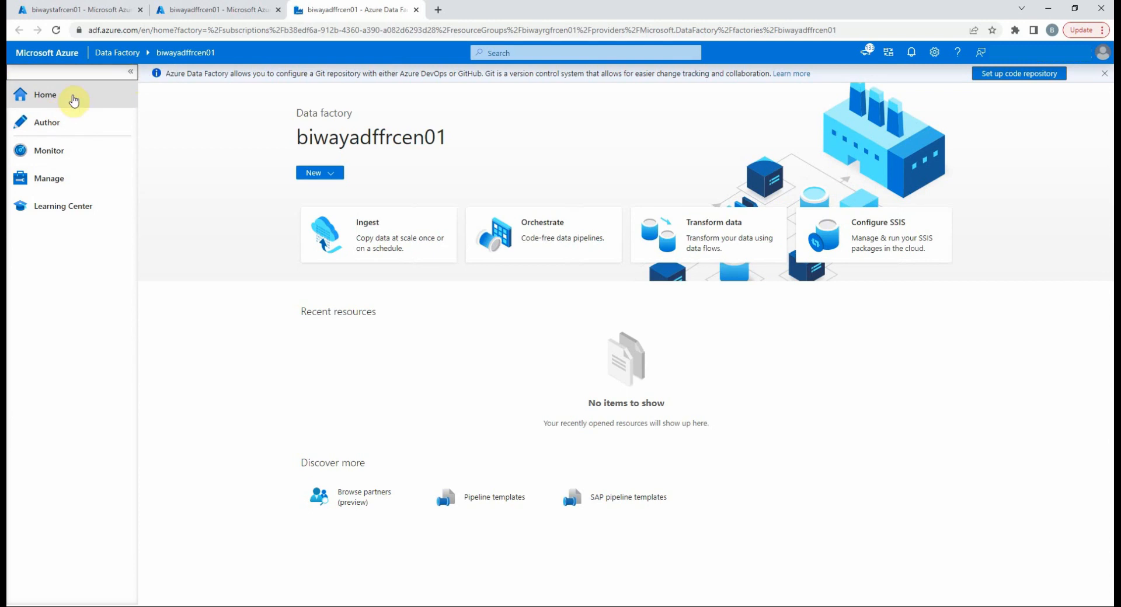
mouse_move(491, 280)
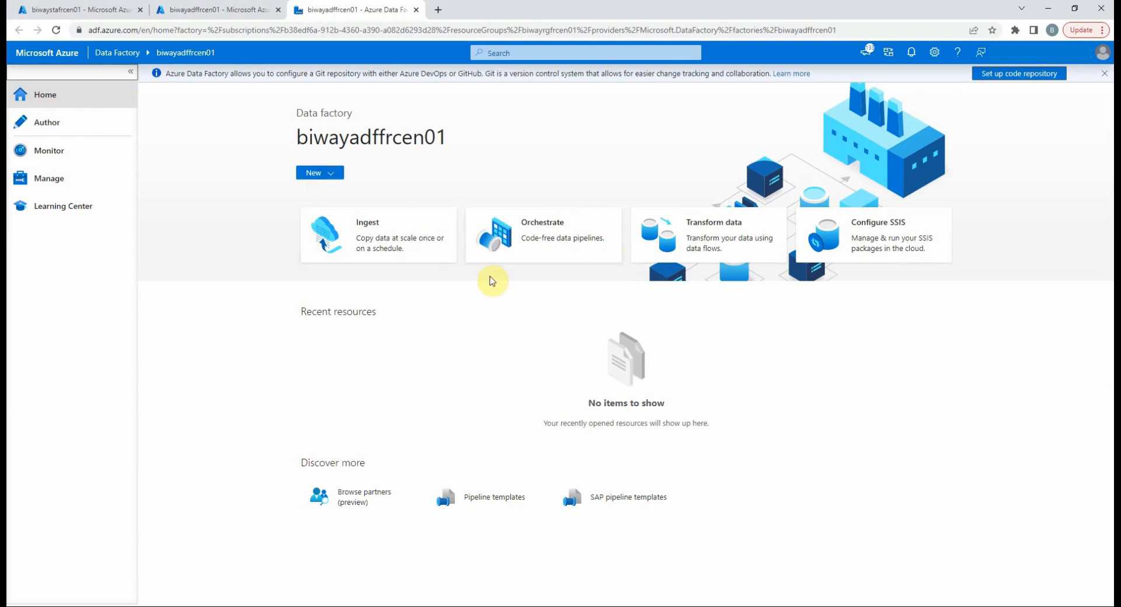
click(318, 173)
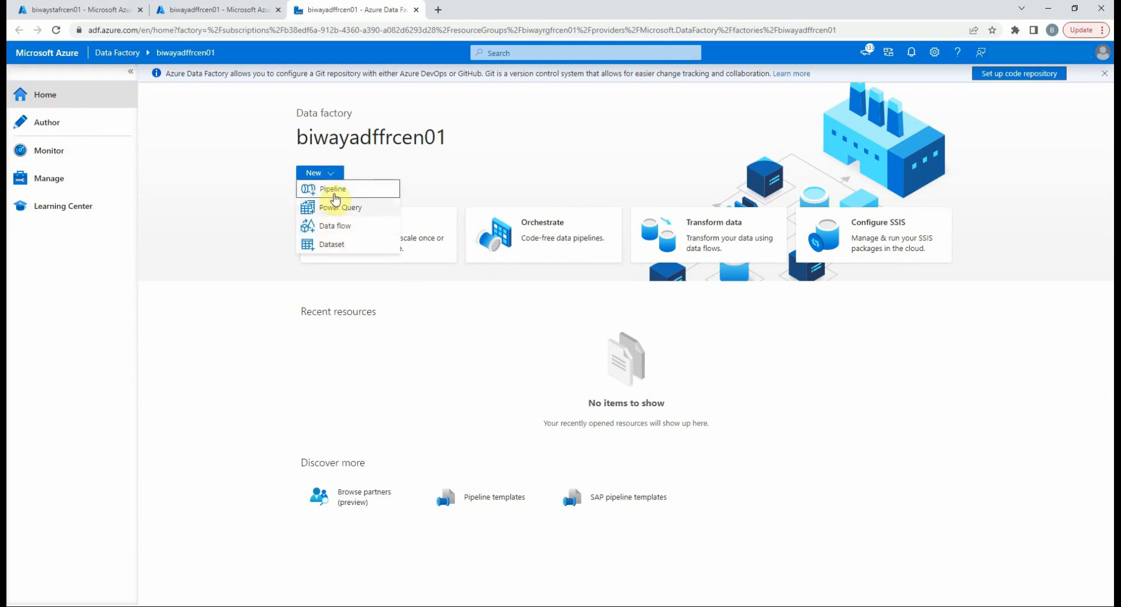
mouse_move(335, 231)
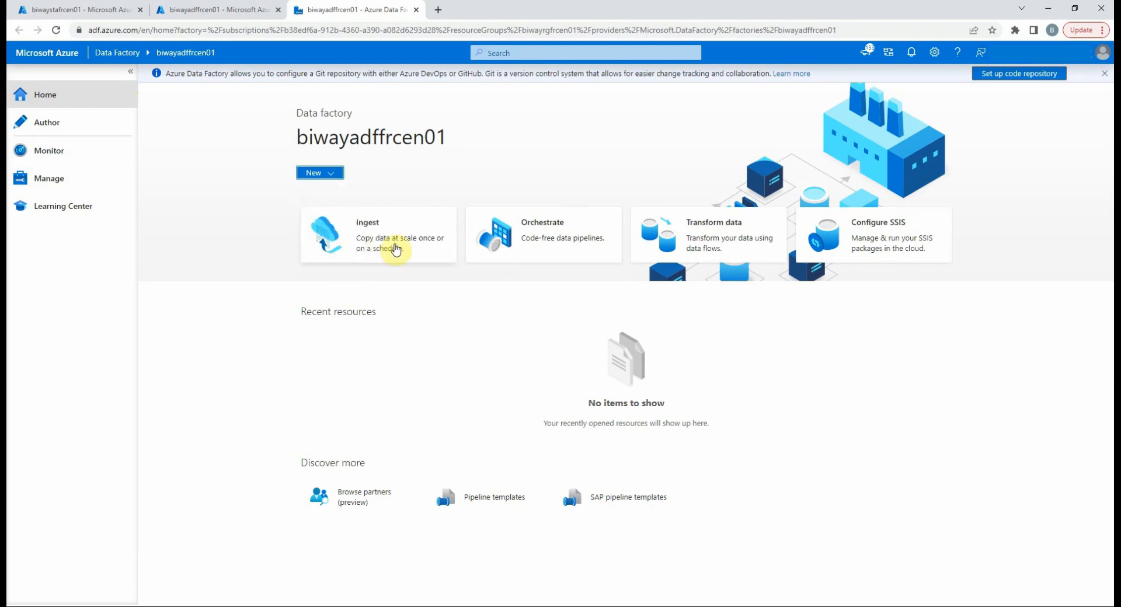
click(378, 234)
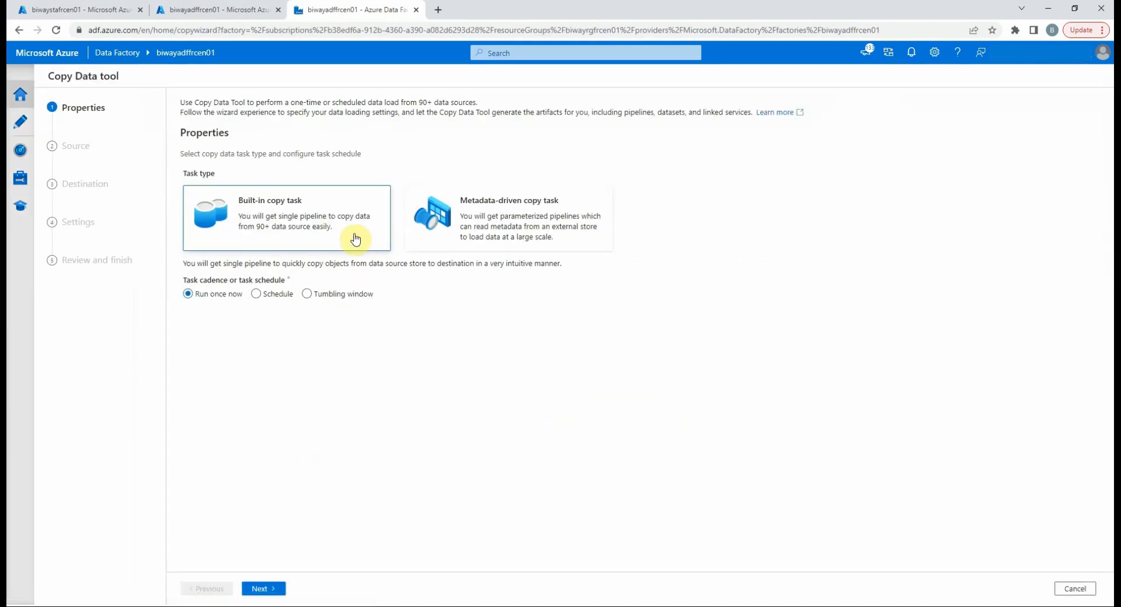
mouse_move(170, 159)
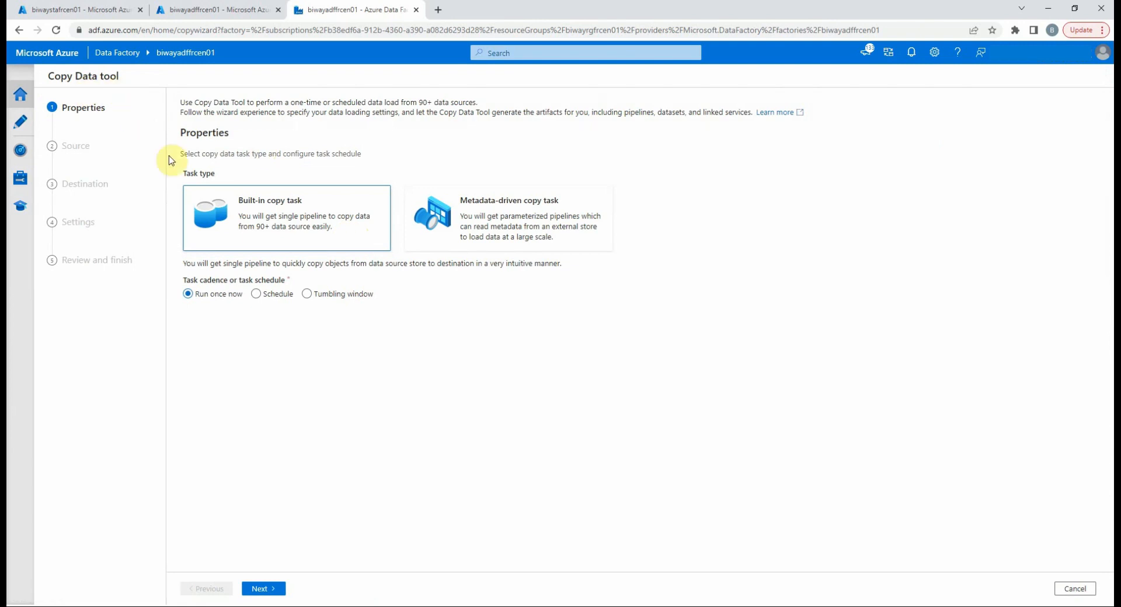
mouse_move(255, 141)
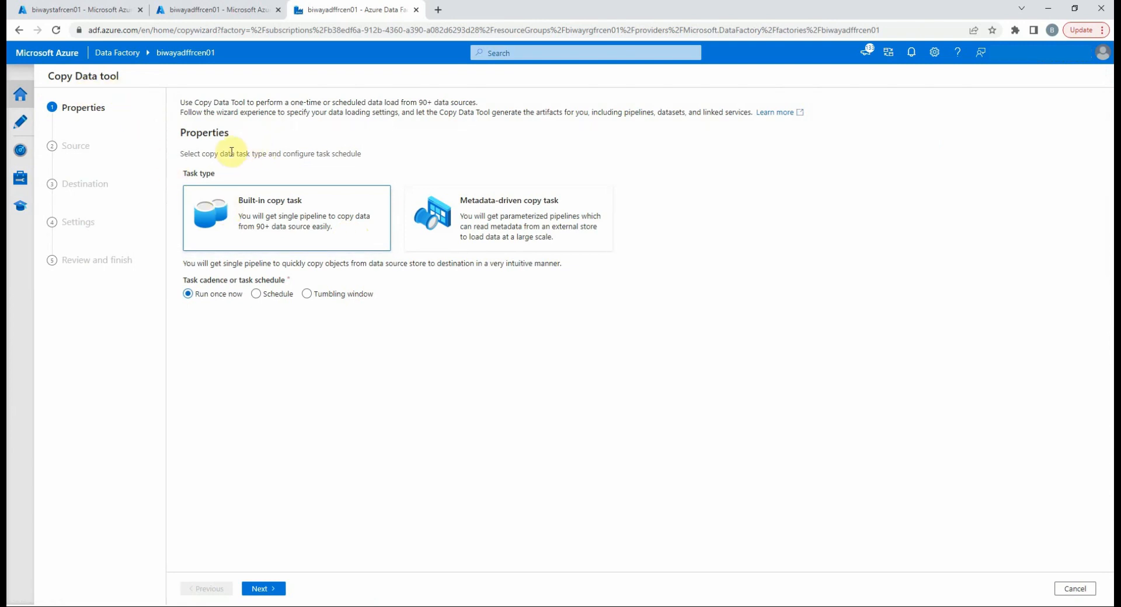
mouse_move(884, 540)
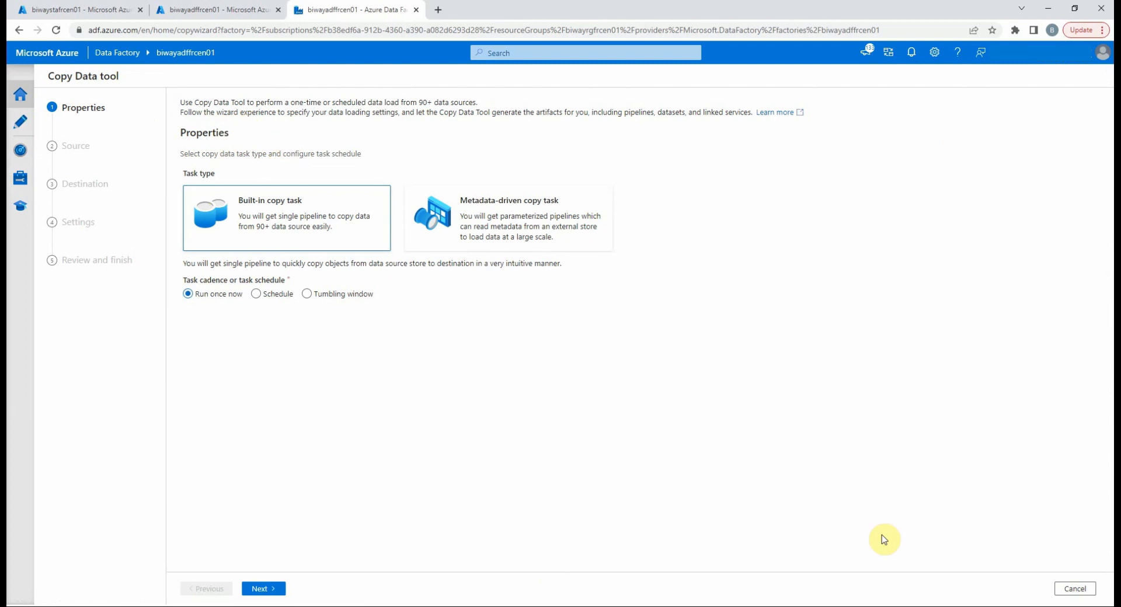
mouse_move(1076, 589)
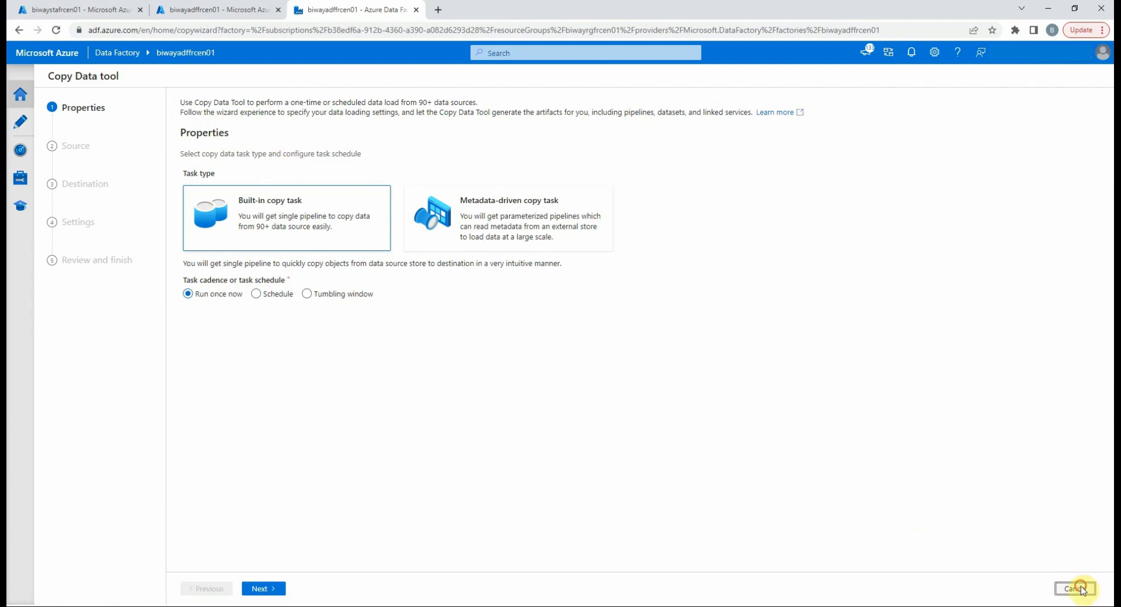
Step: Cancel the copy wizard and view the empty Author, Monitor and Manage areas
click(1075, 588)
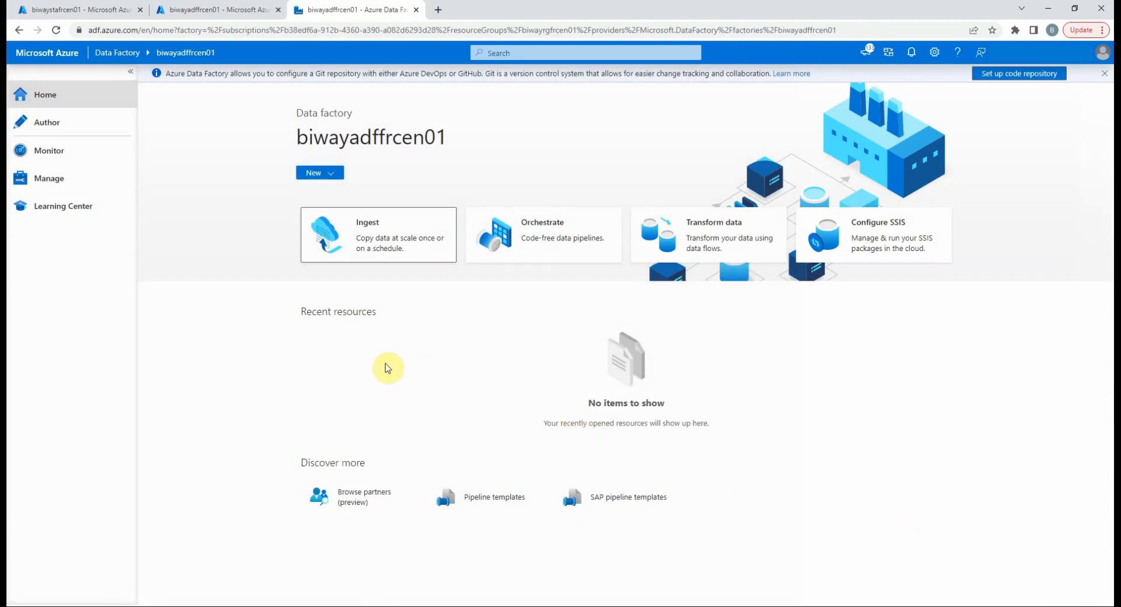
mouse_move(68, 127)
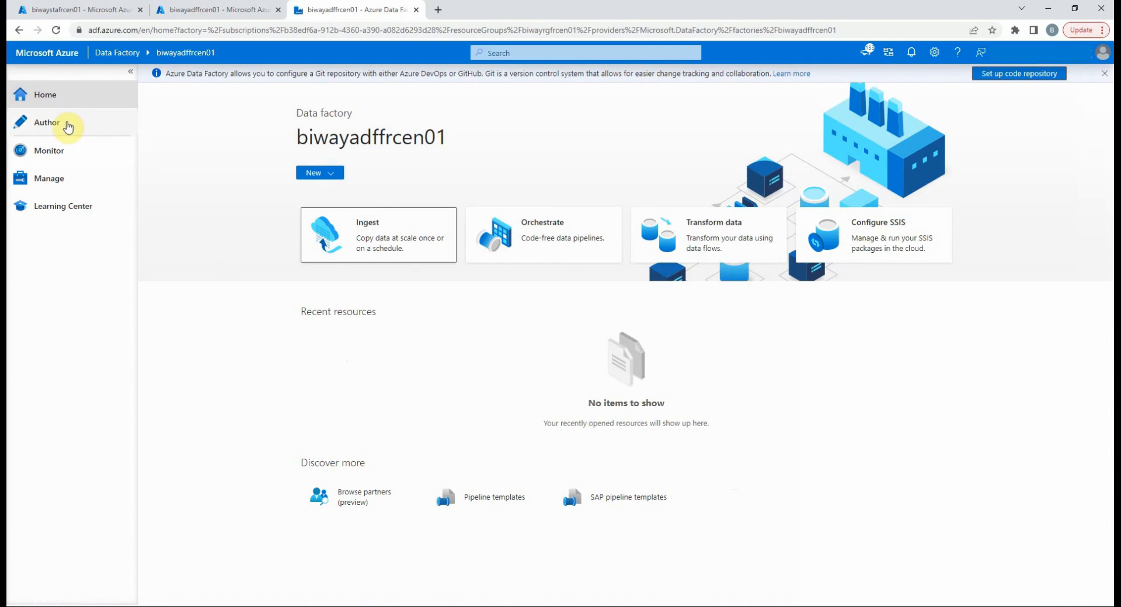
click(47, 122)
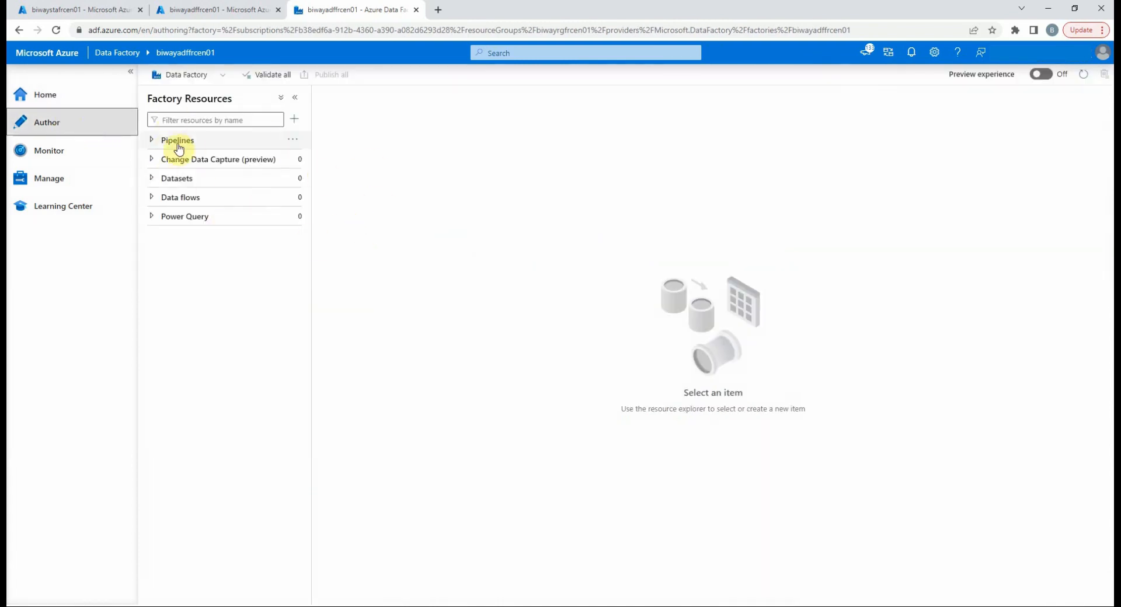
mouse_move(180, 201)
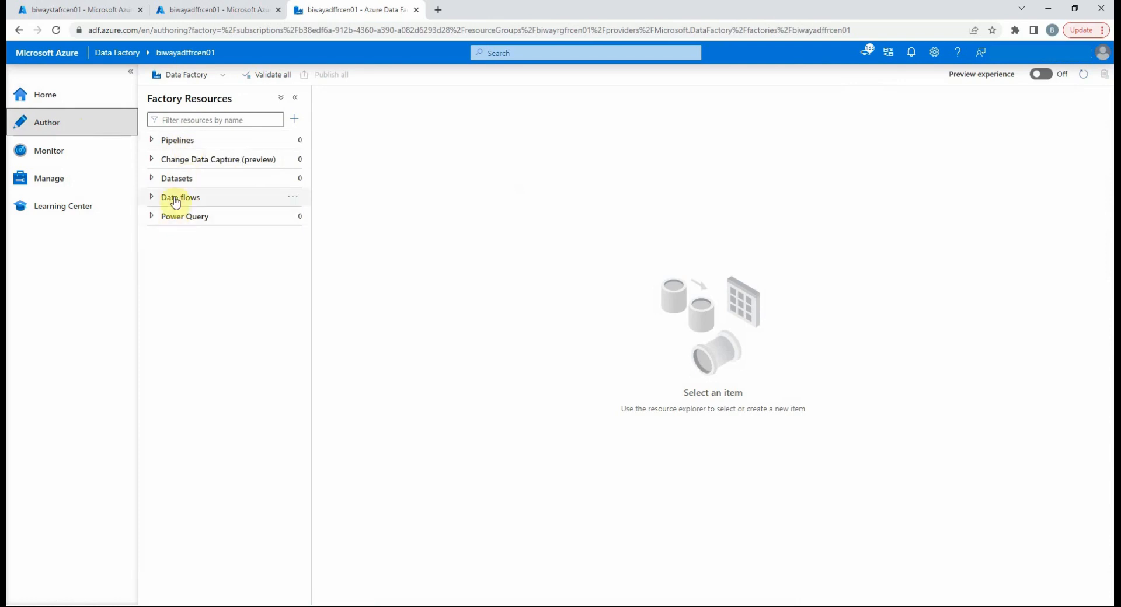
mouse_move(184, 239)
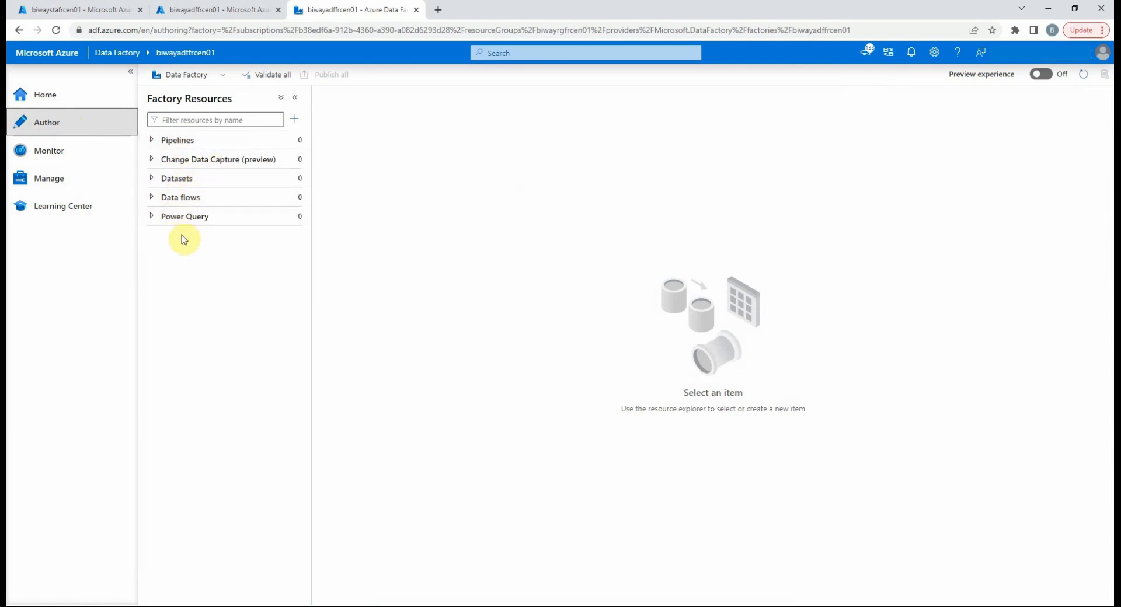
click(48, 150)
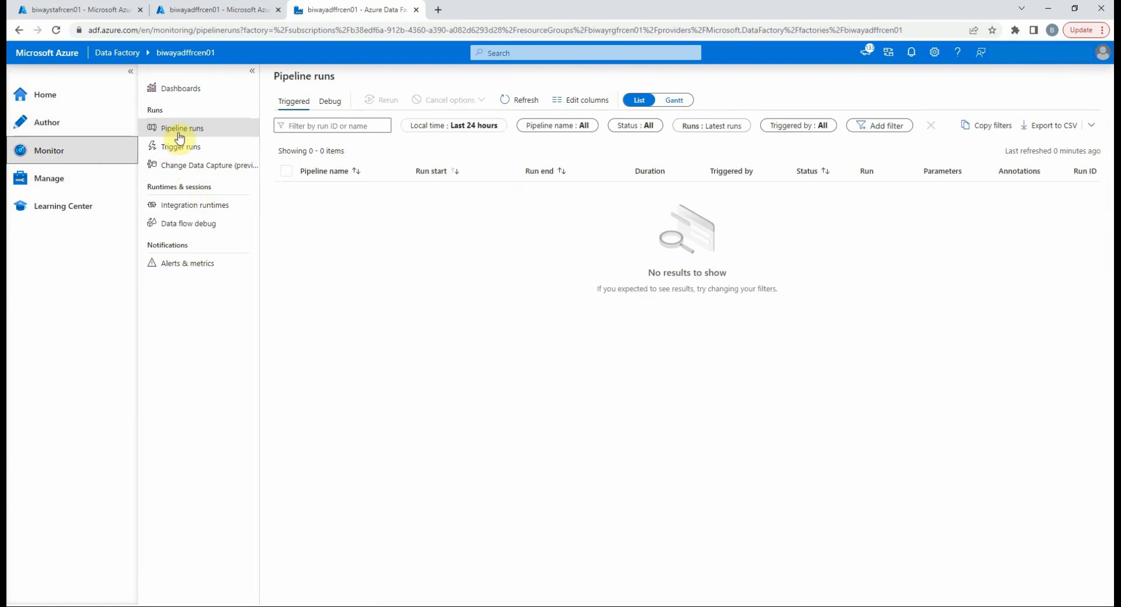
mouse_move(183, 188)
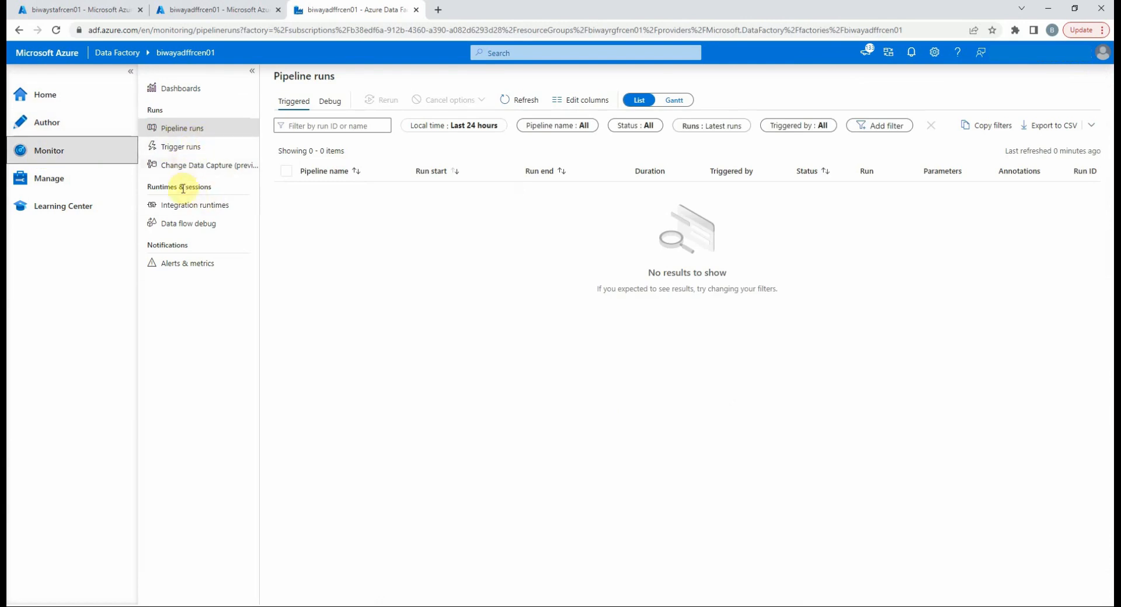
mouse_move(70, 169)
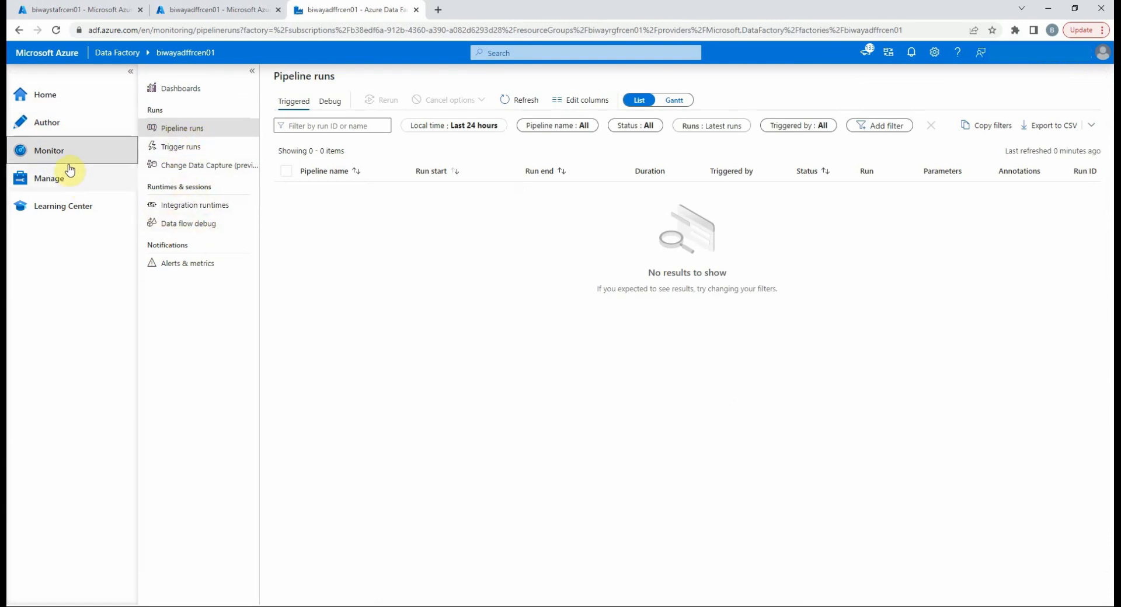
click(49, 179)
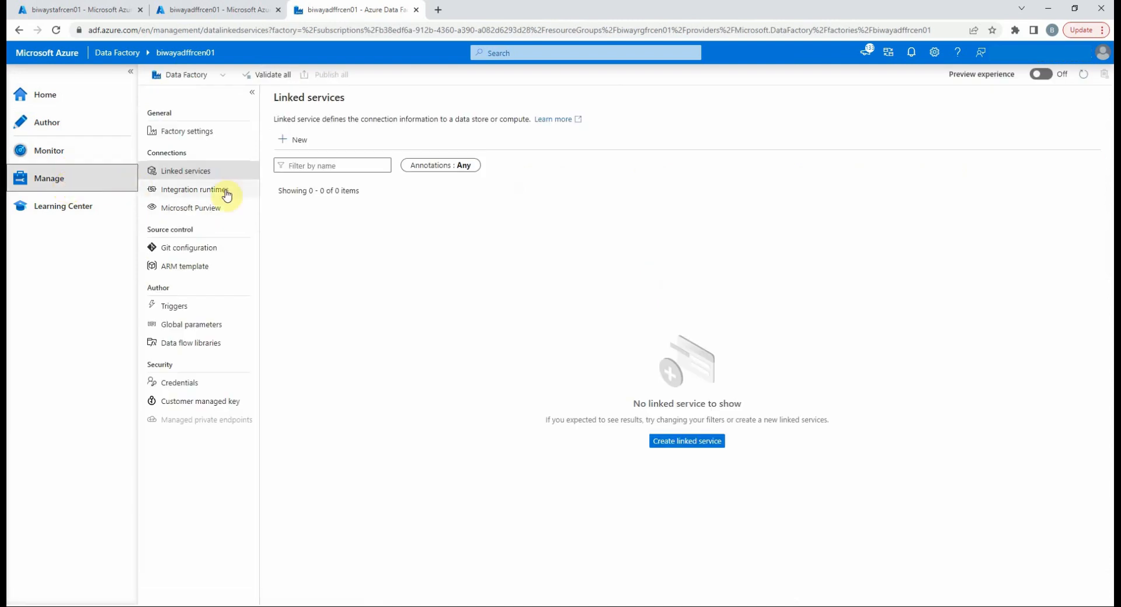
mouse_move(238, 242)
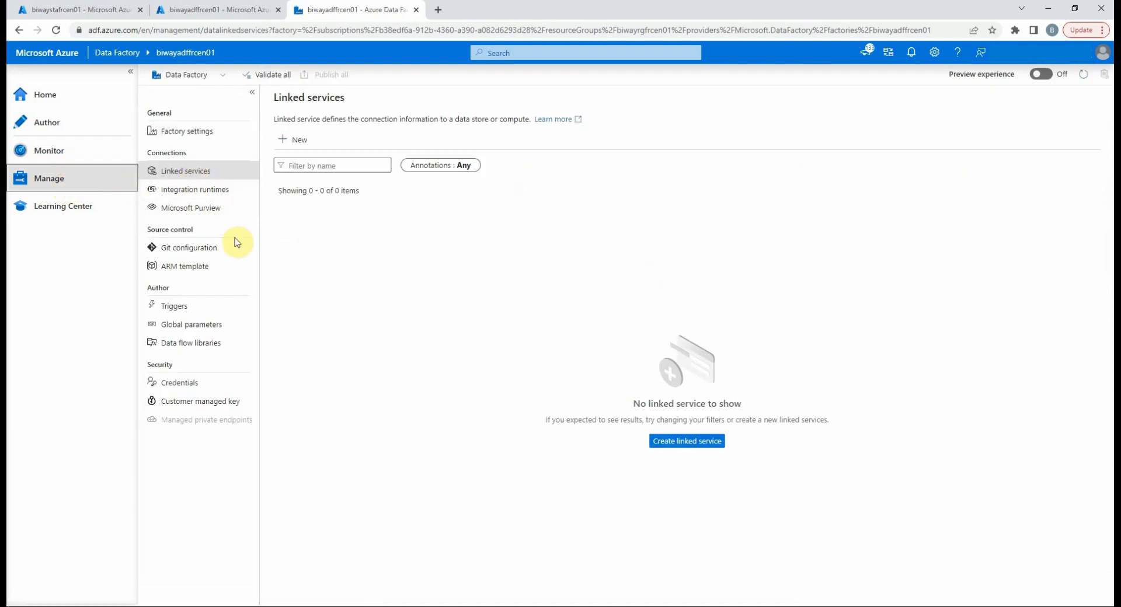
mouse_move(256, 286)
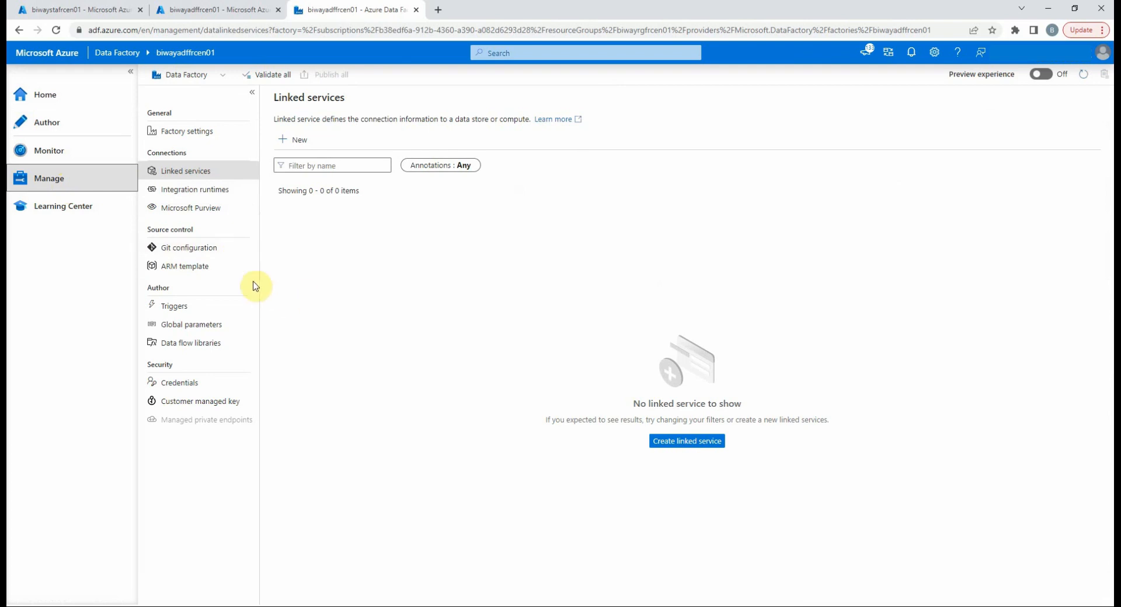
mouse_move(93, 210)
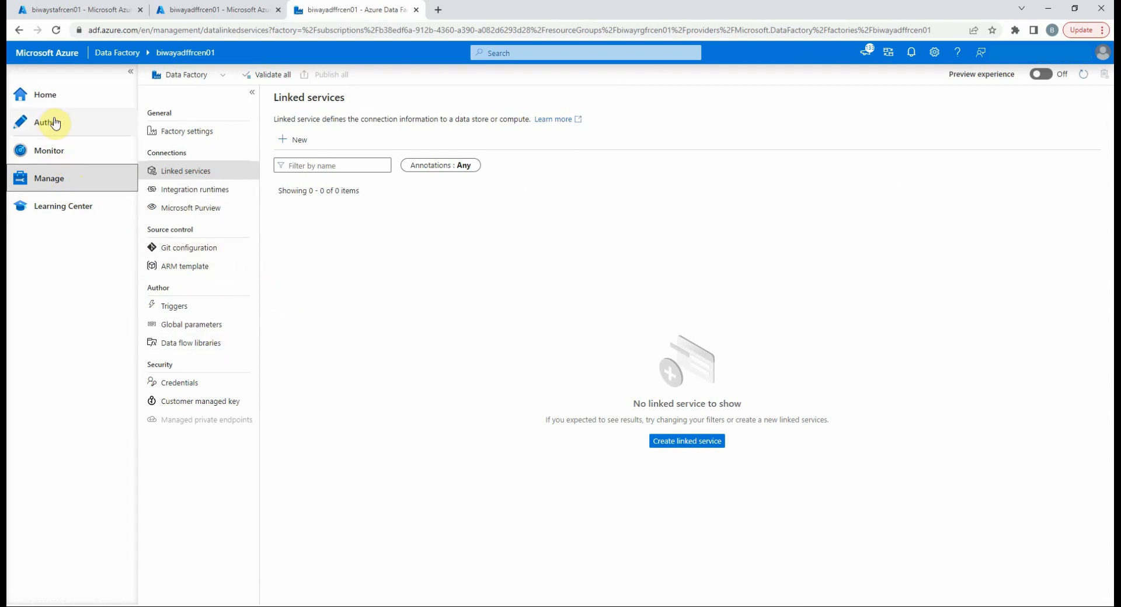
Step: Add a new pipeline under Pipelines in Author and rename it 'Move file'
click(45, 121)
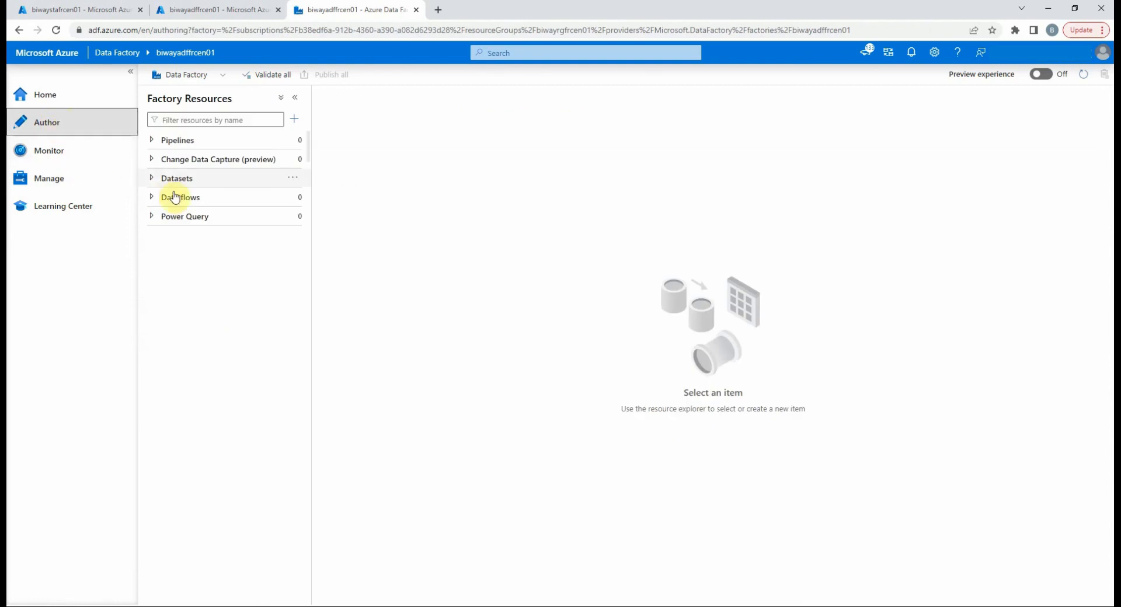
click(130, 72)
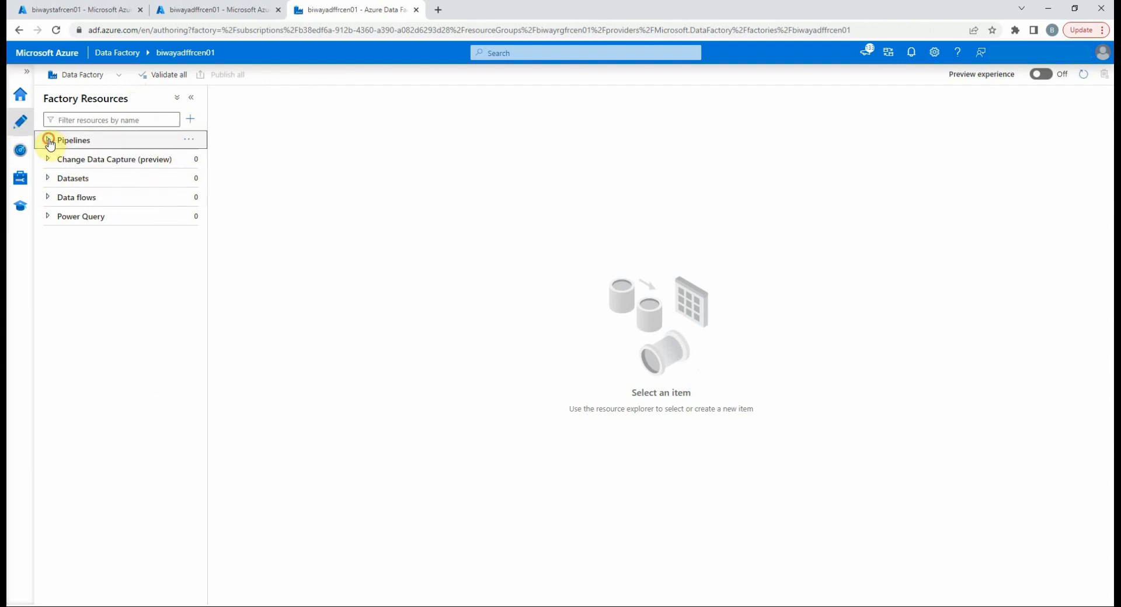
click(189, 140)
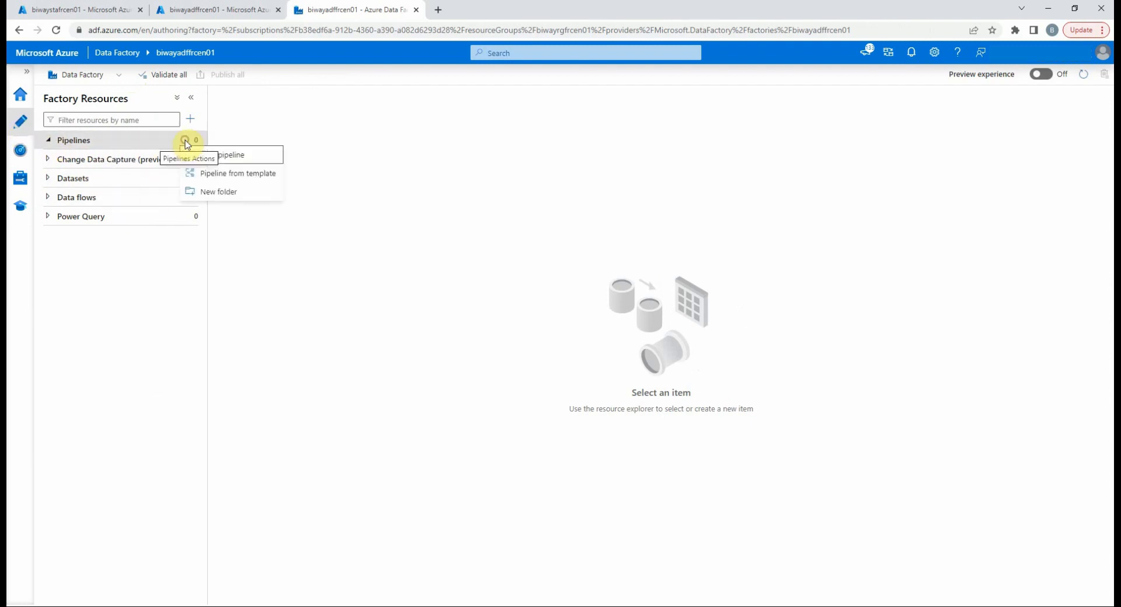
click(189, 141)
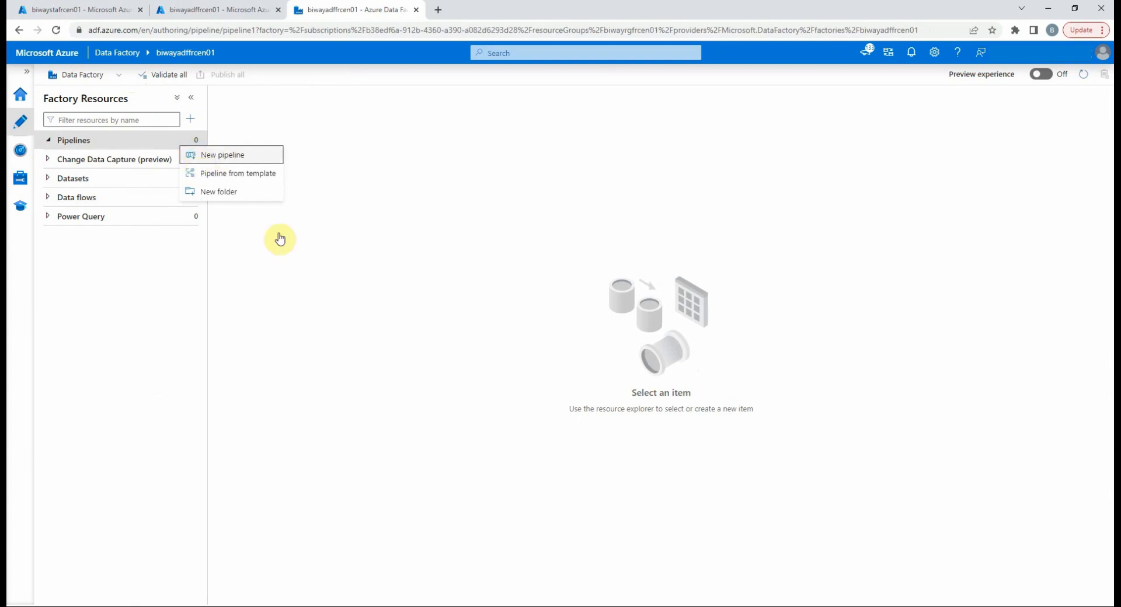
click(222, 155)
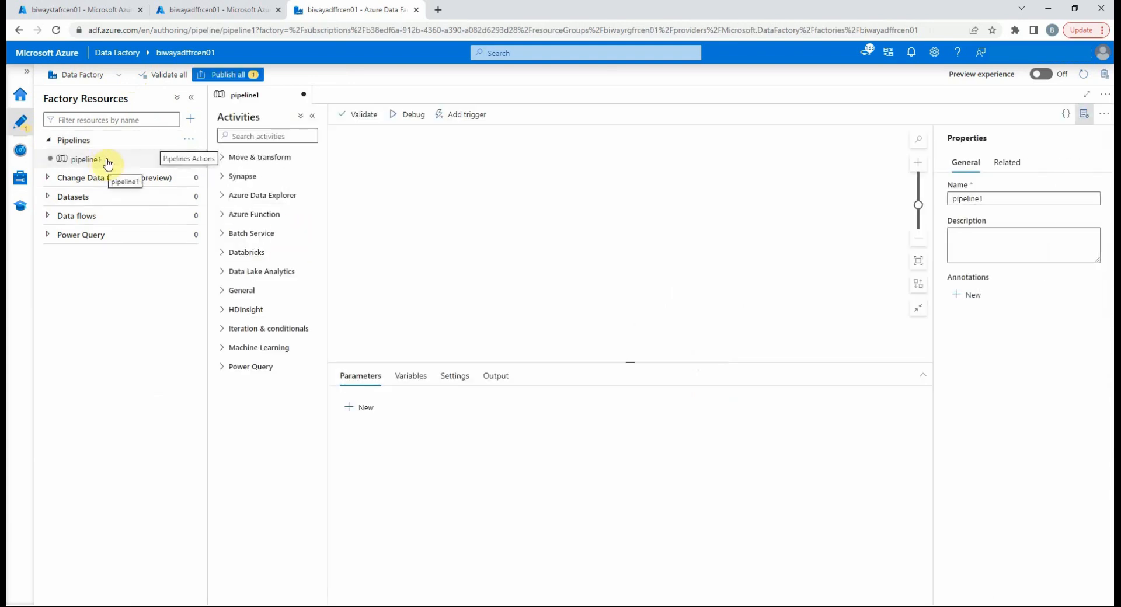
click(1022, 199)
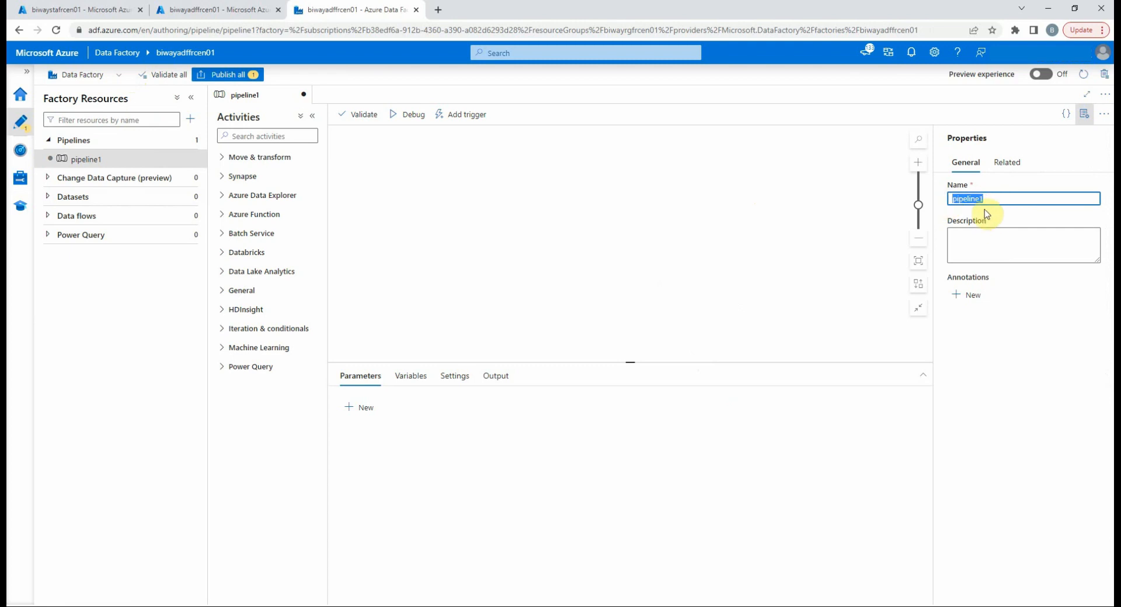
text(Move file)
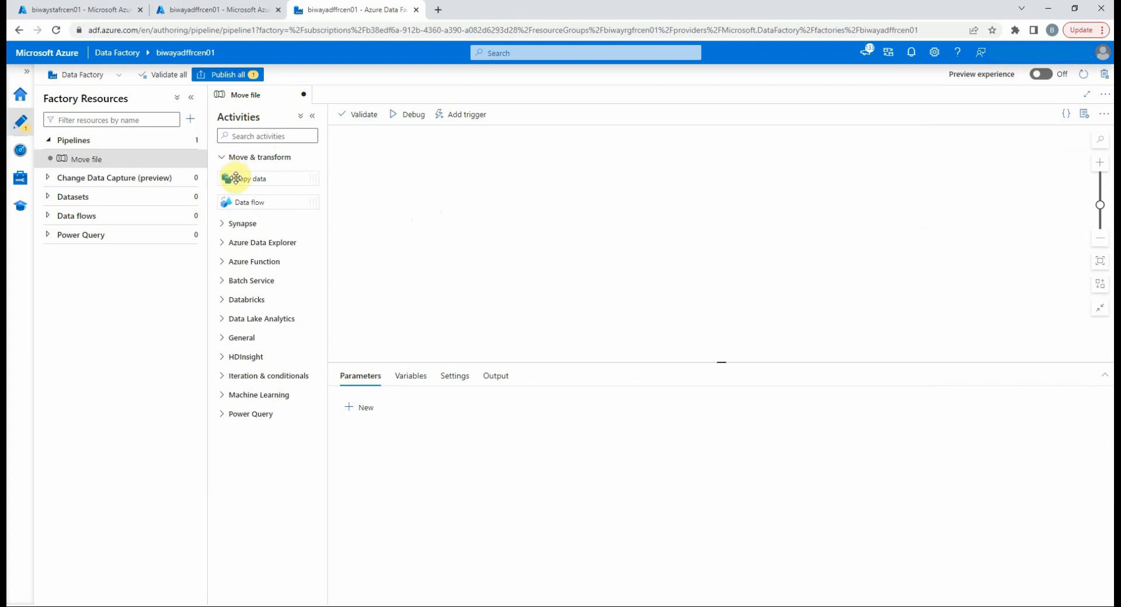
Step: Place a Copy data activity on the Move file canvas and show its Source settings
drag(251, 178, 539, 212)
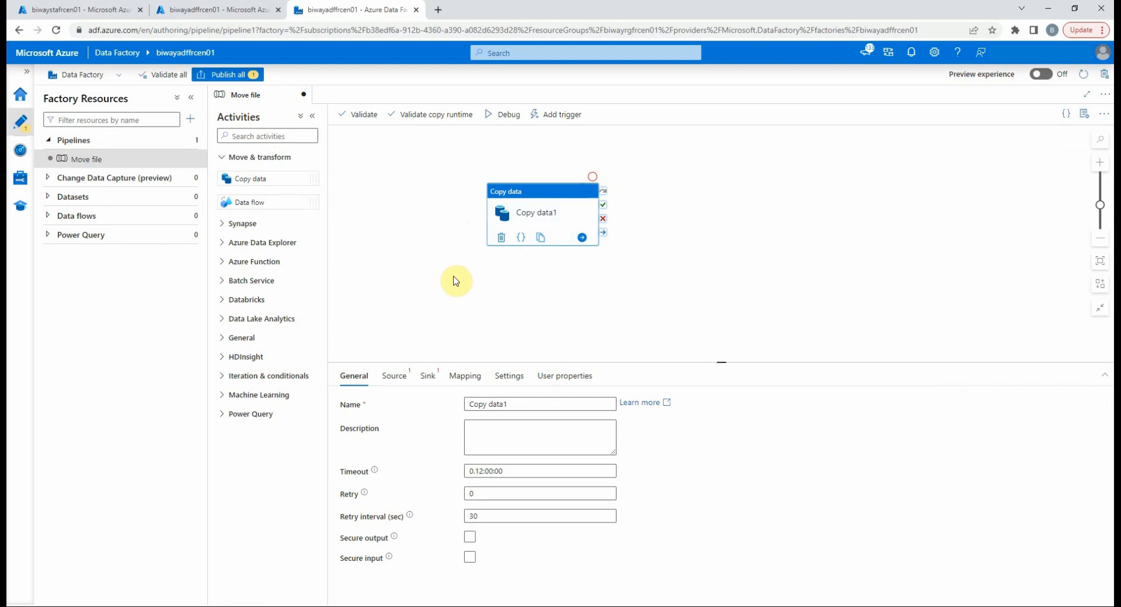
mouse_move(474, 321)
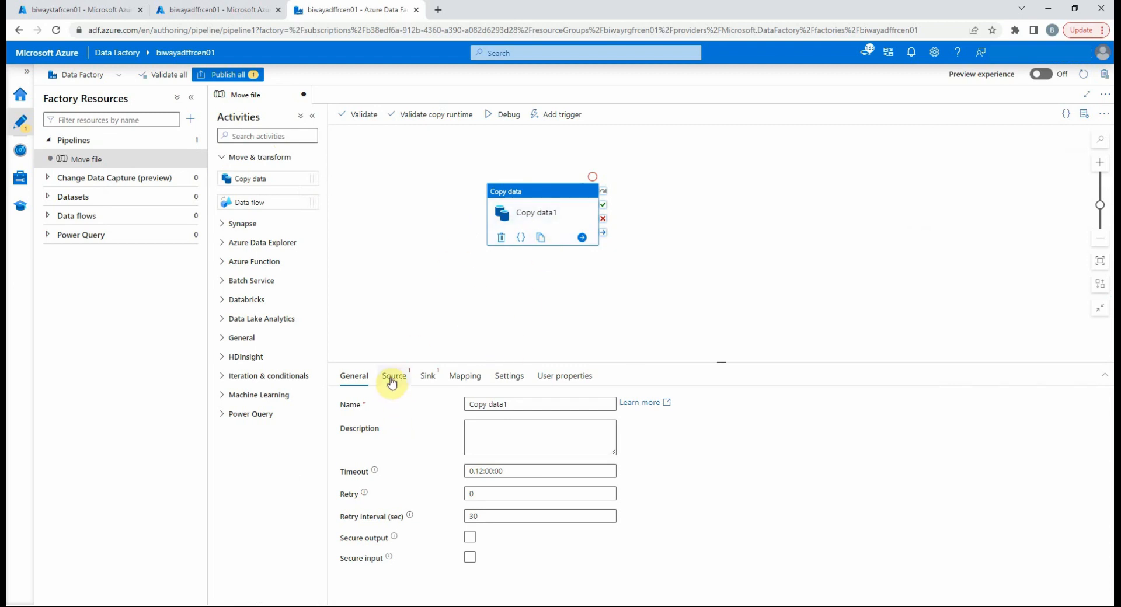
click(393, 376)
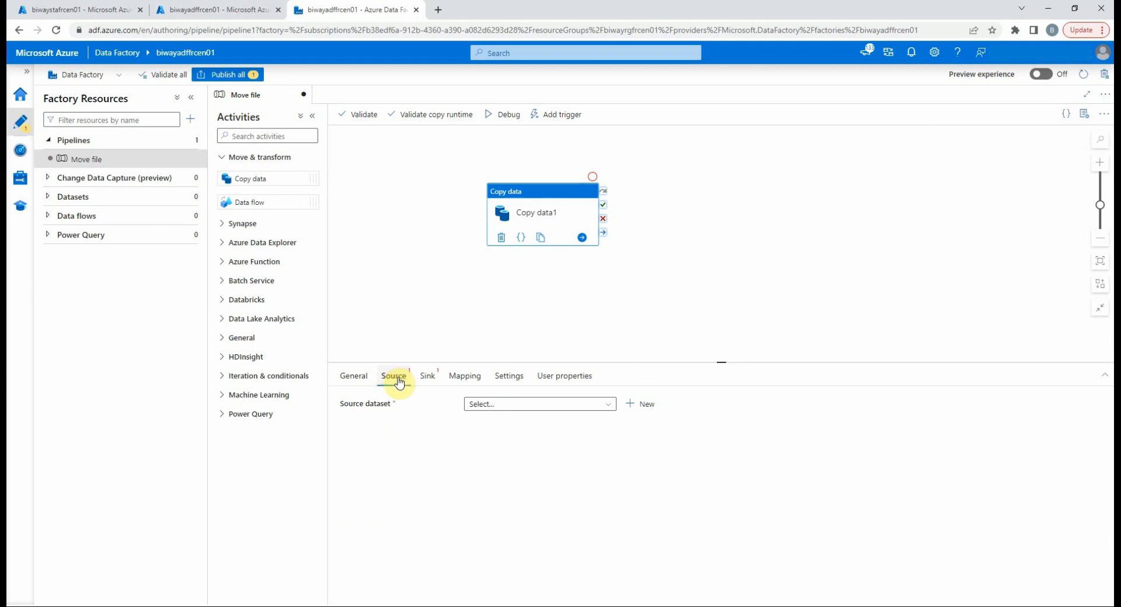
Step: Glance at Copy data1's sink and source settings, then open the Datasets actions menu
click(427, 375)
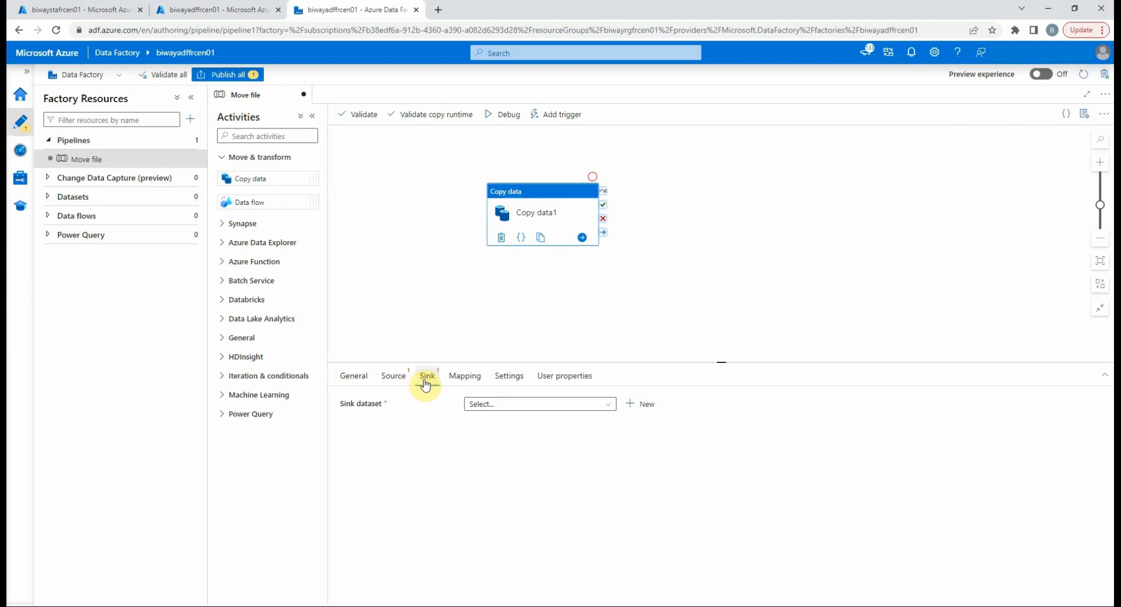
click(393, 375)
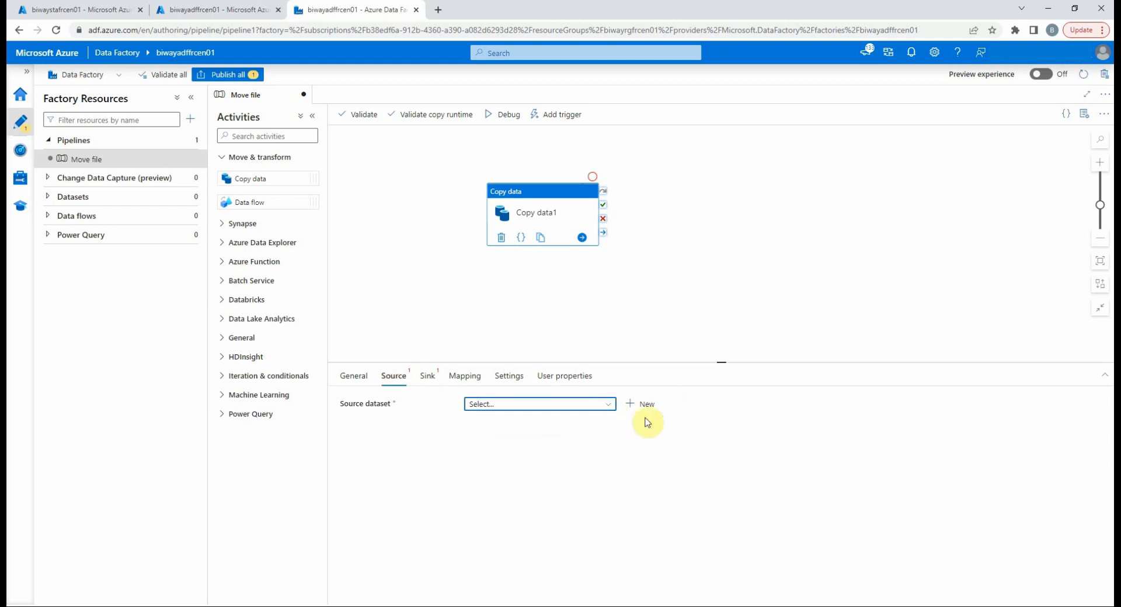
mouse_move(501, 404)
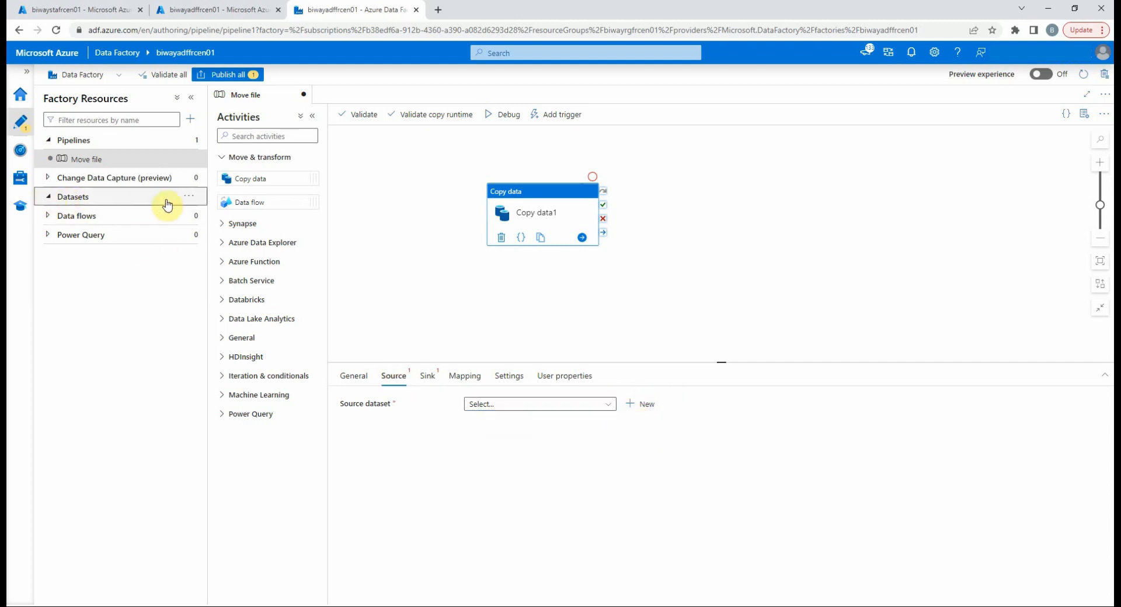
click(188, 197)
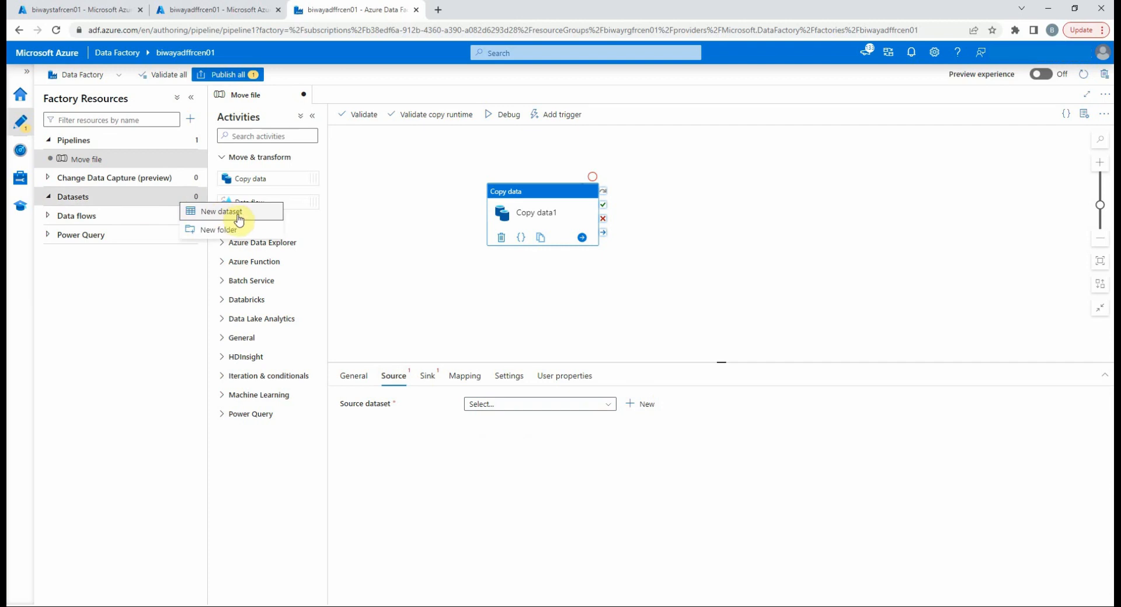
mouse_move(144, 212)
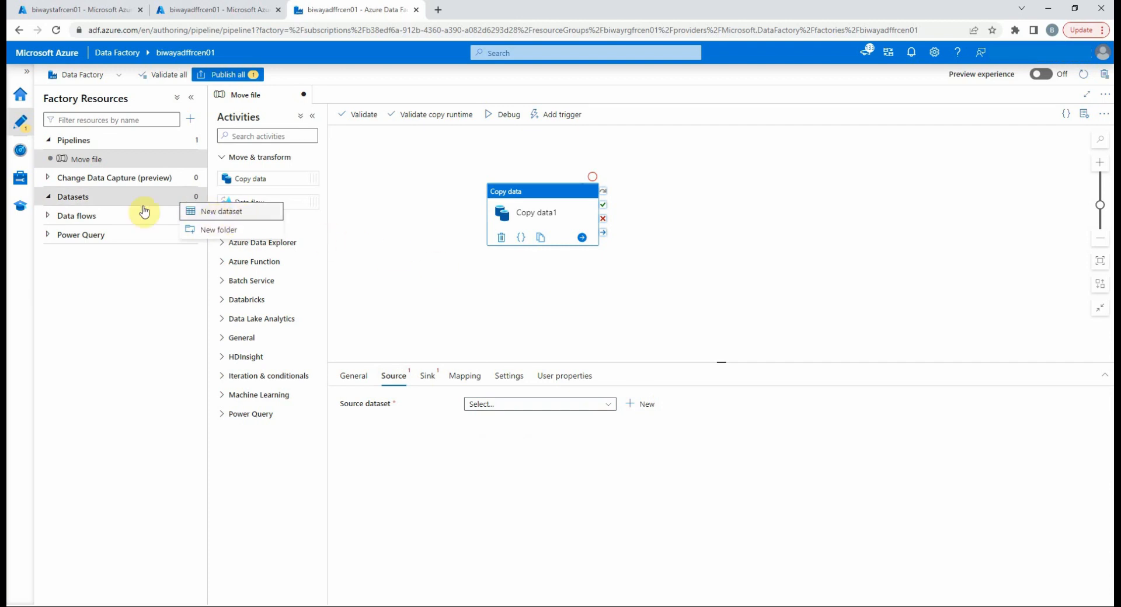
Step: Start a new Azure Blob Storage dataset in Binary format and list its linked services
click(223, 211)
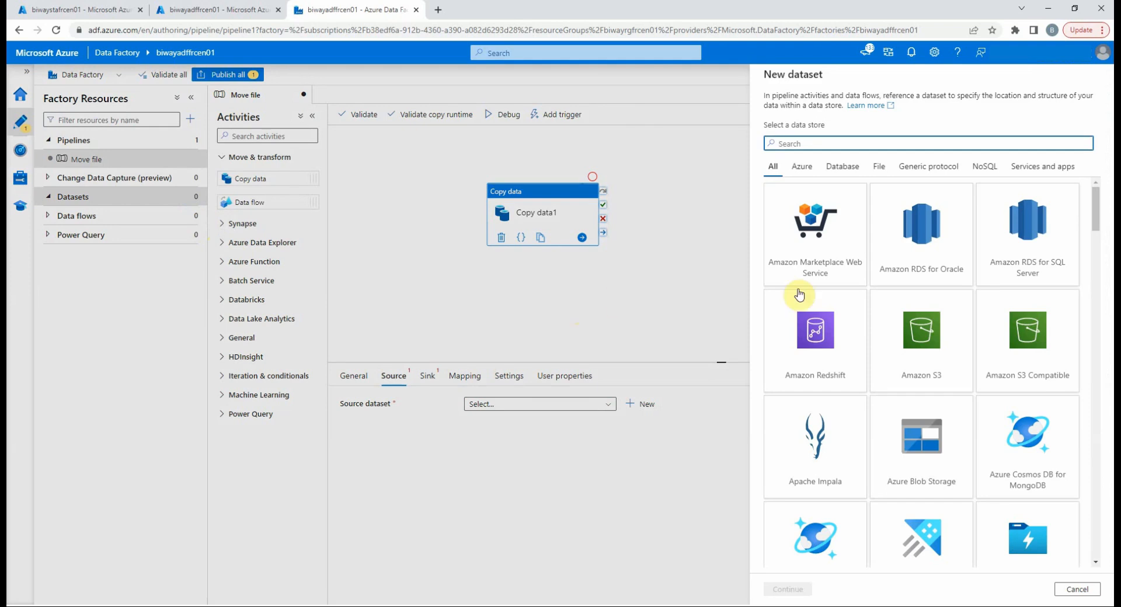
click(921, 443)
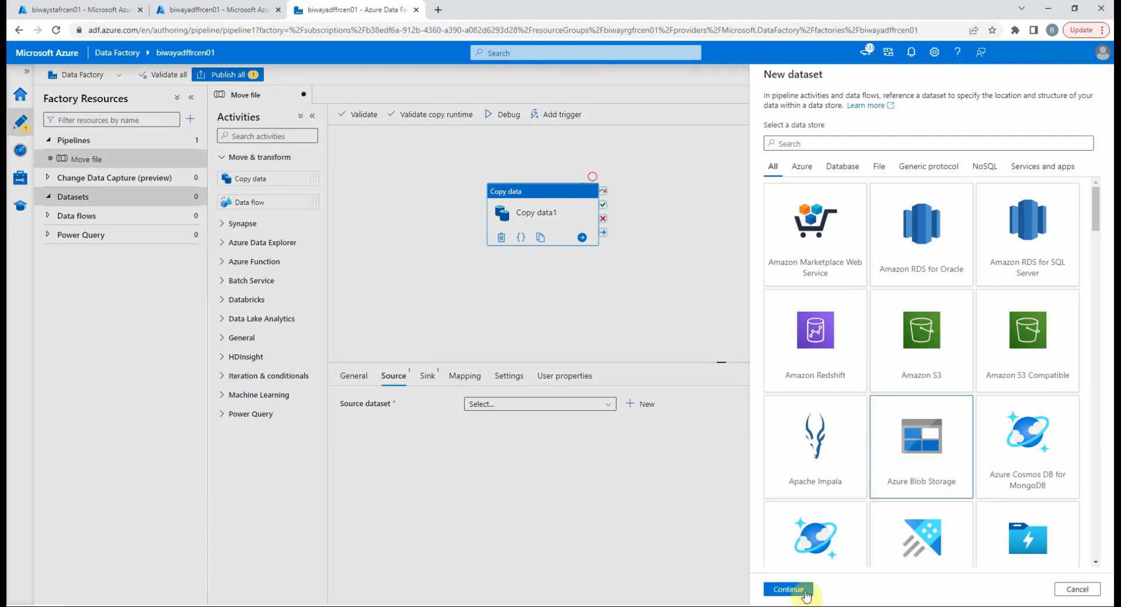
click(788, 589)
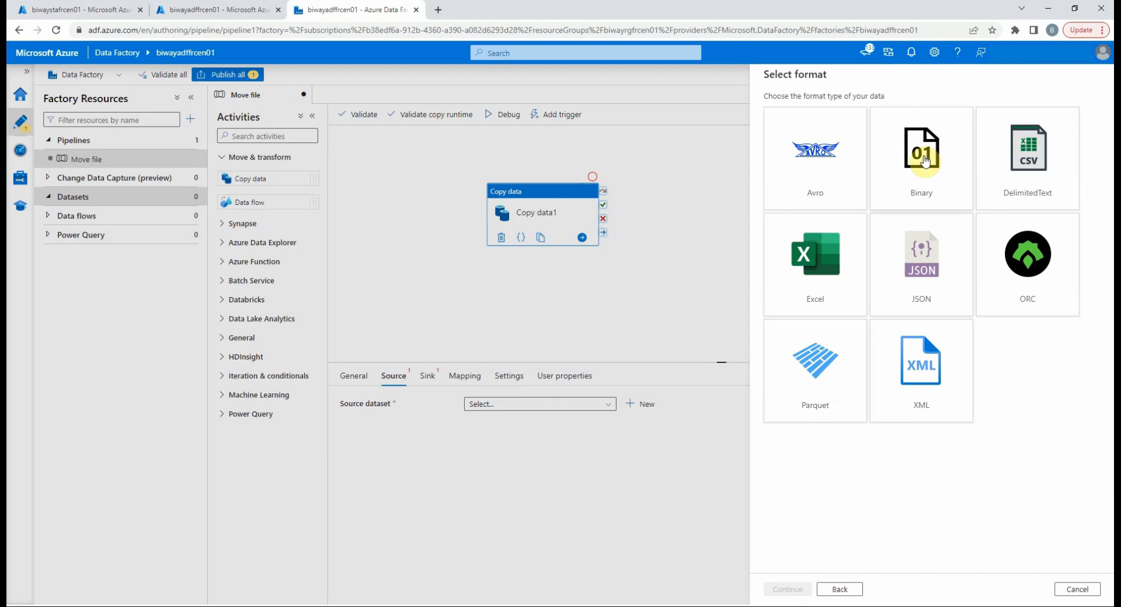
click(922, 156)
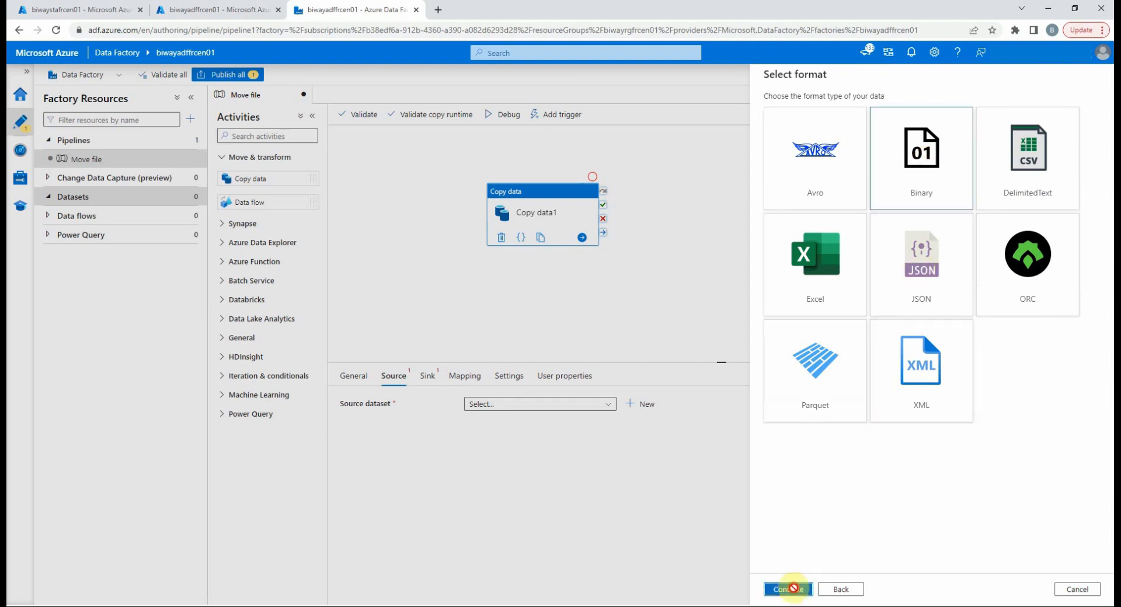
click(787, 589)
text(BinarySource)
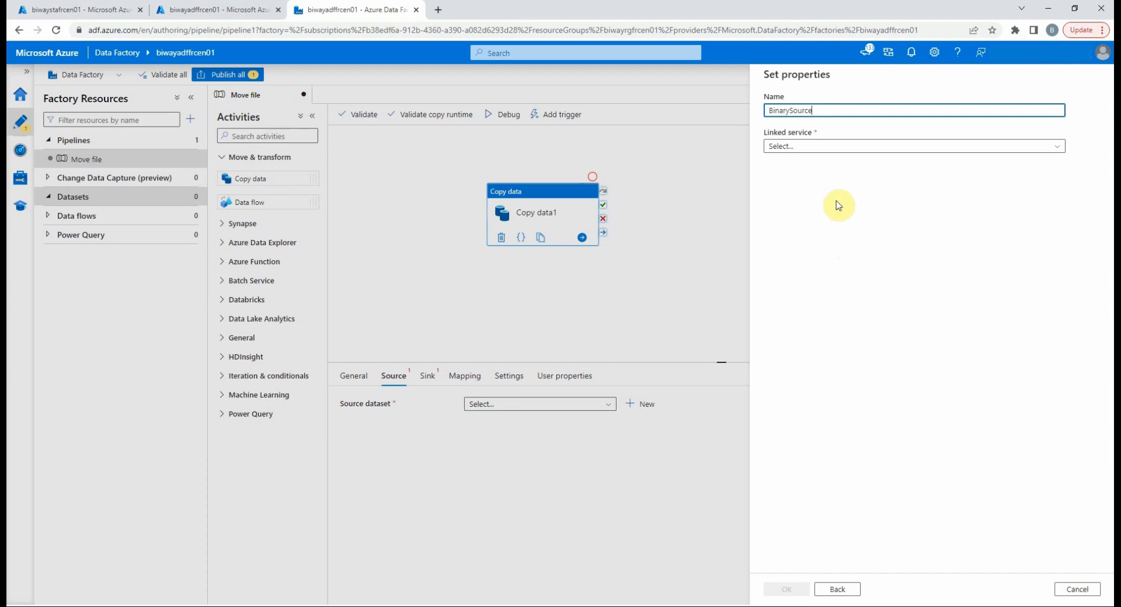
click(914, 146)
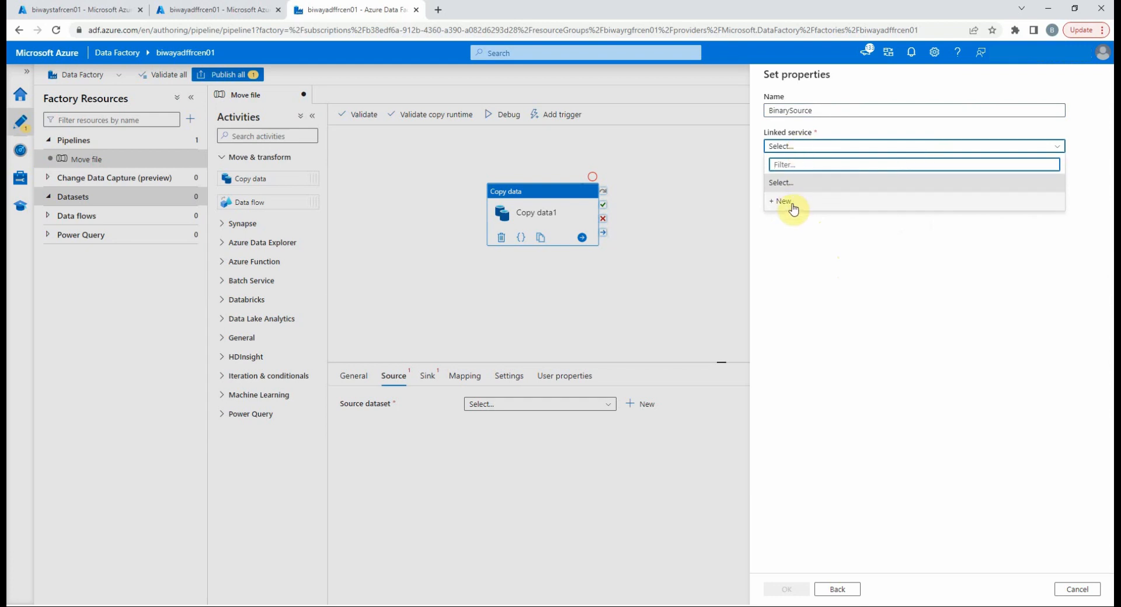
Step: Begin a new linked service with Account key authentication, keeping account selection From Azure subscription
click(781, 200)
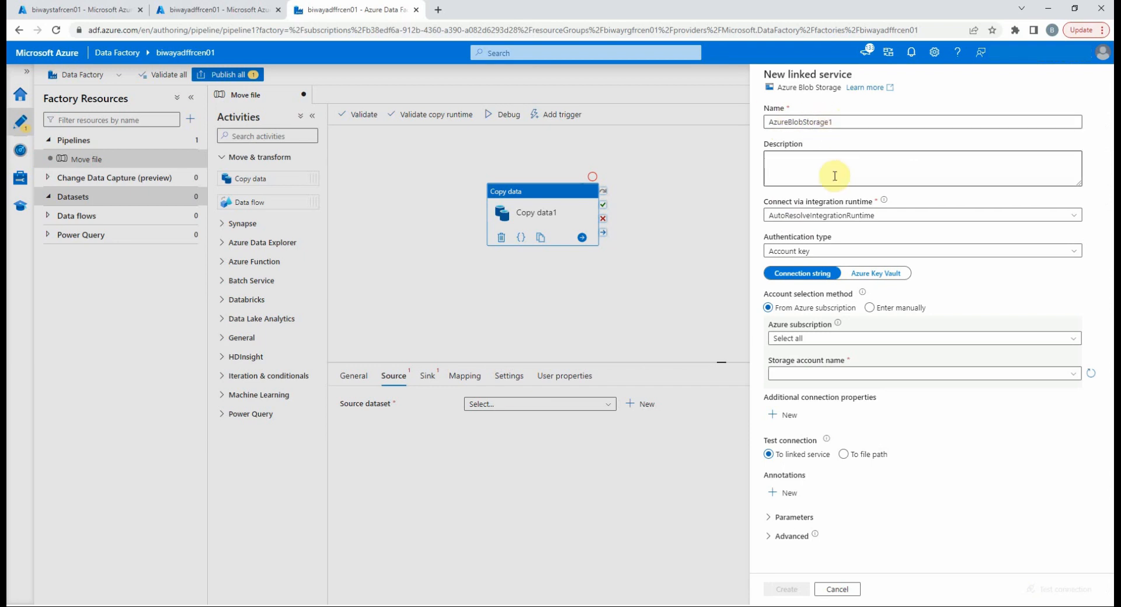
mouse_move(837, 235)
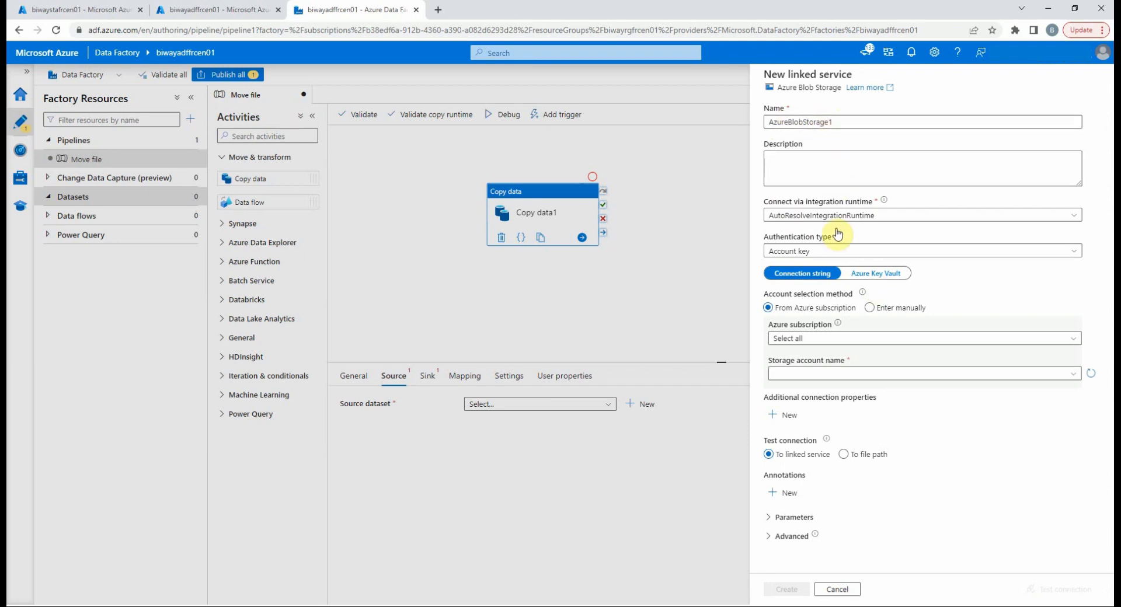
mouse_move(841, 265)
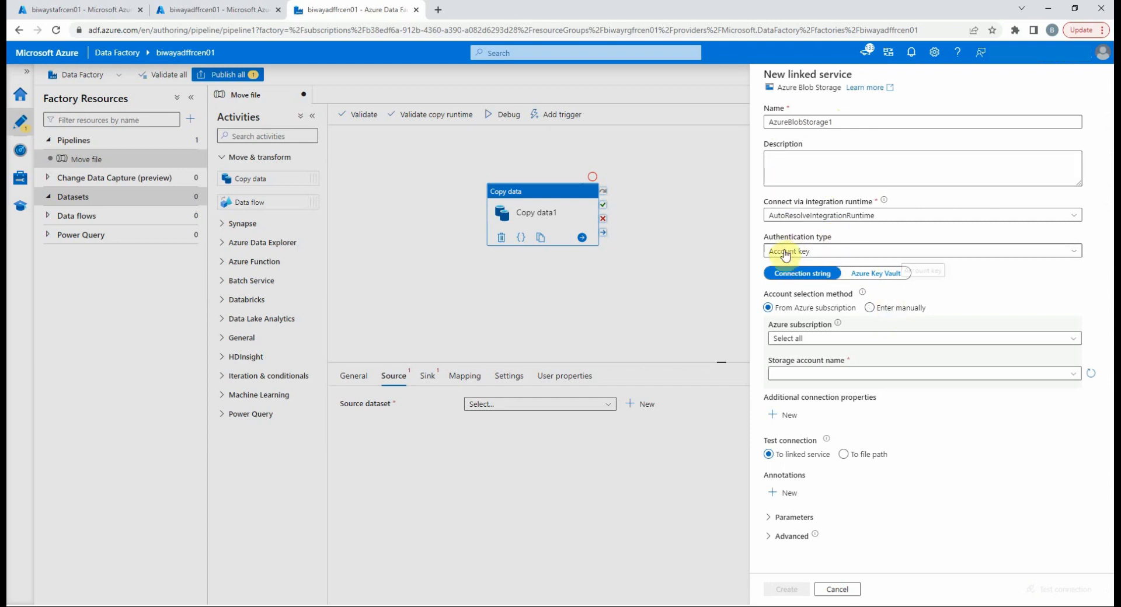
mouse_move(829, 249)
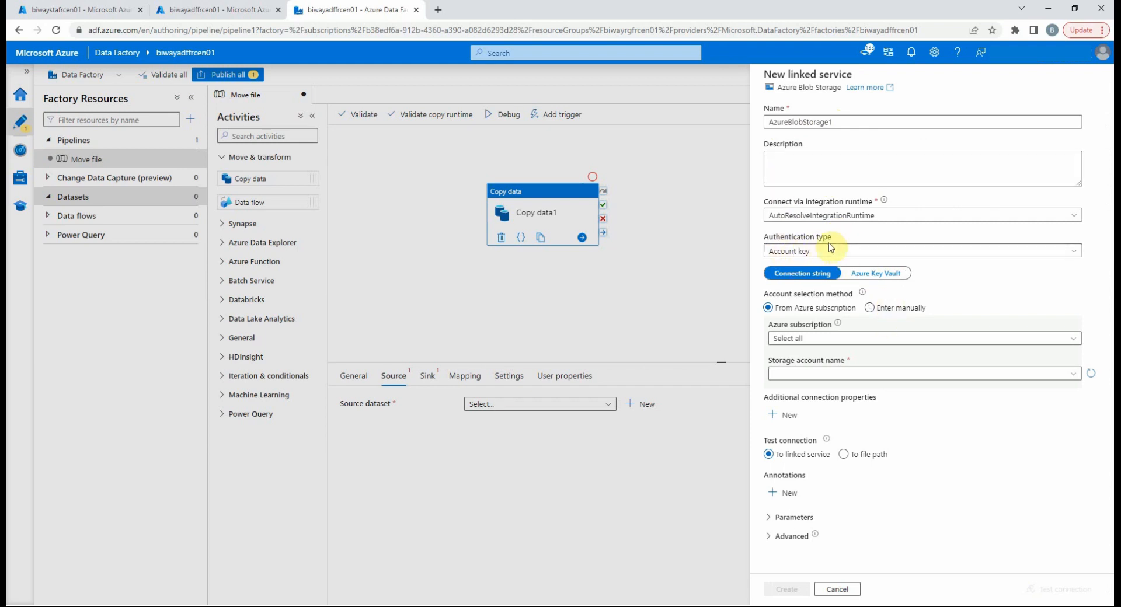
click(921, 251)
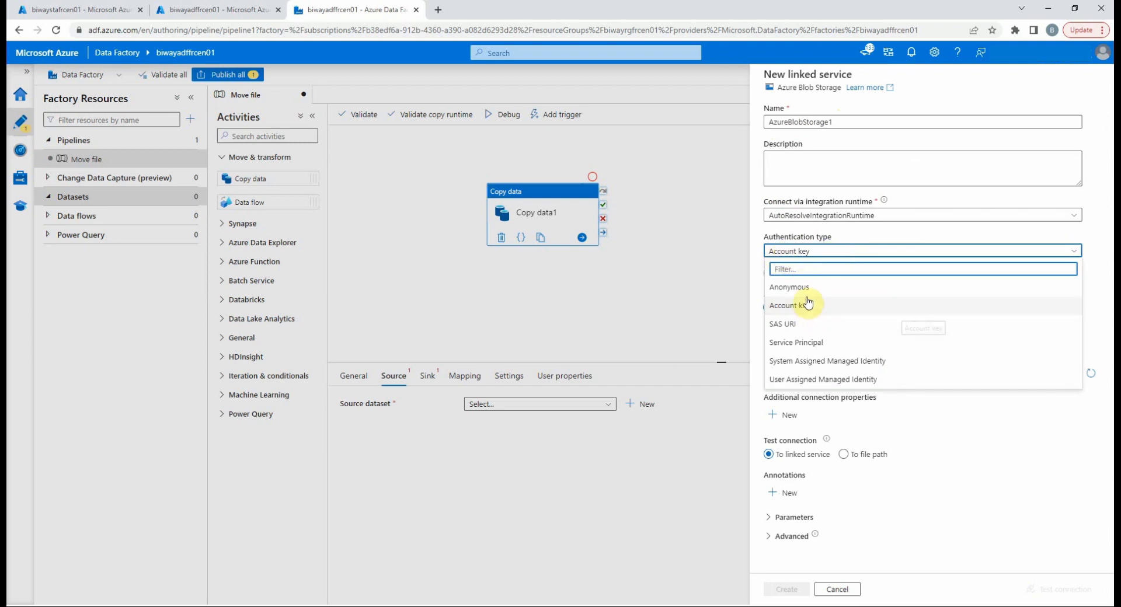
mouse_move(816, 375)
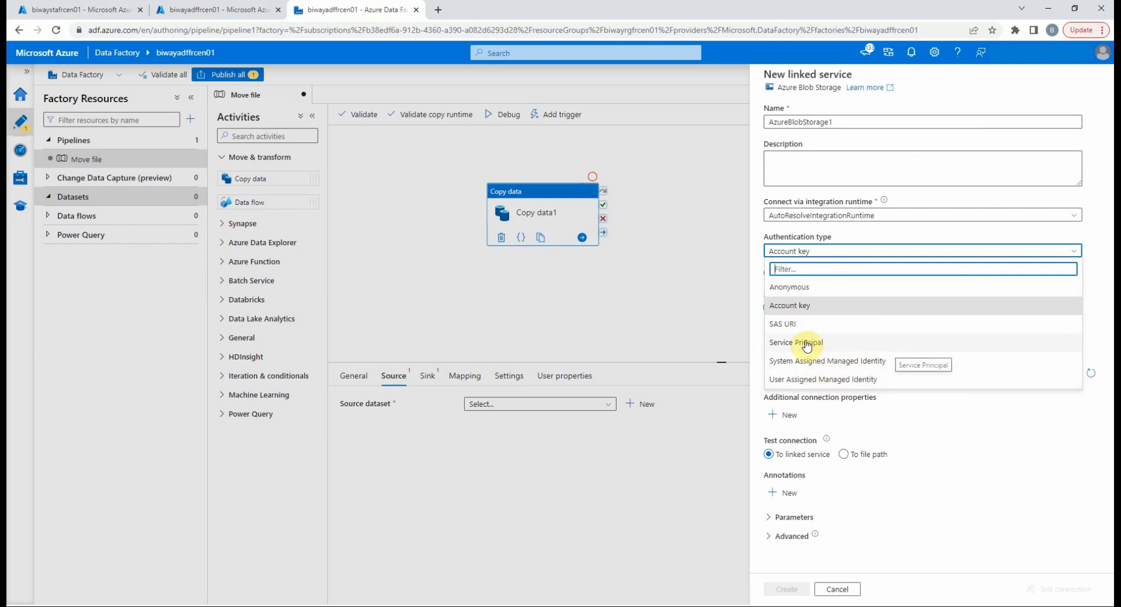
mouse_move(809, 306)
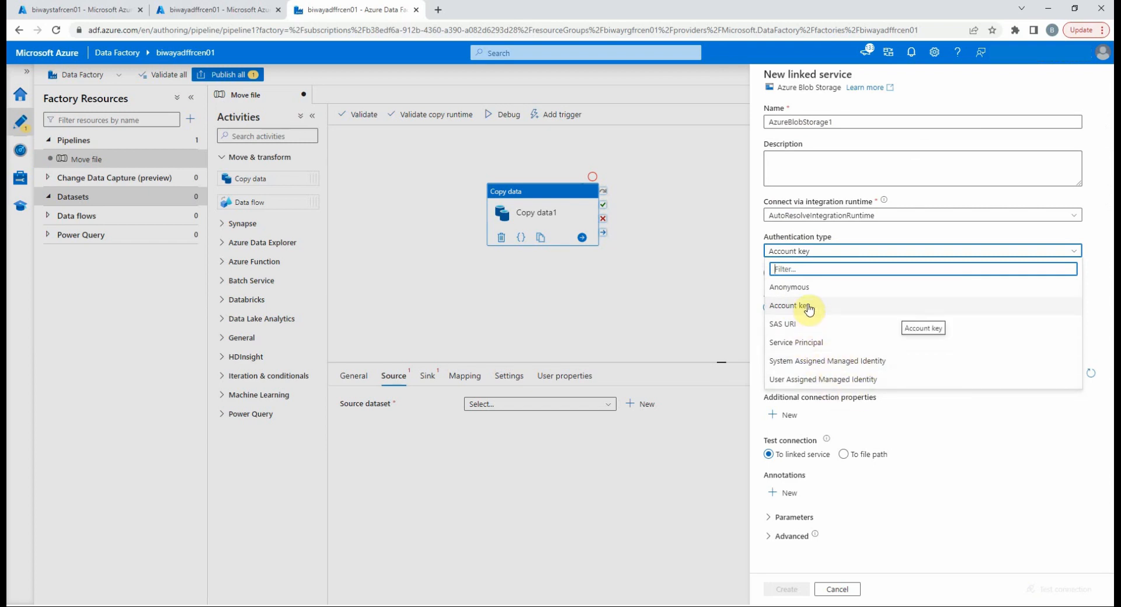
click(787, 306)
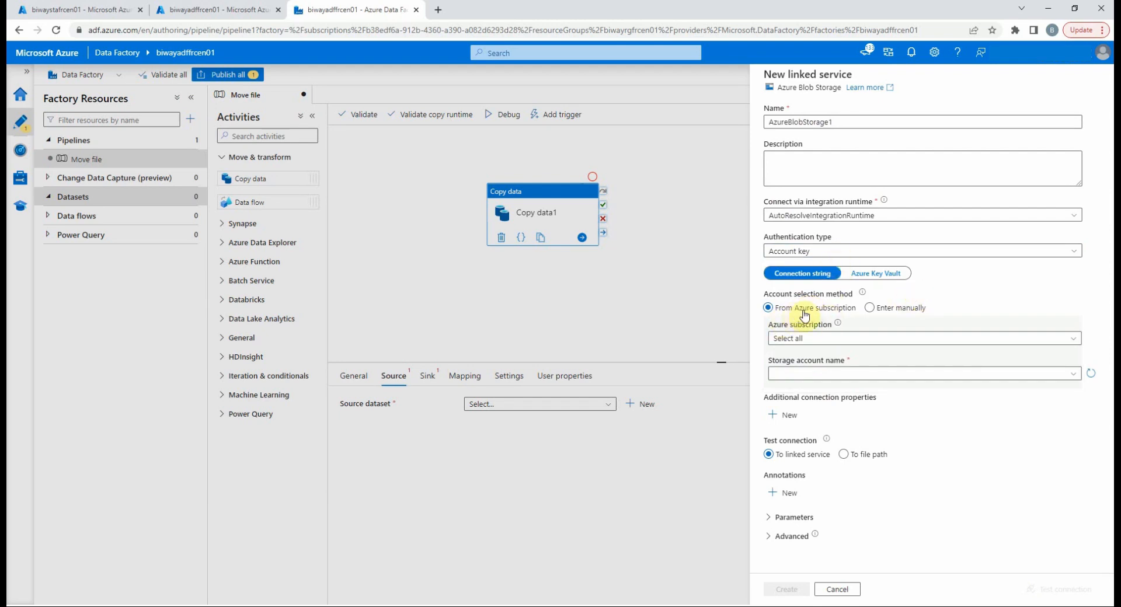
mouse_move(834, 317)
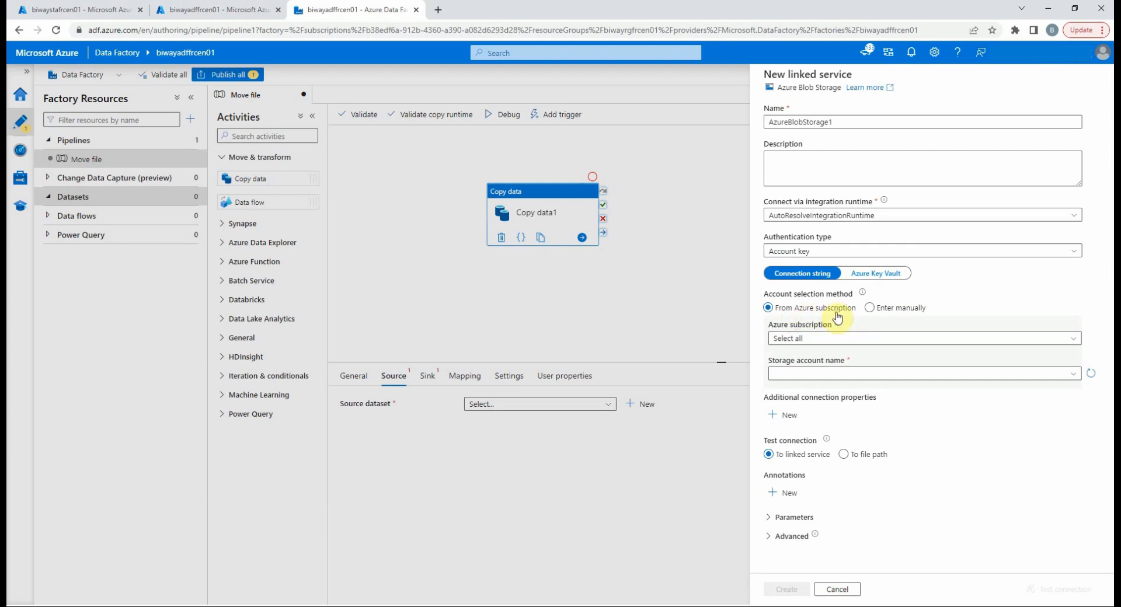
click(871, 308)
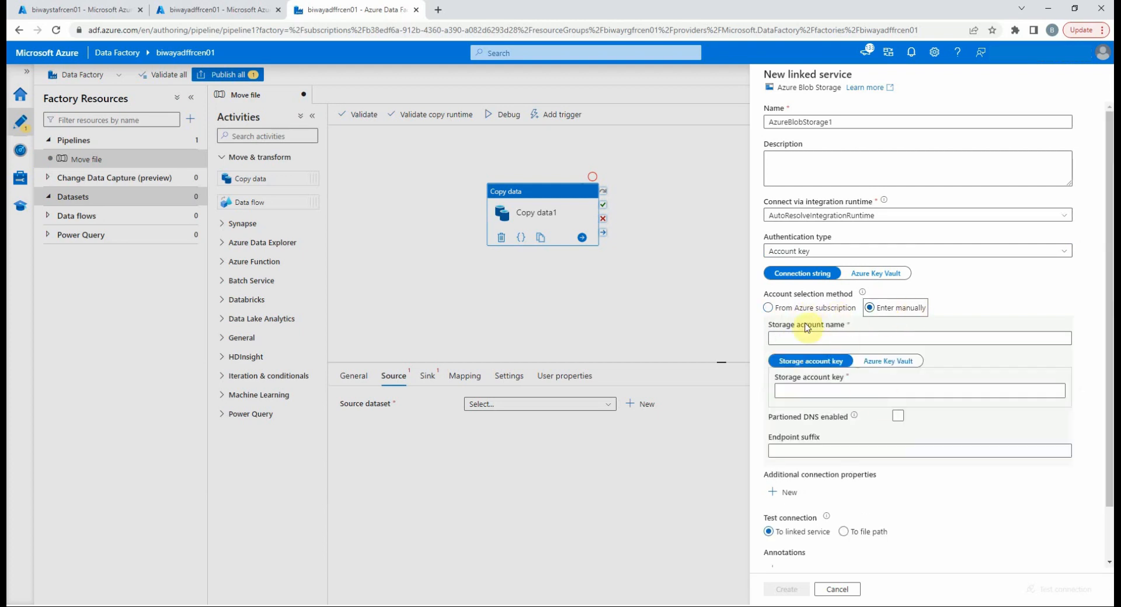
click(917, 391)
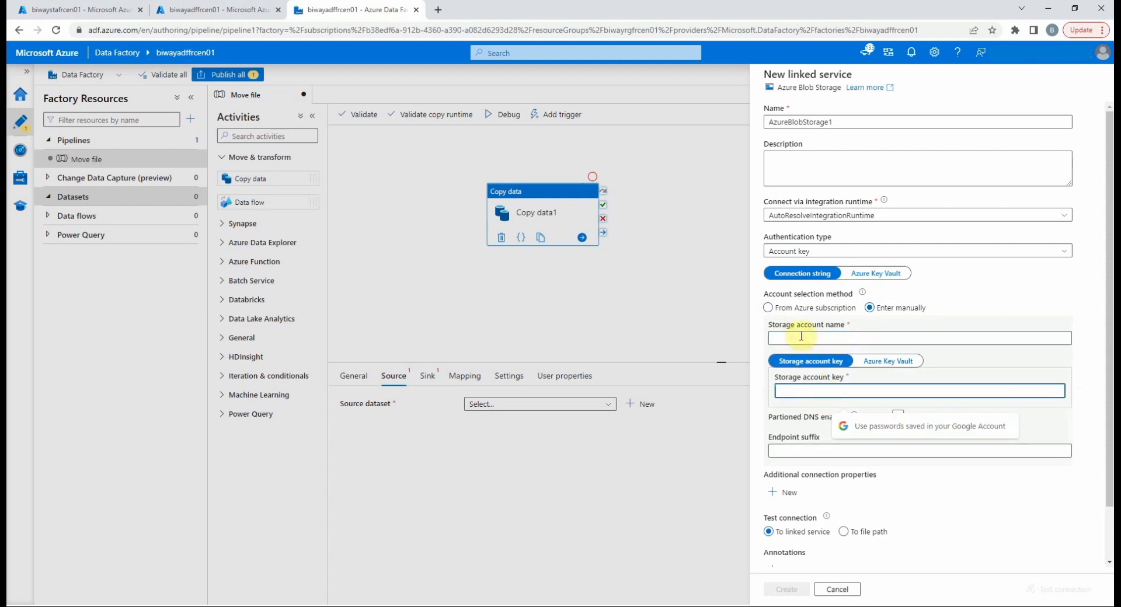
click(768, 308)
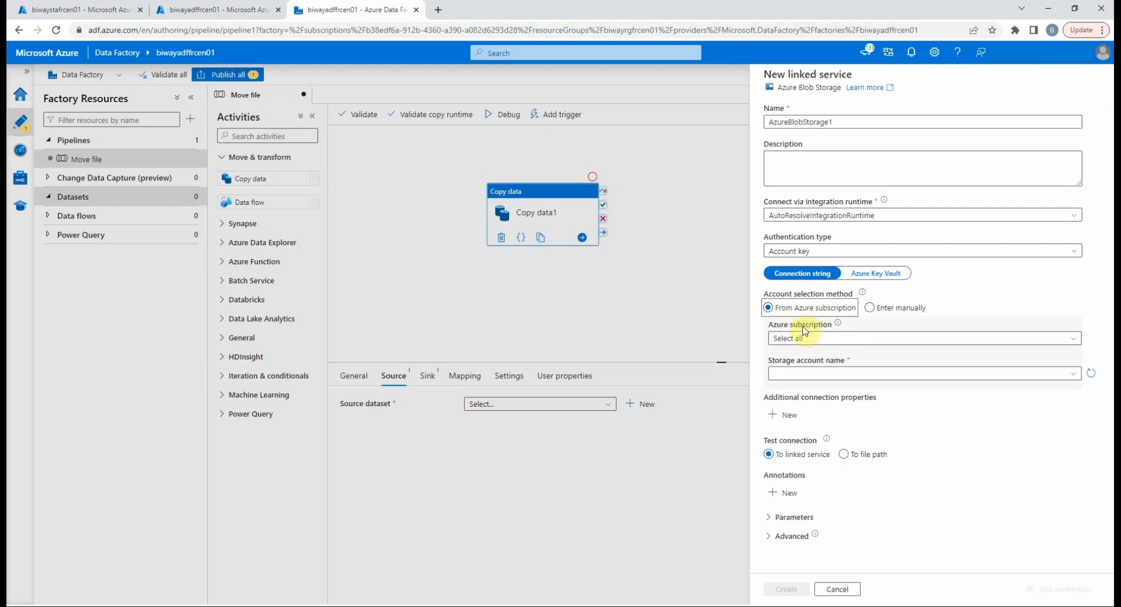
mouse_move(864, 373)
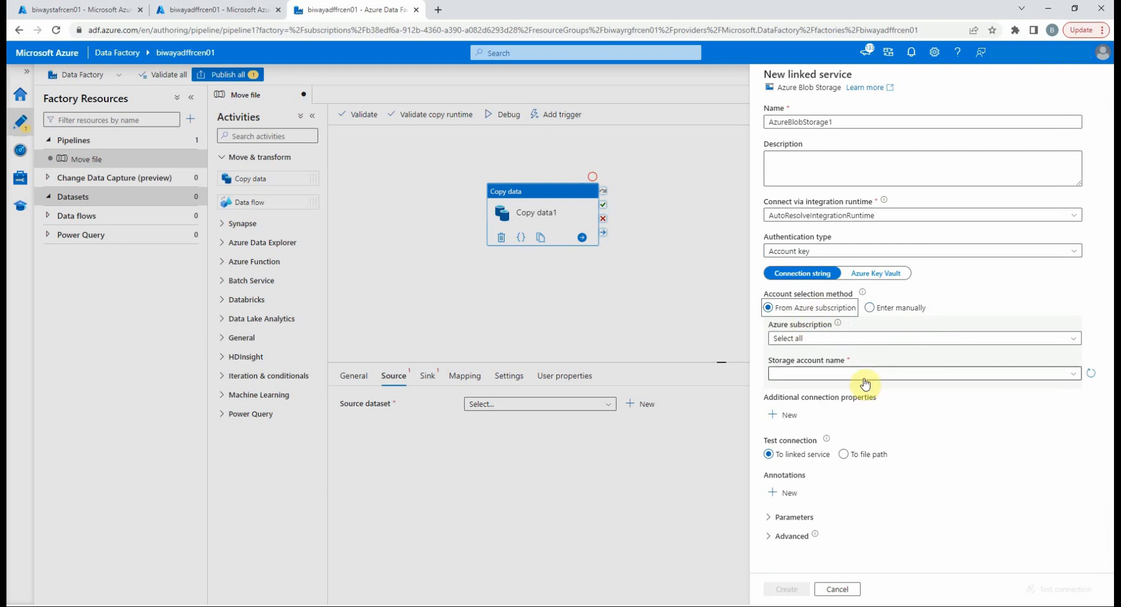
Step: Choose Azure subscription 1 and storage account biwaystafrcen01, test the connection, and create AzureBlobStorage1
click(921, 337)
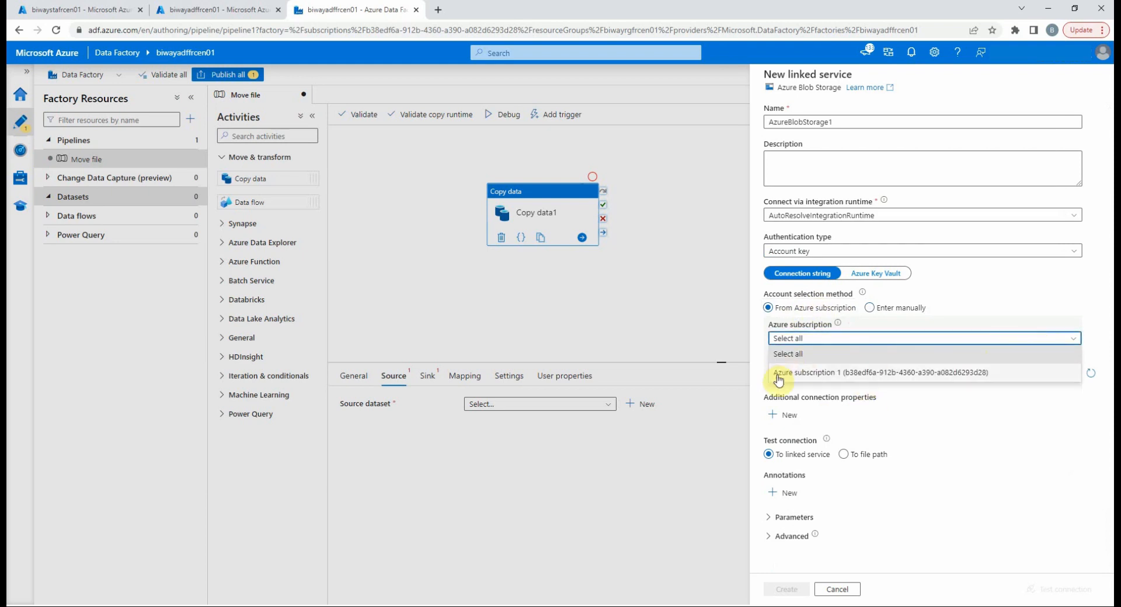
click(887, 372)
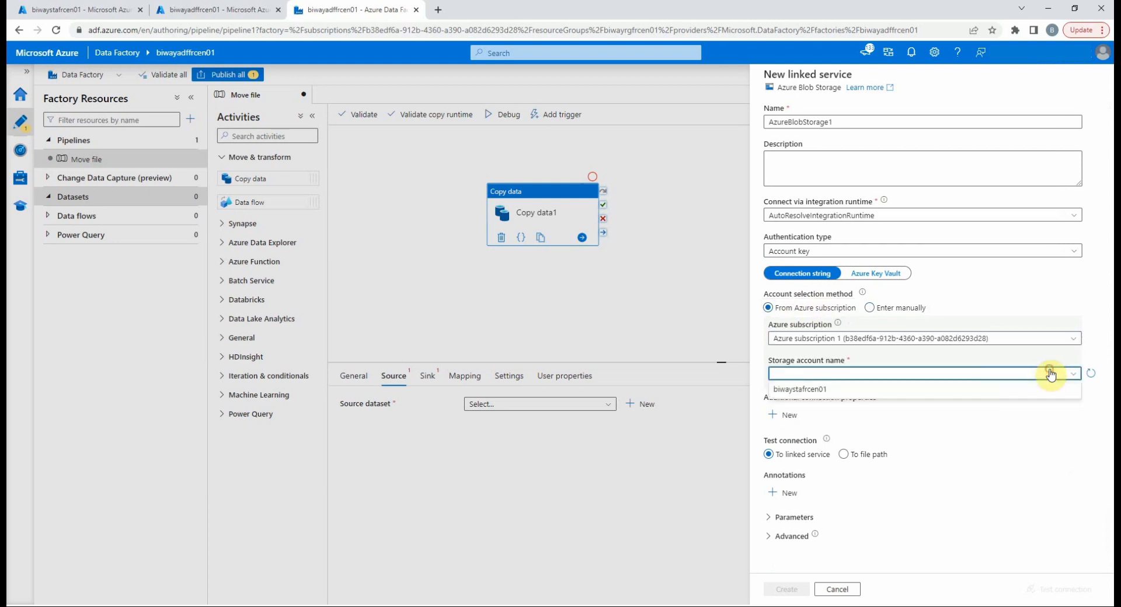
click(801, 389)
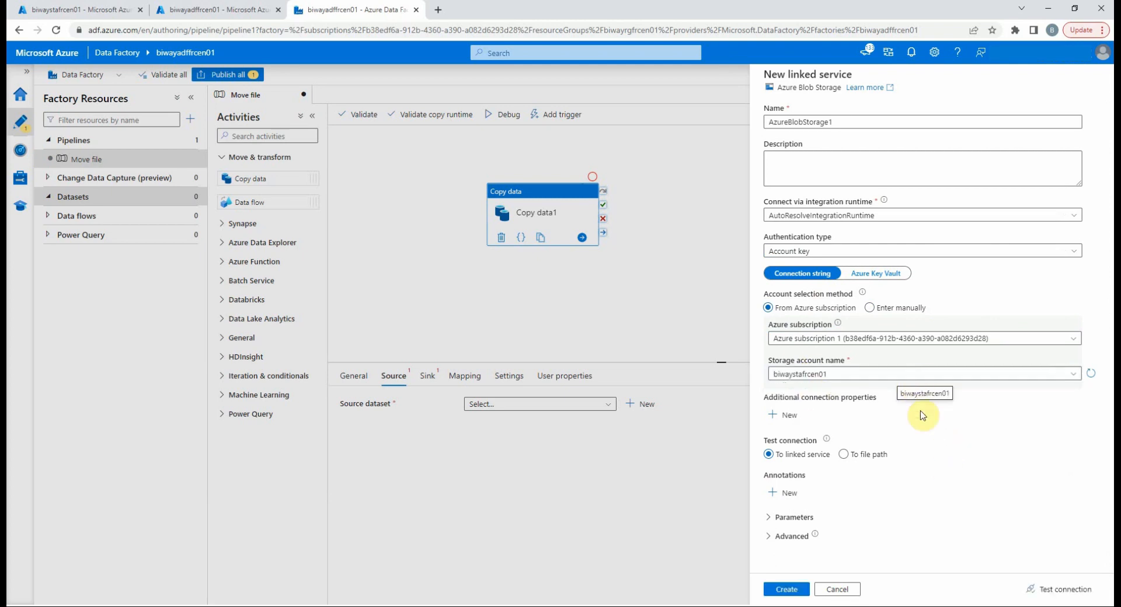
mouse_move(1059, 562)
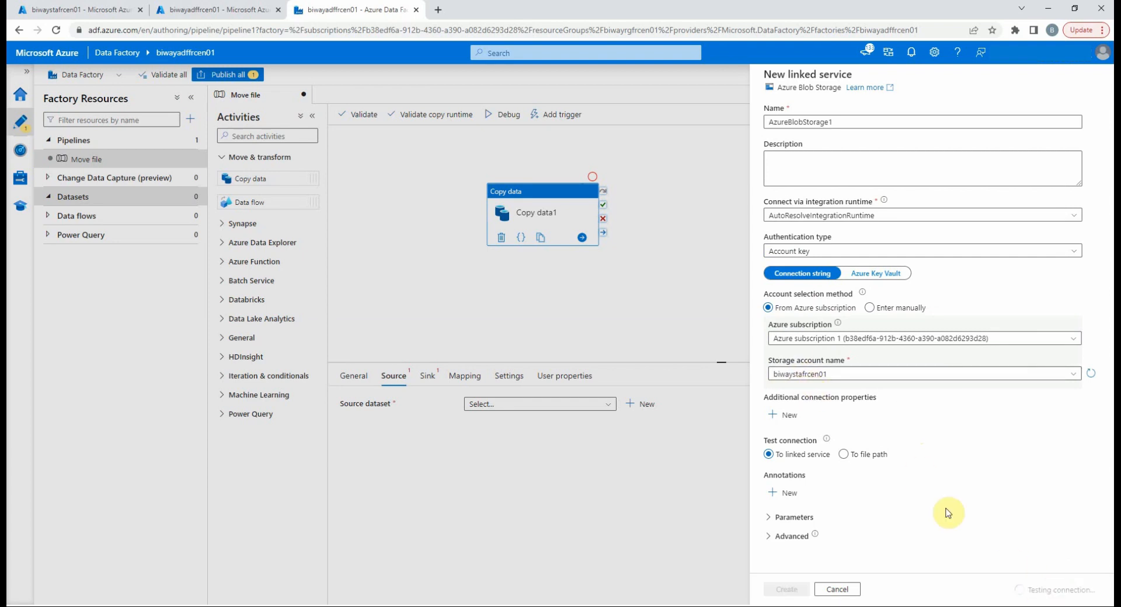
click(1065, 589)
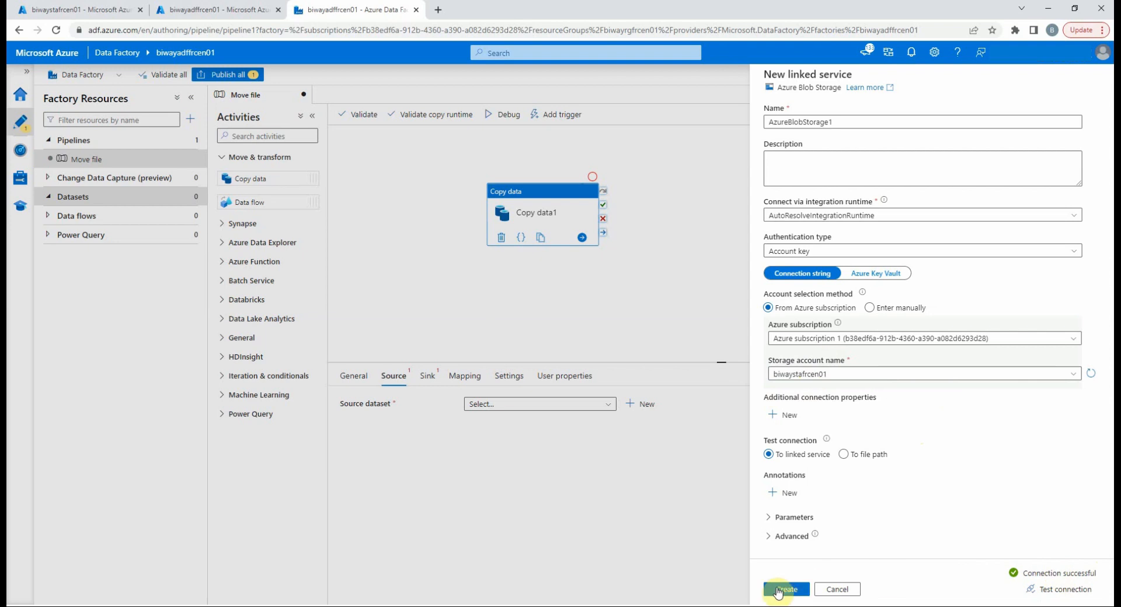
click(786, 588)
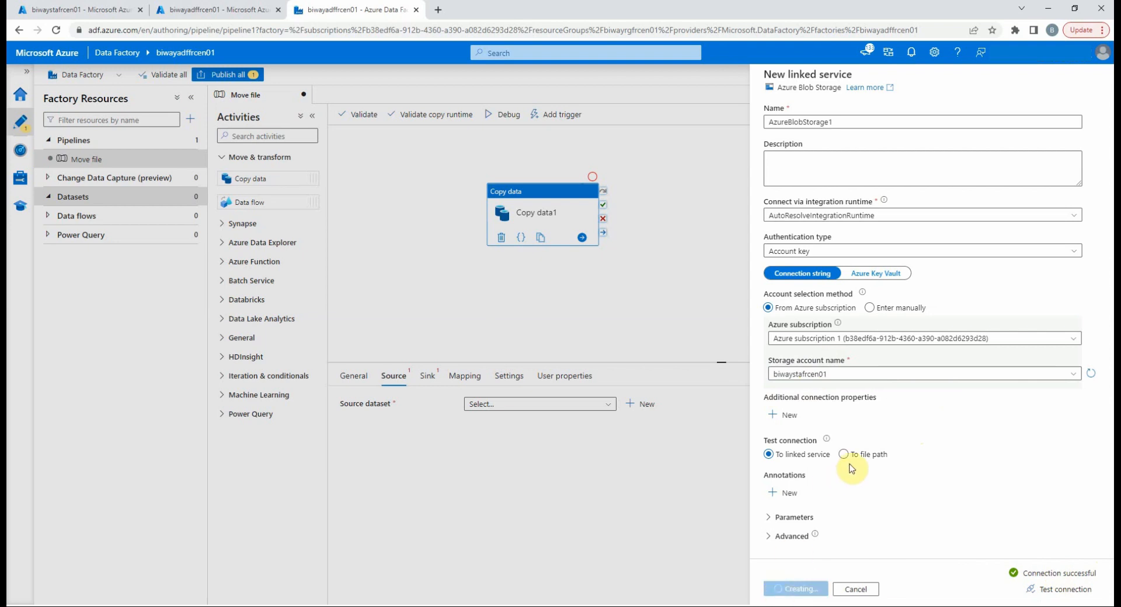
click(794, 588)
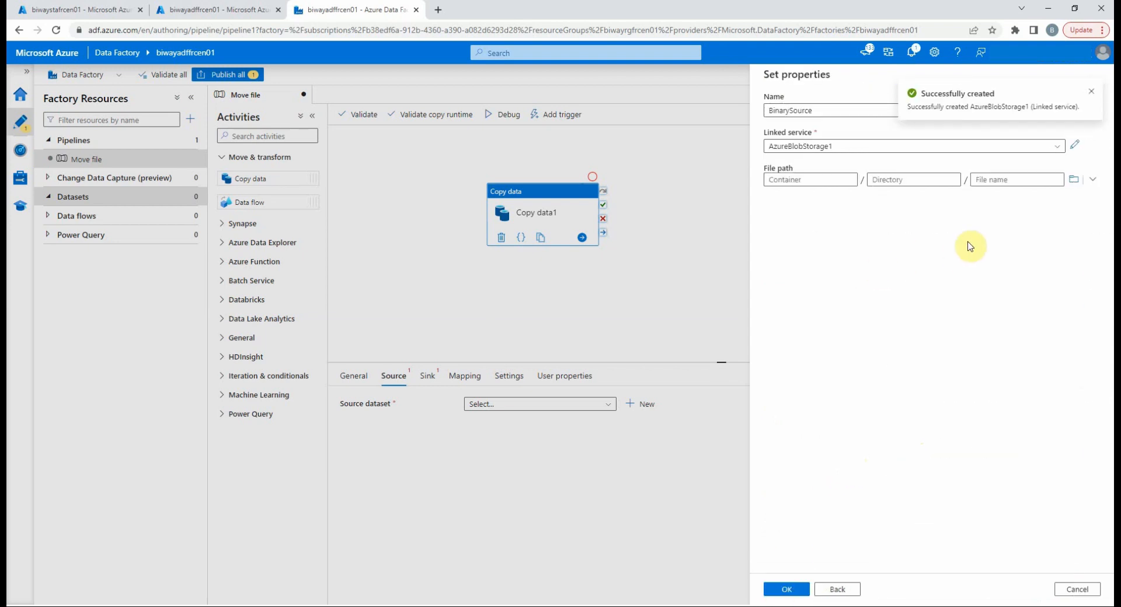
Step: Set BinarySource's file path to source/SalesData.csv and create the dataset
click(1016, 179)
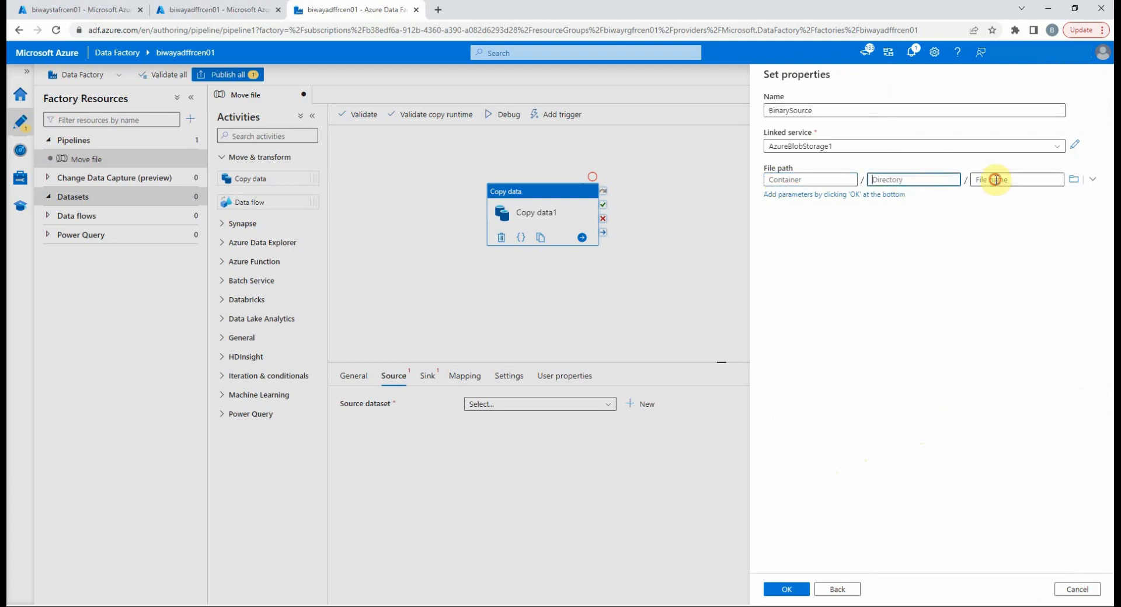
mouse_move(1075, 180)
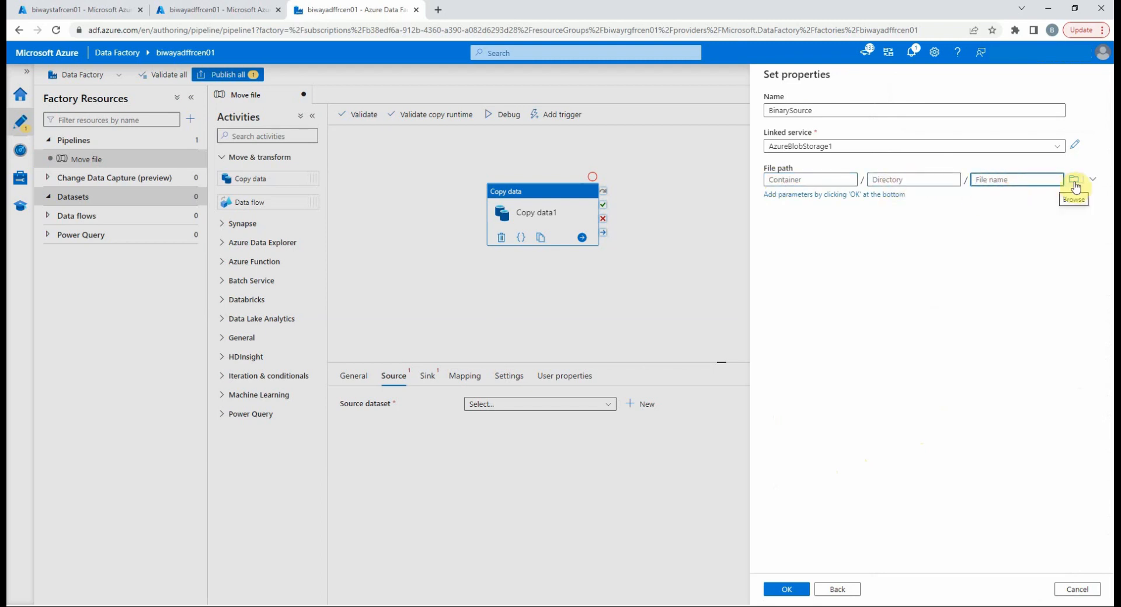
click(1073, 180)
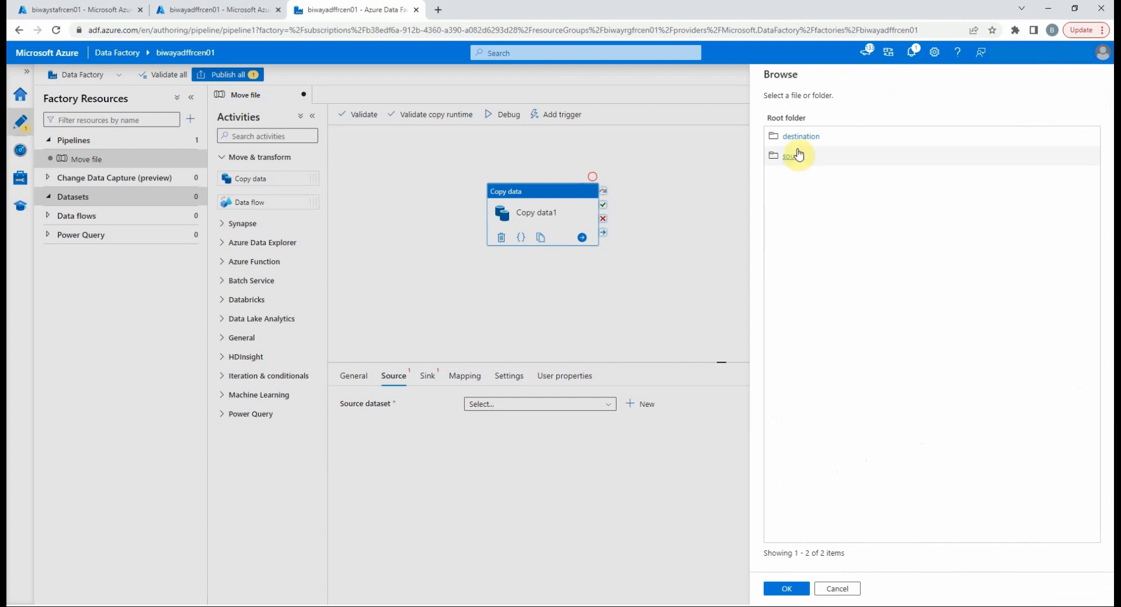
click(789, 156)
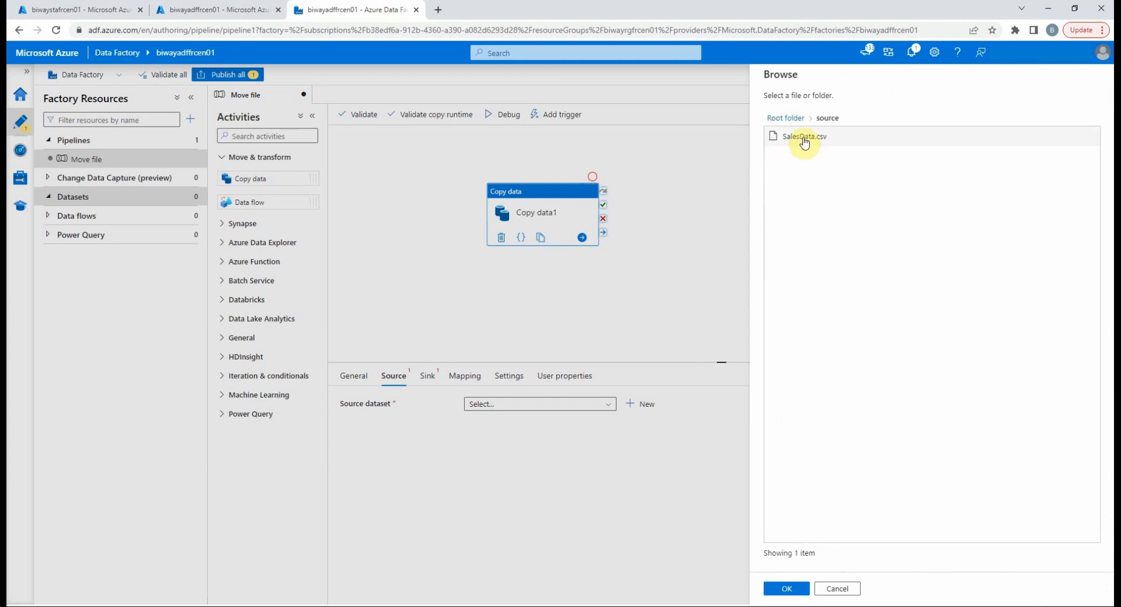
click(803, 136)
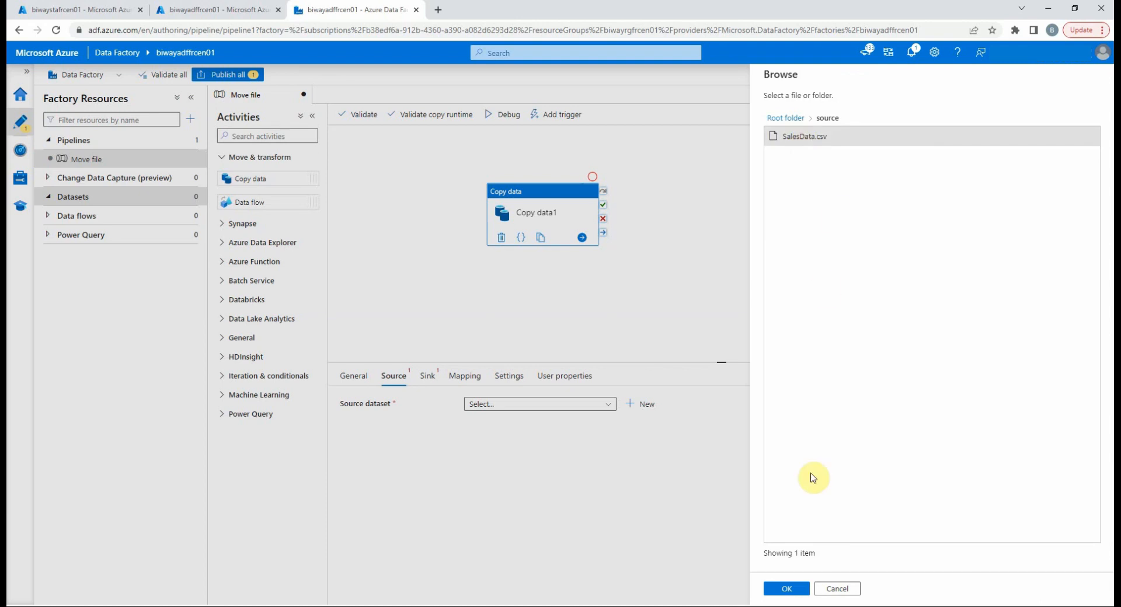
click(786, 589)
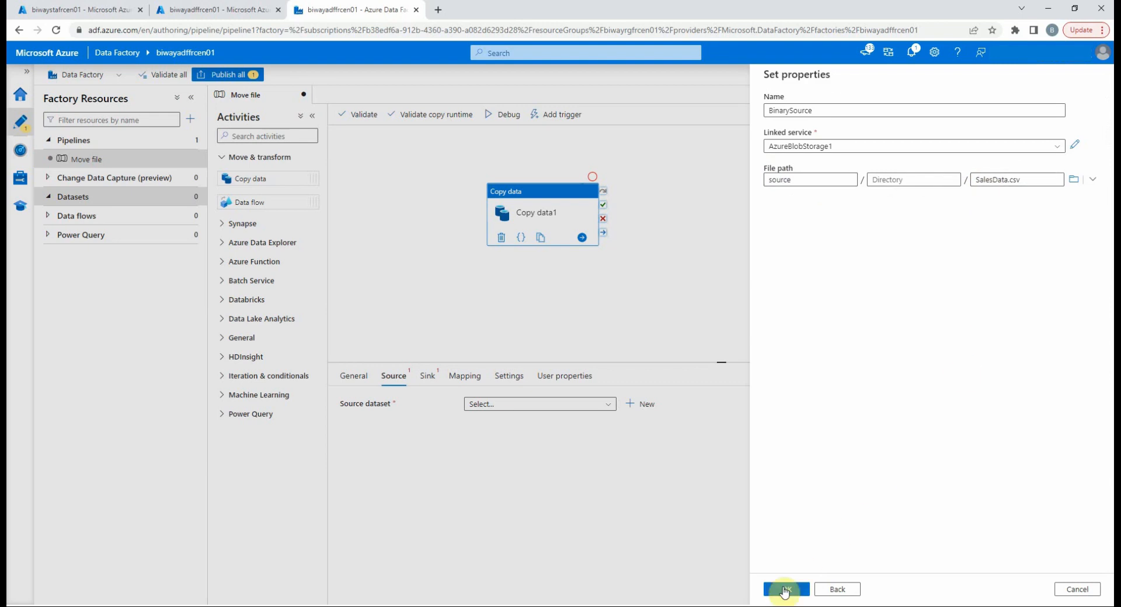
click(785, 589)
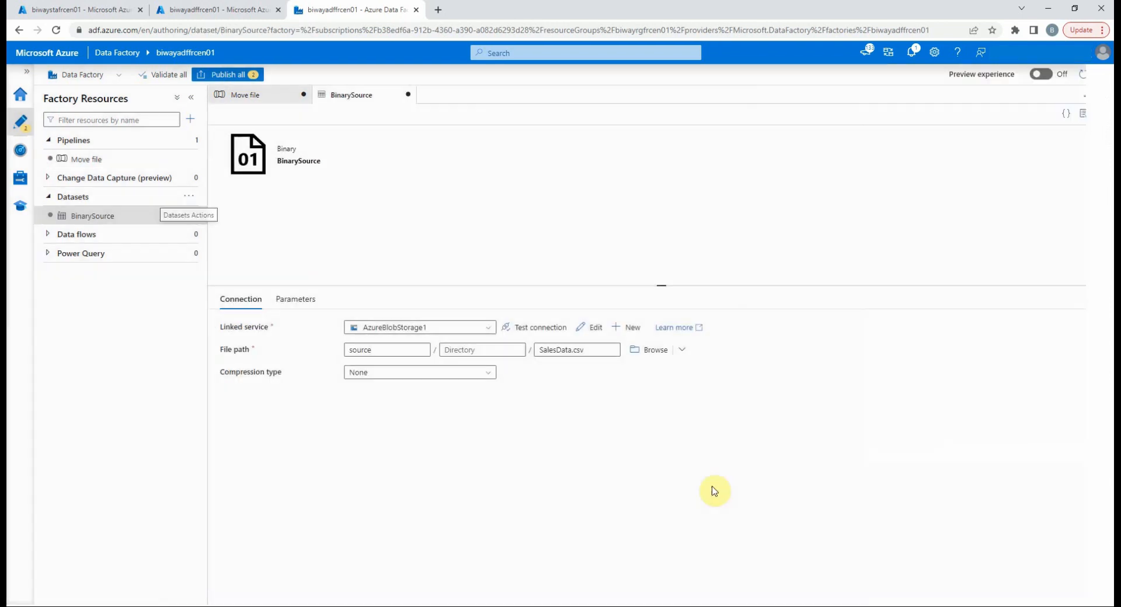
click(1084, 114)
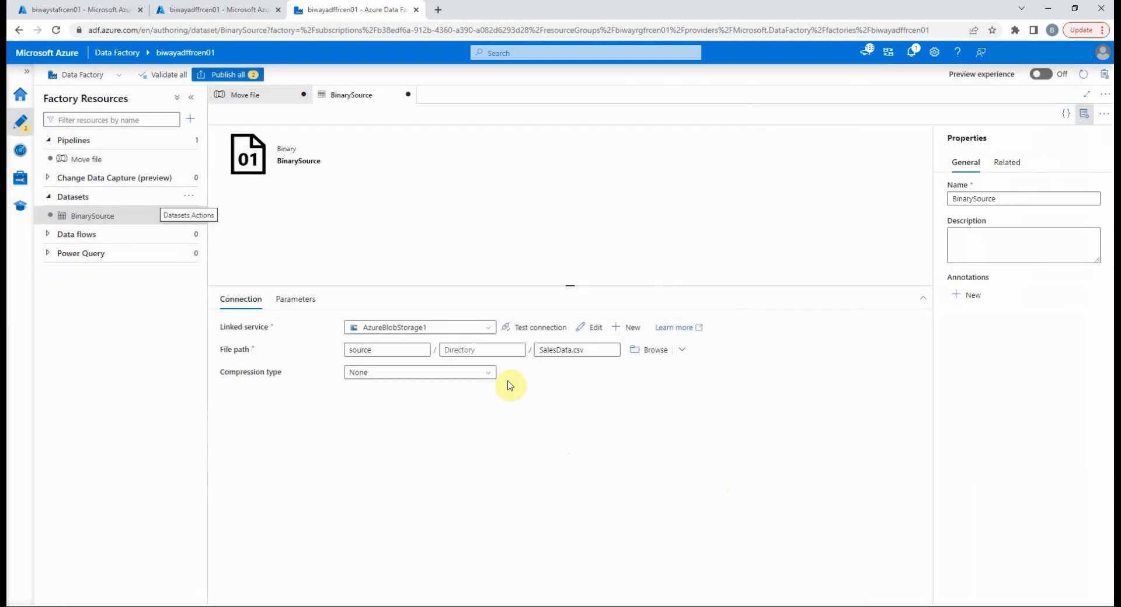
mouse_move(341, 310)
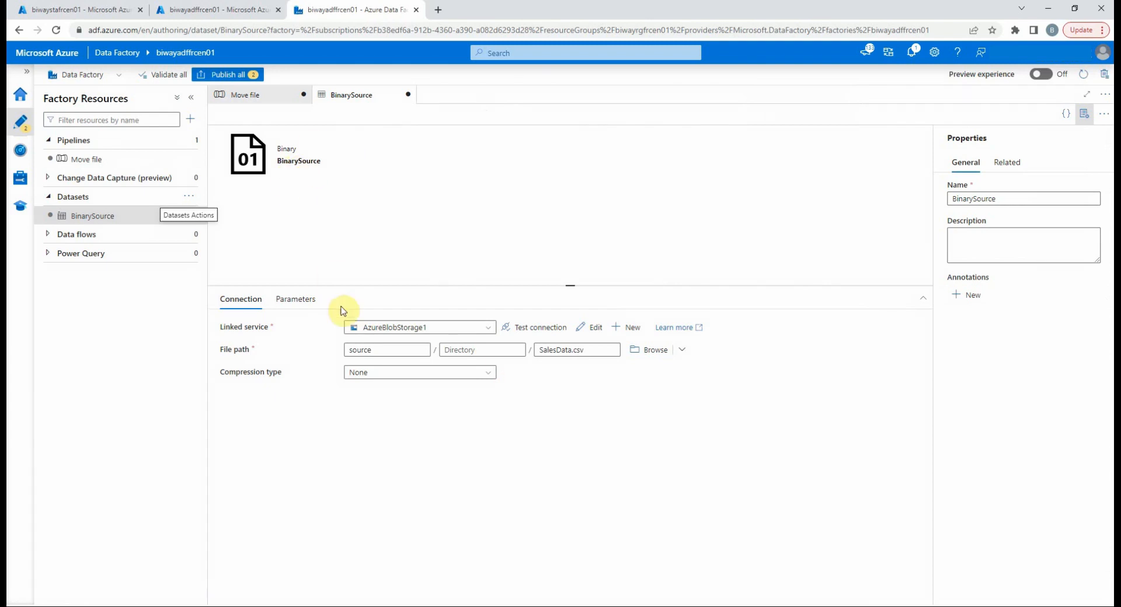
mouse_move(341, 277)
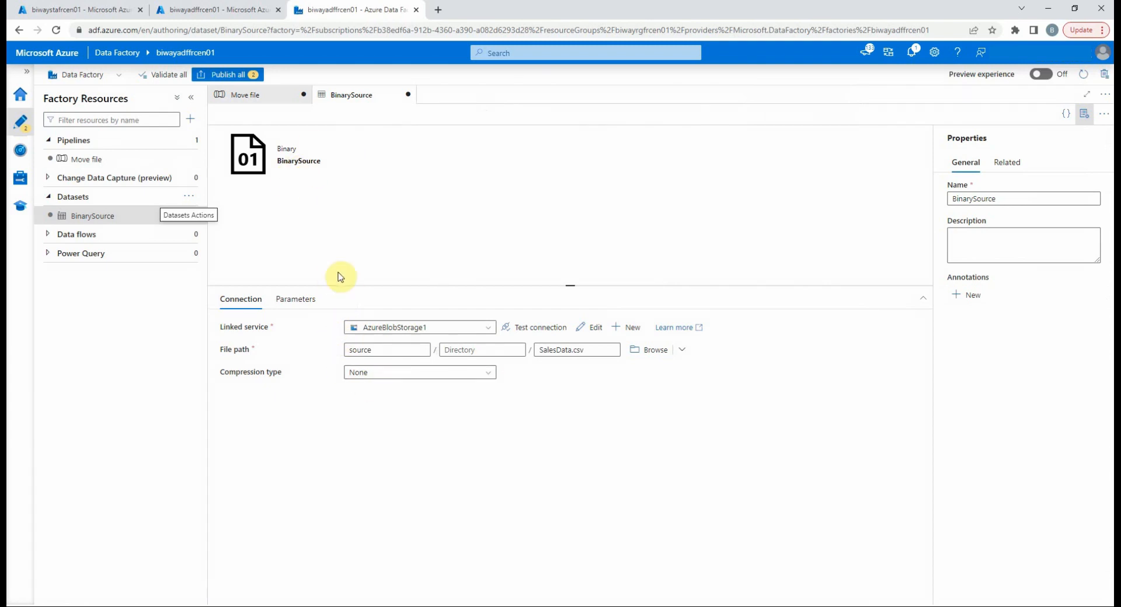
Step: Back in the Move file pipeline, choose BinarySource as Copy data1's source dataset
click(86, 159)
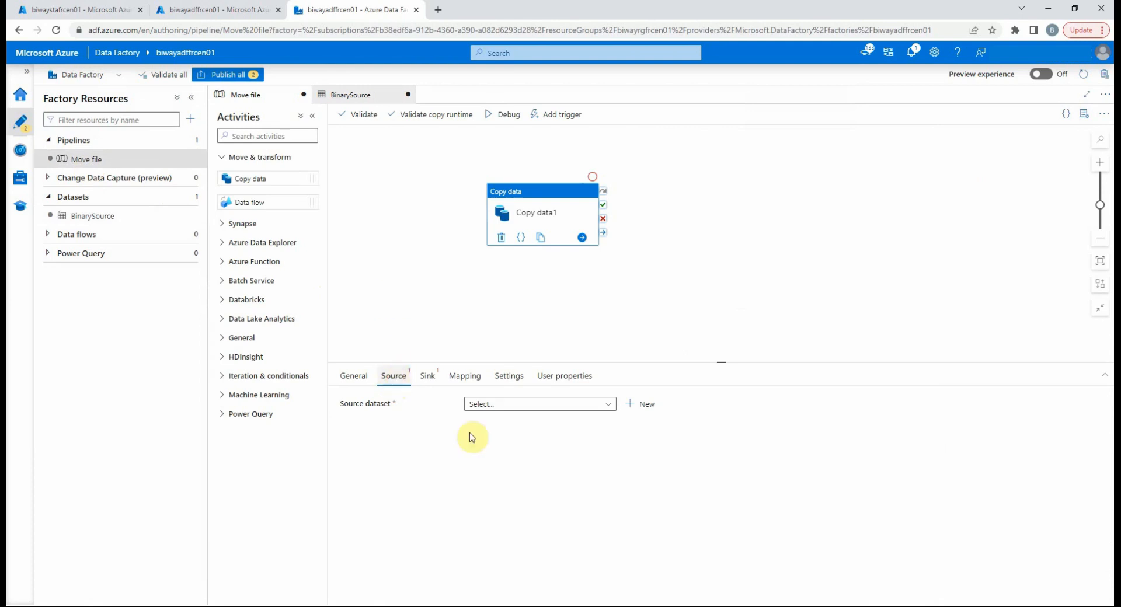
click(538, 404)
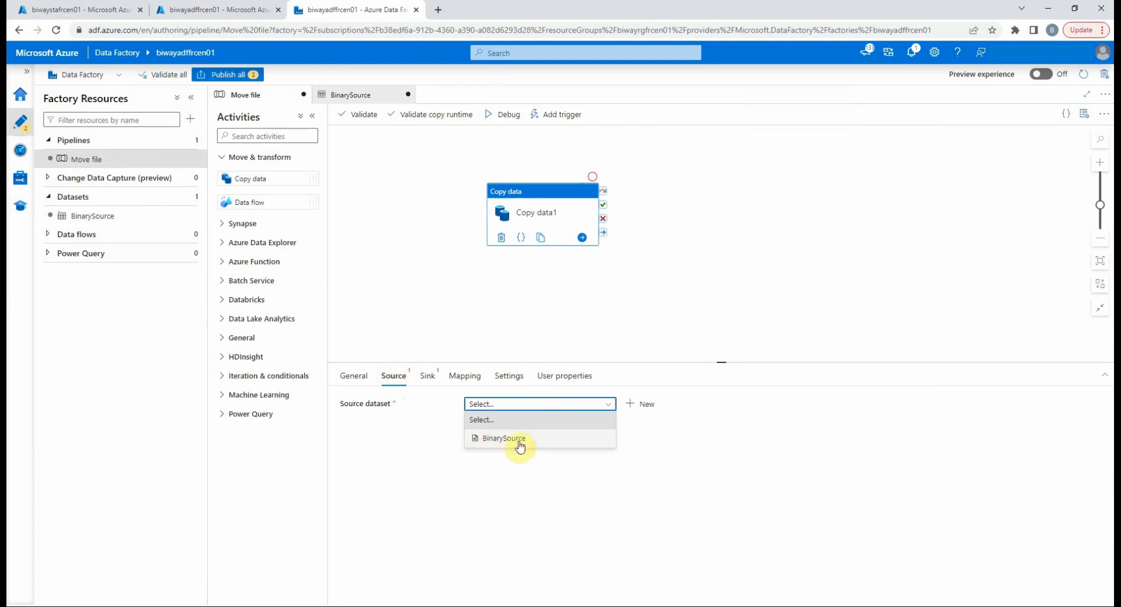
mouse_move(519, 443)
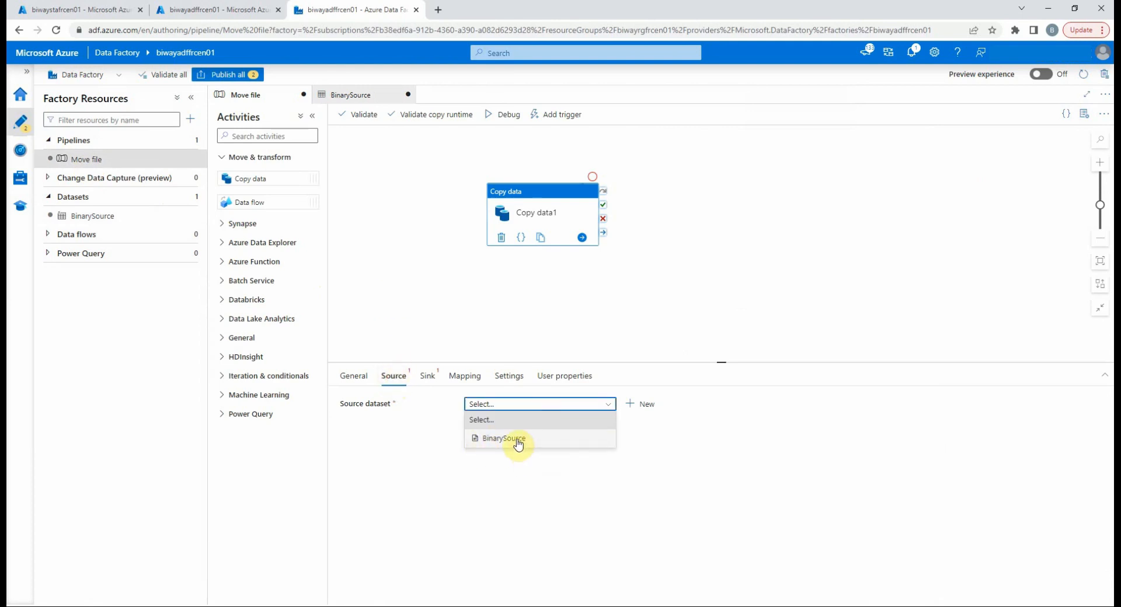
click(504, 438)
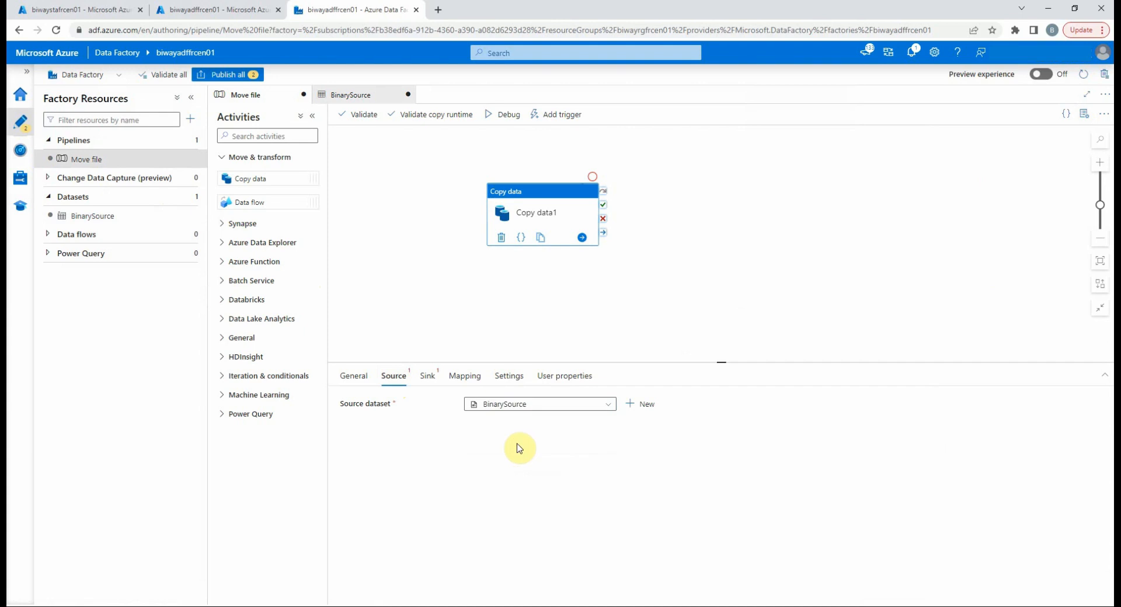
click(392, 375)
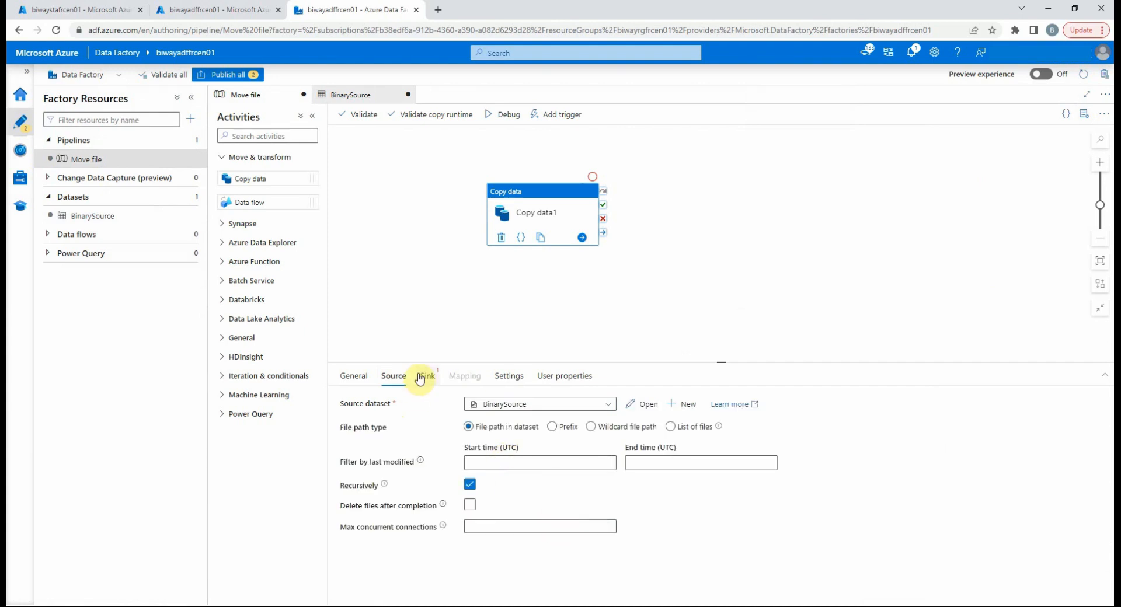
Step: From the Sink tab, start a new Azure Blob Storage sink dataset in Binary format
click(426, 376)
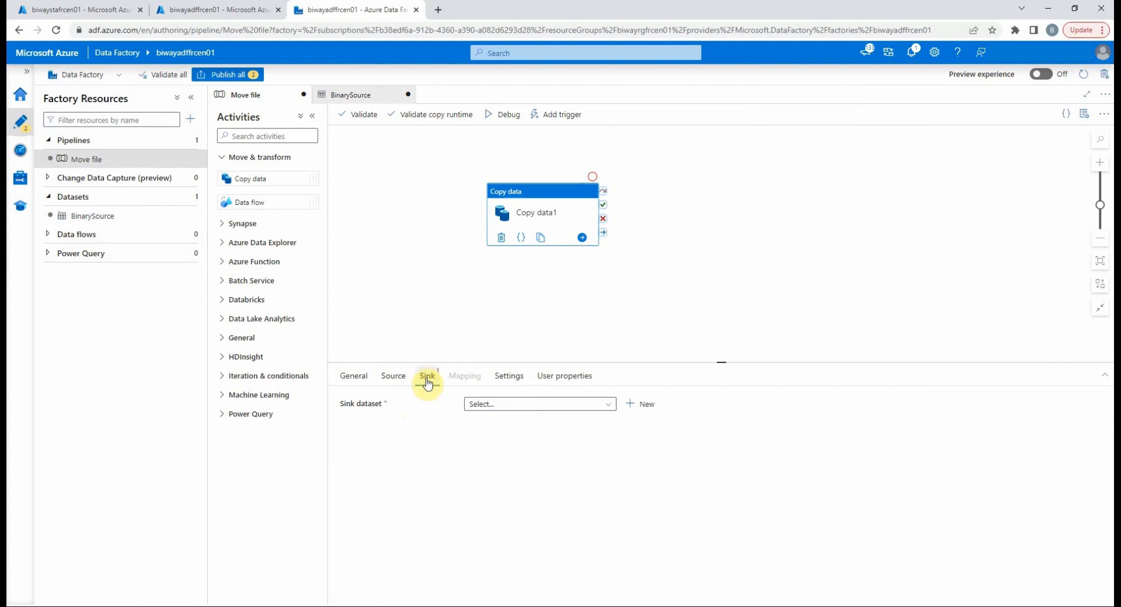
click(539, 404)
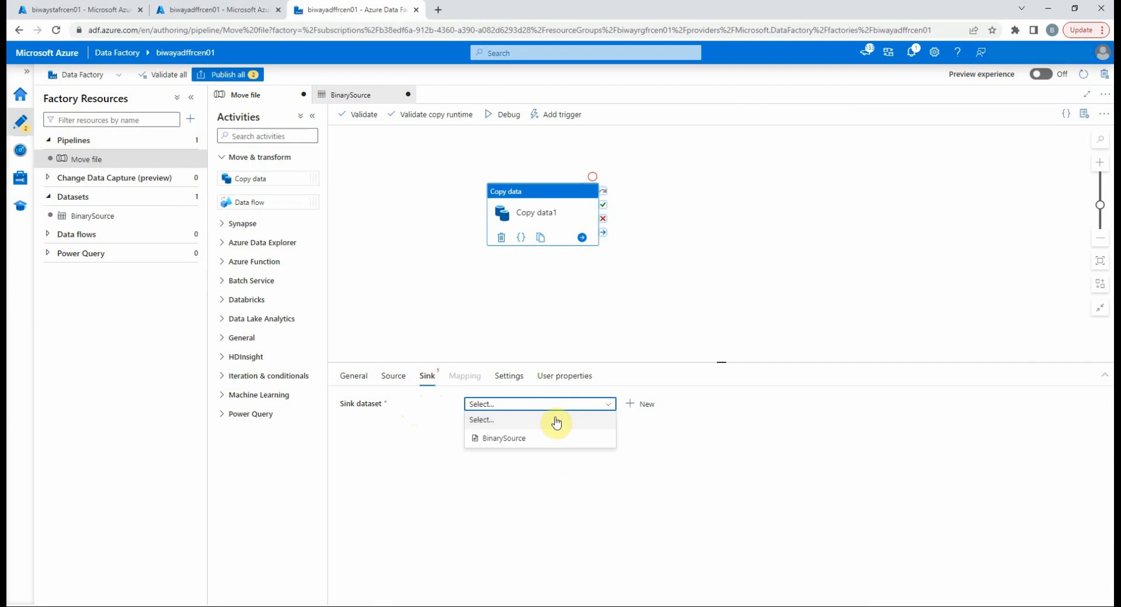
mouse_move(504, 439)
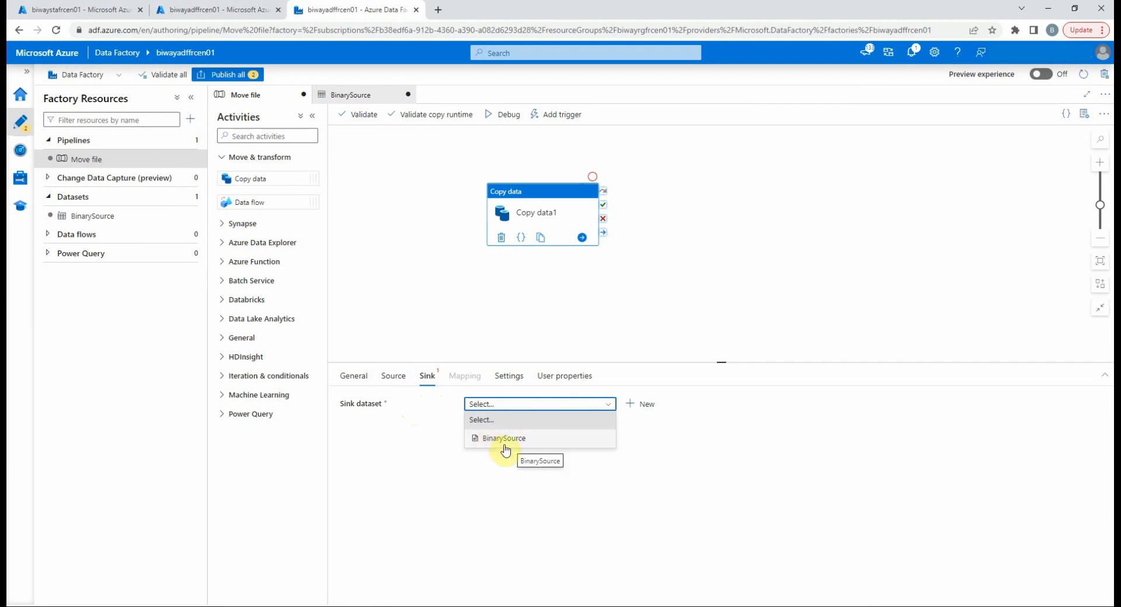
click(644, 404)
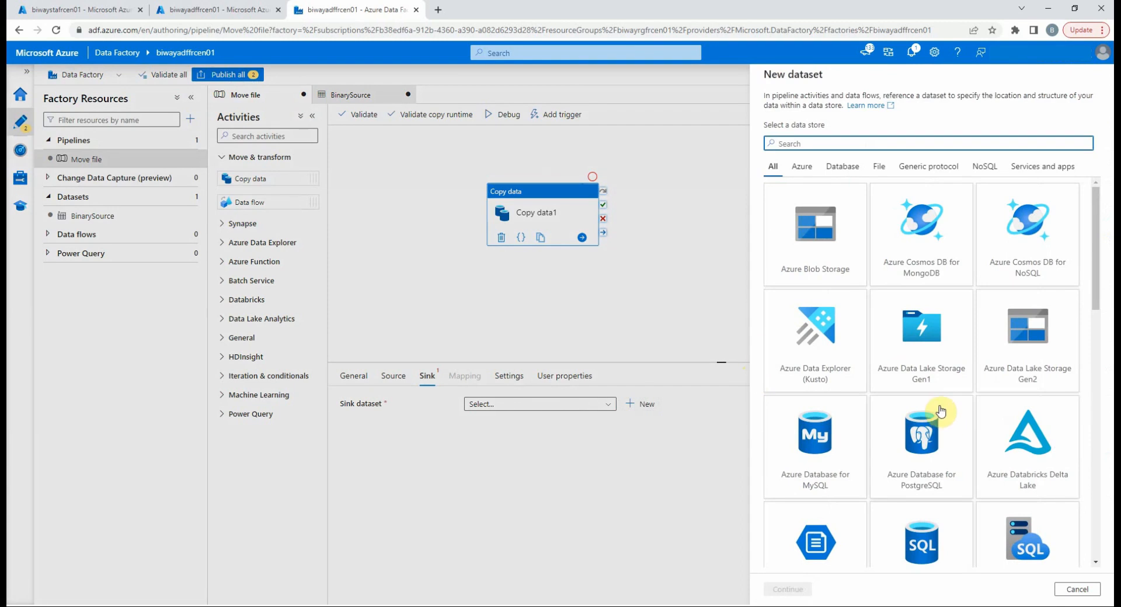
click(814, 233)
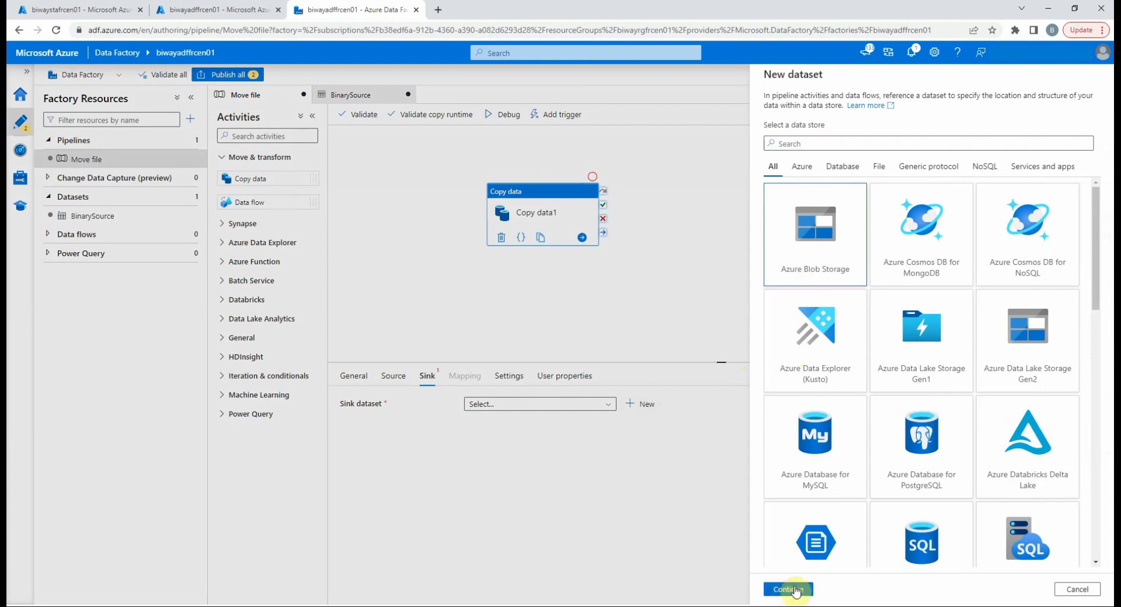
click(787, 589)
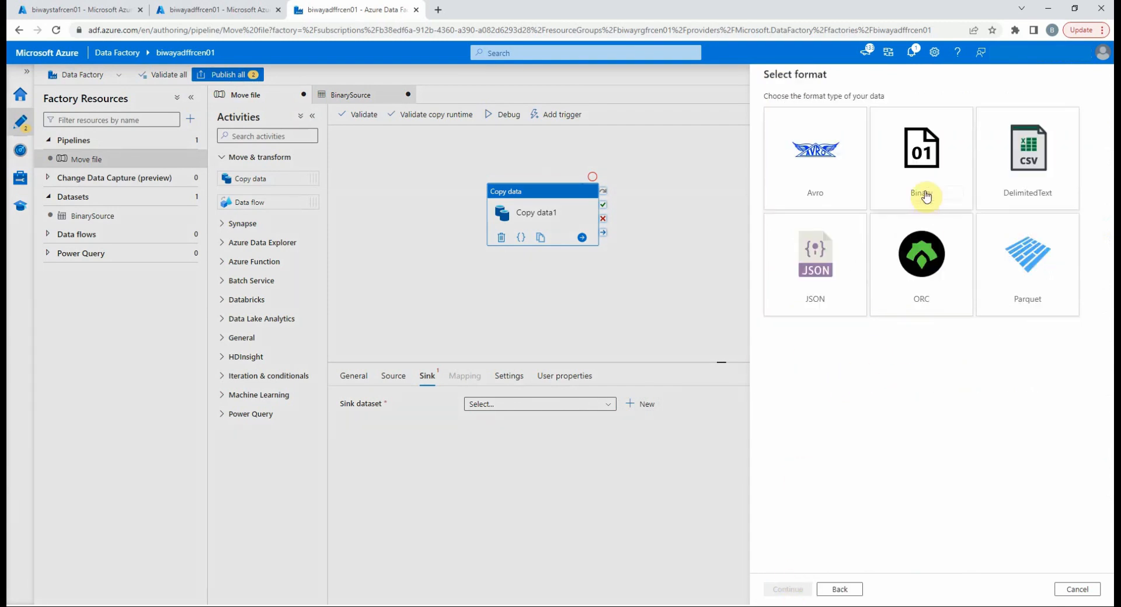
click(921, 158)
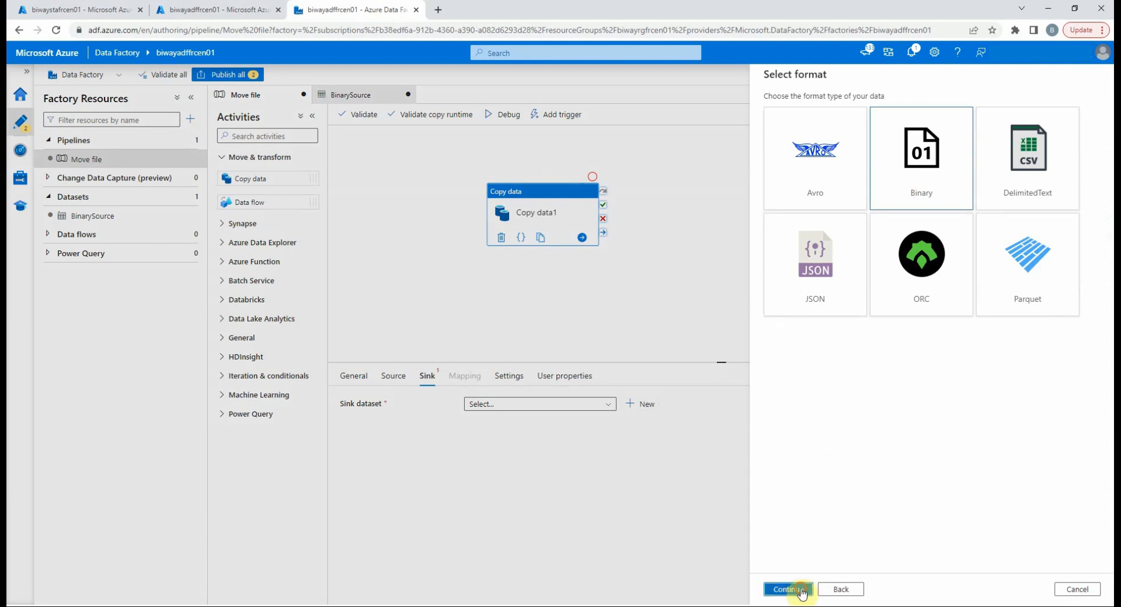
click(787, 589)
text(BinaryDestination)
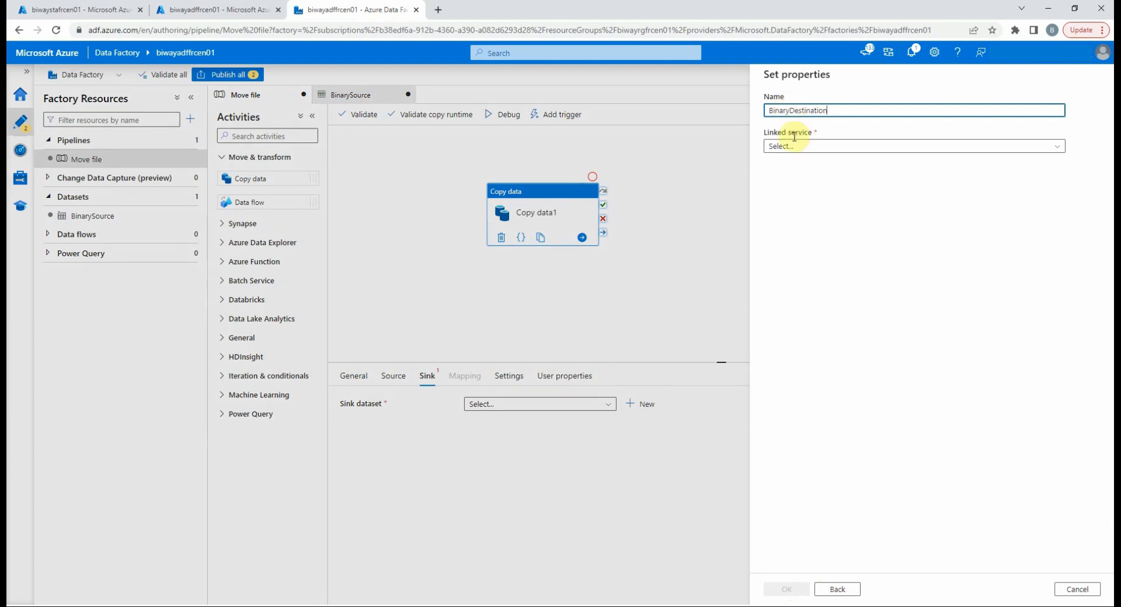
Step: Link BinaryDestination to AzureBlobStorage1 with the destination container as its path
click(912, 146)
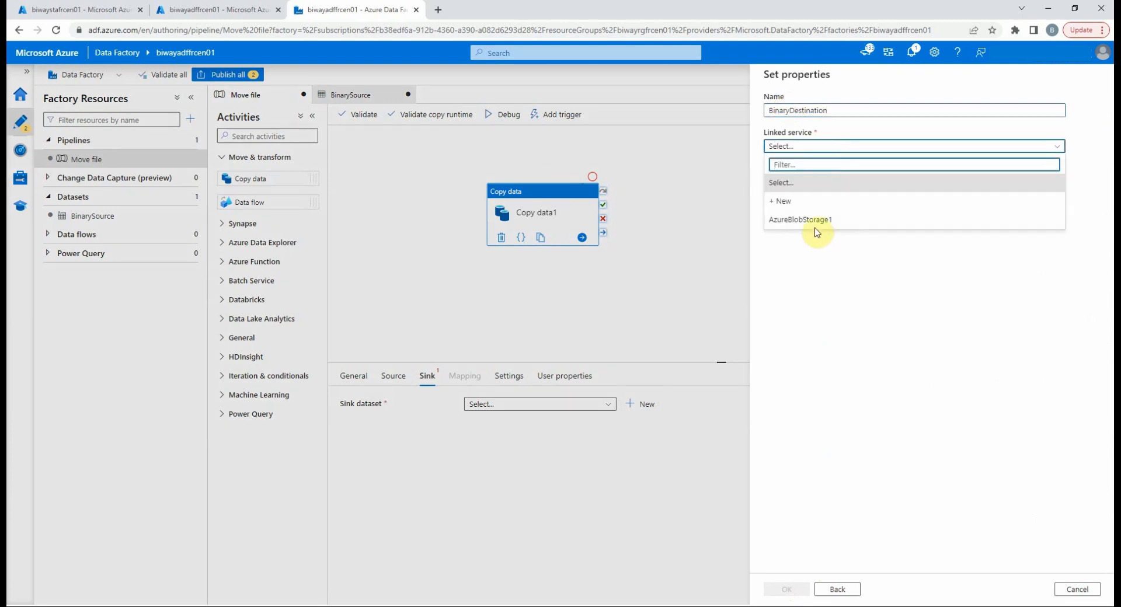
click(801, 219)
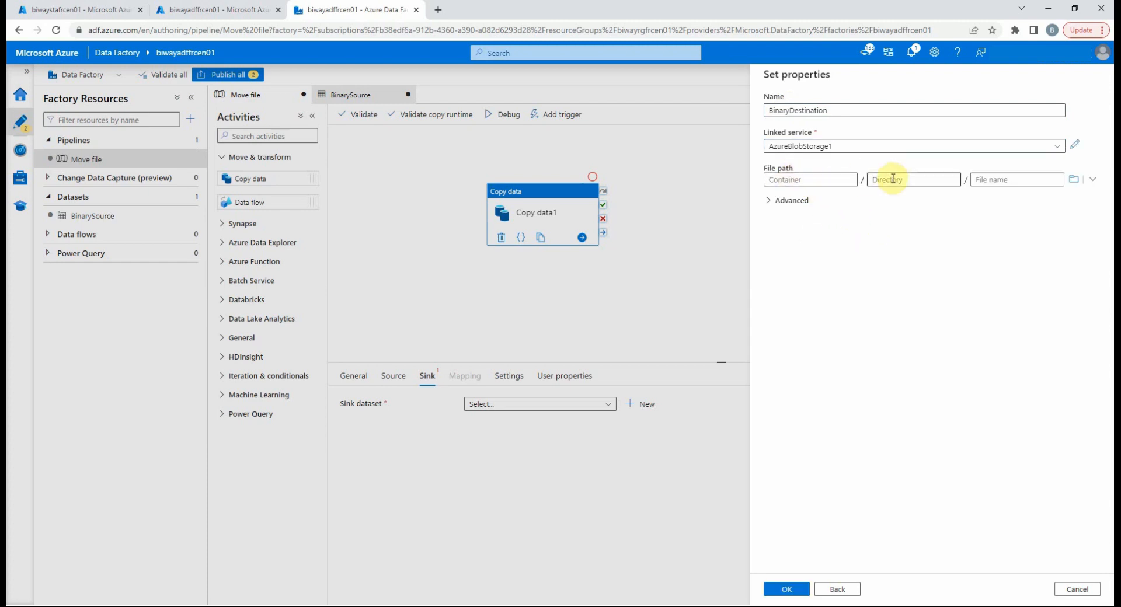
click(1073, 179)
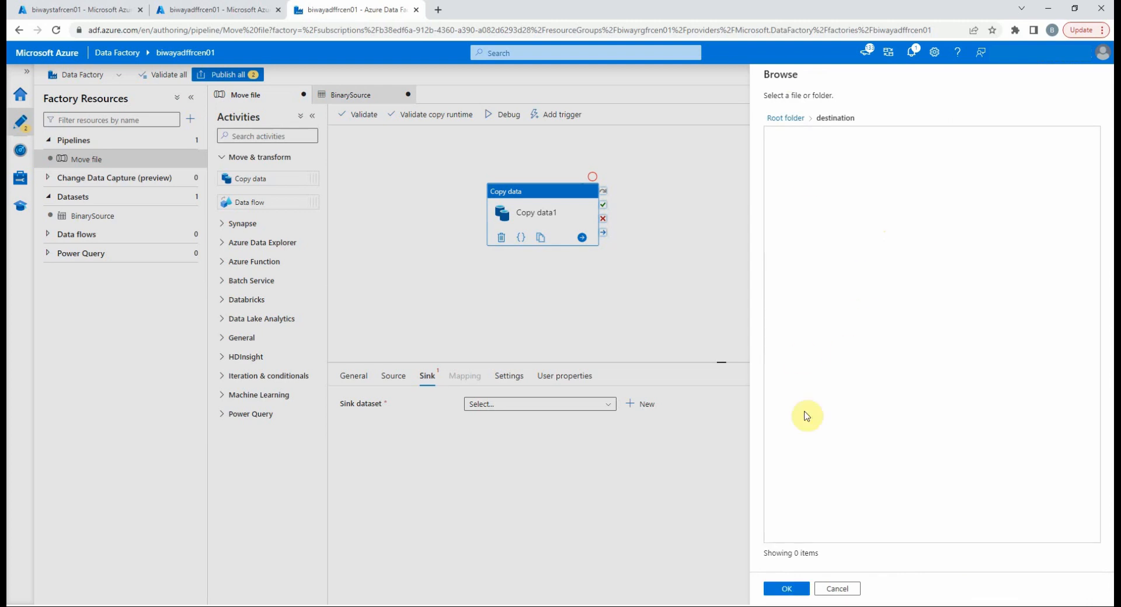
click(785, 589)
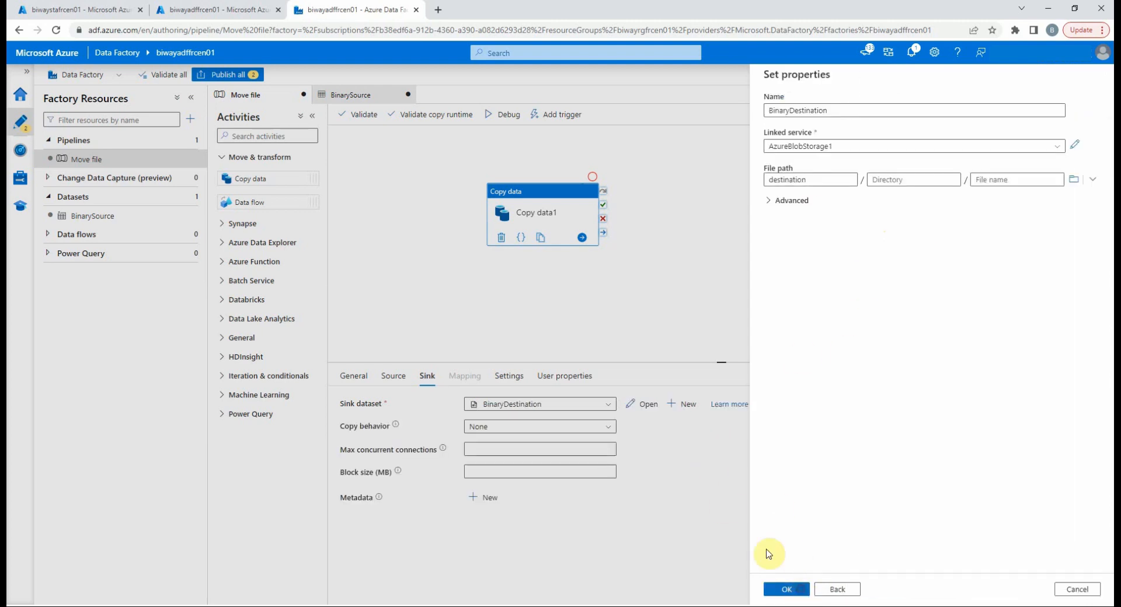
Step: Create BinaryDestination, debug-run Move file, and confirm Copy data1 succeeded in Output
click(786, 589)
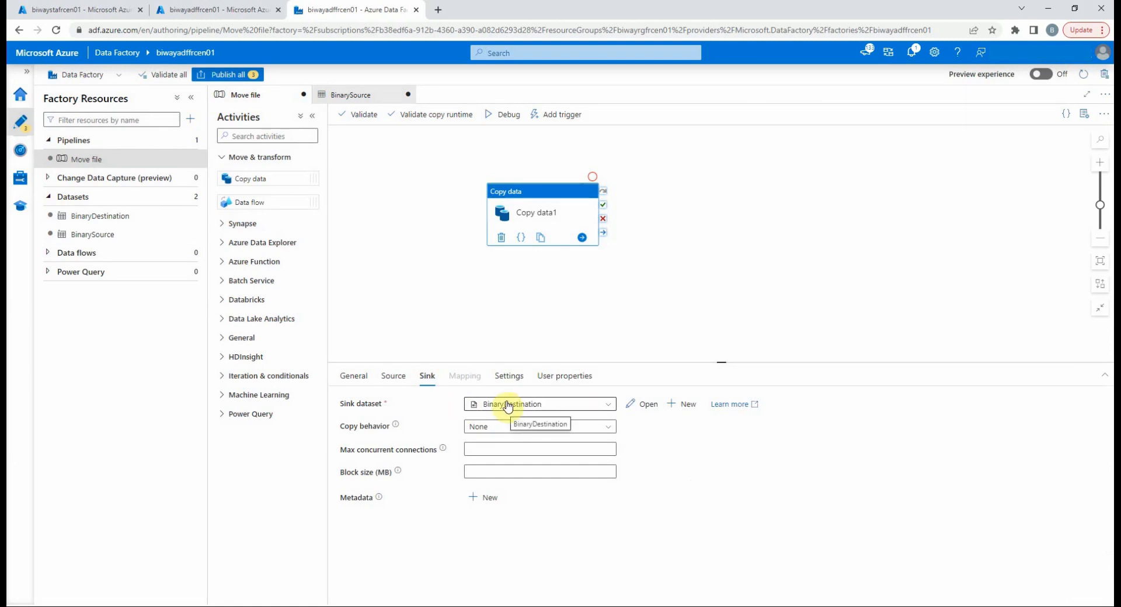
mouse_move(516, 306)
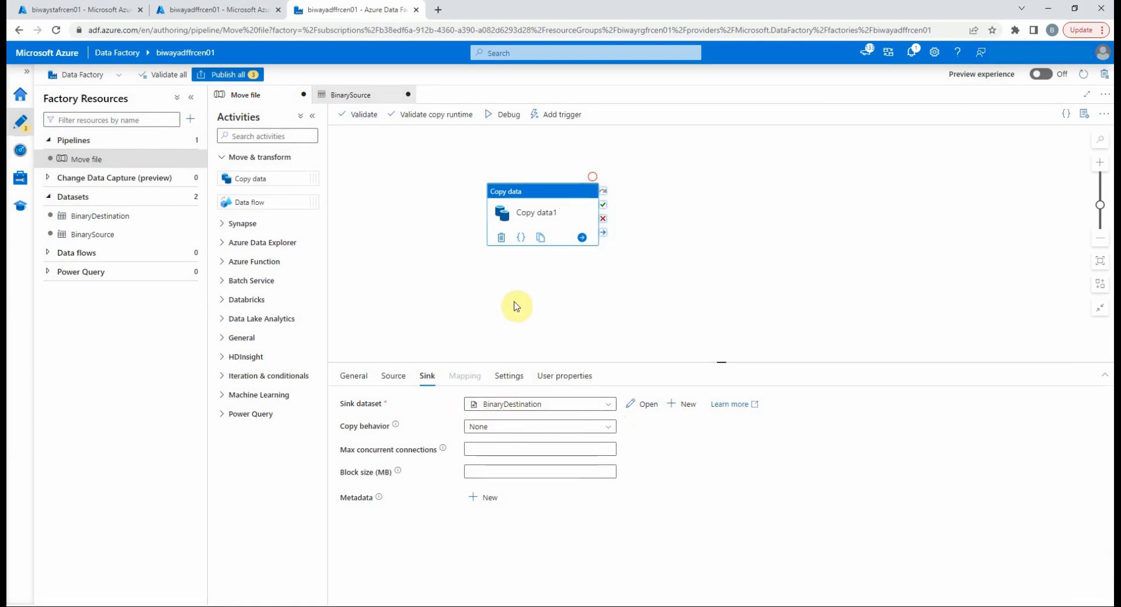
mouse_move(504, 300)
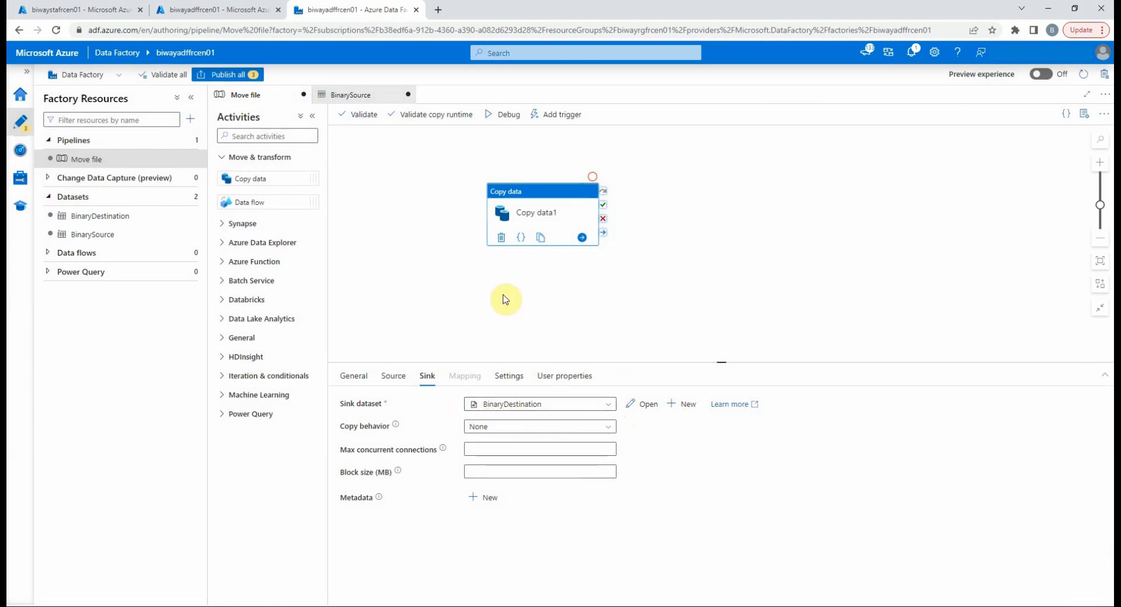
mouse_move(459, 156)
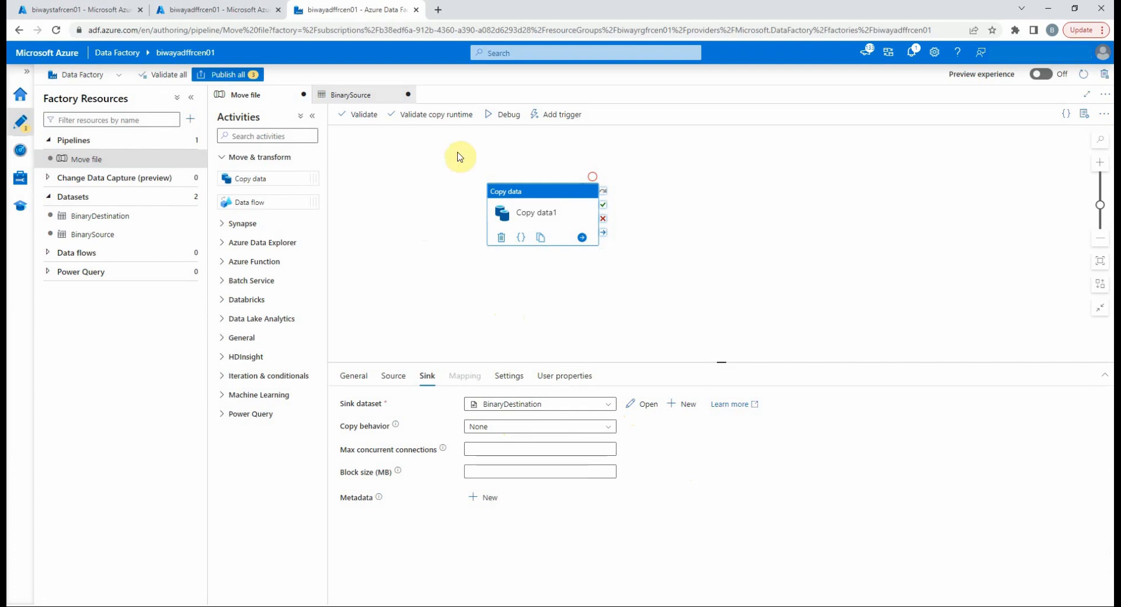
mouse_move(507, 115)
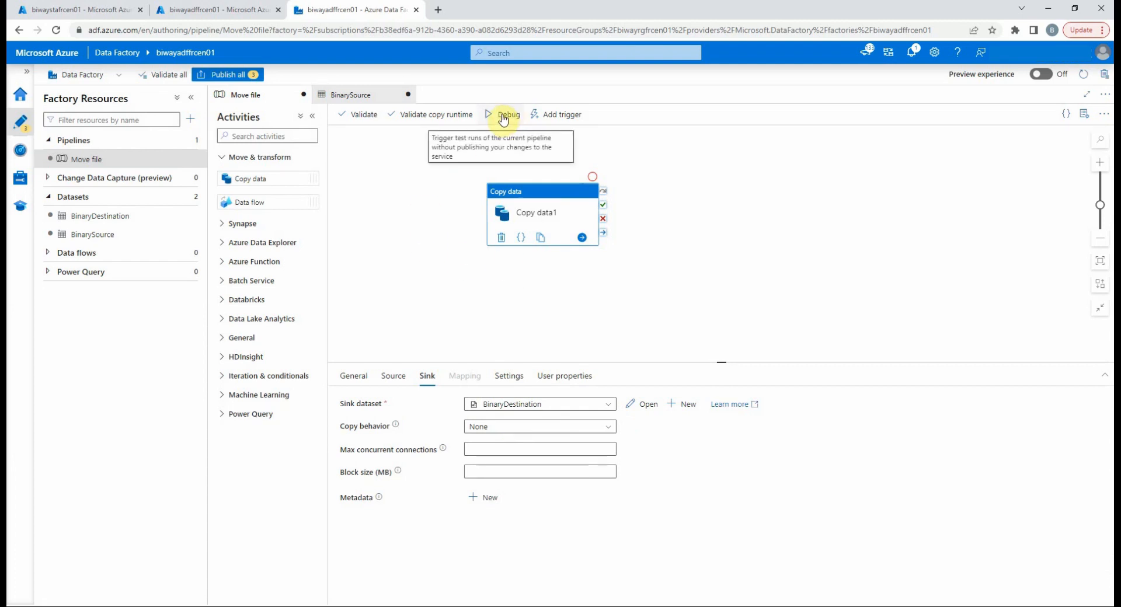
click(508, 114)
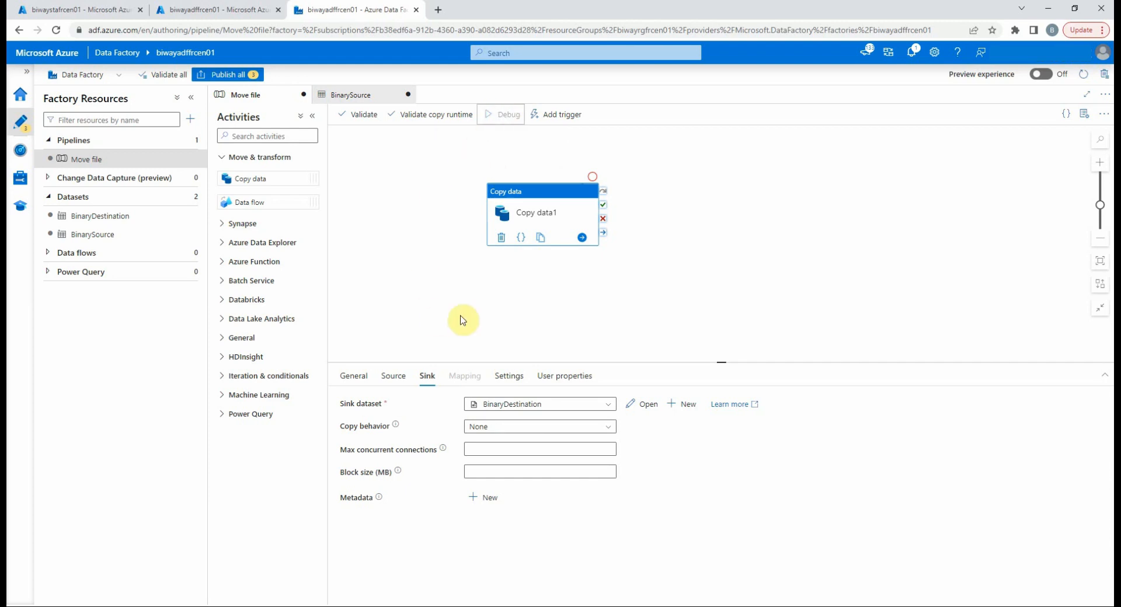
click(502, 115)
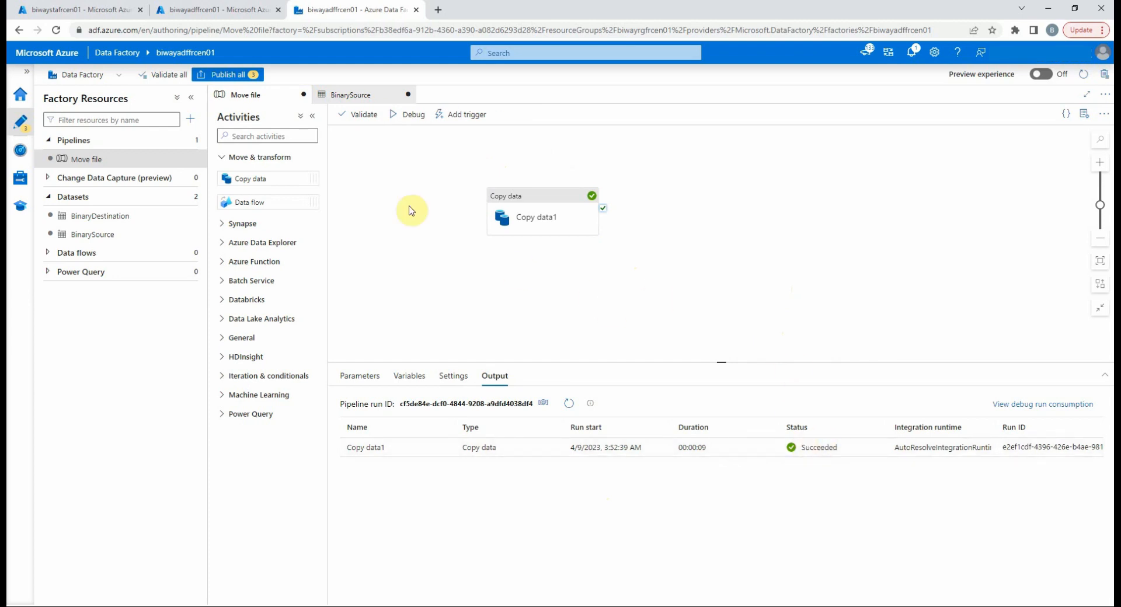
click(79, 9)
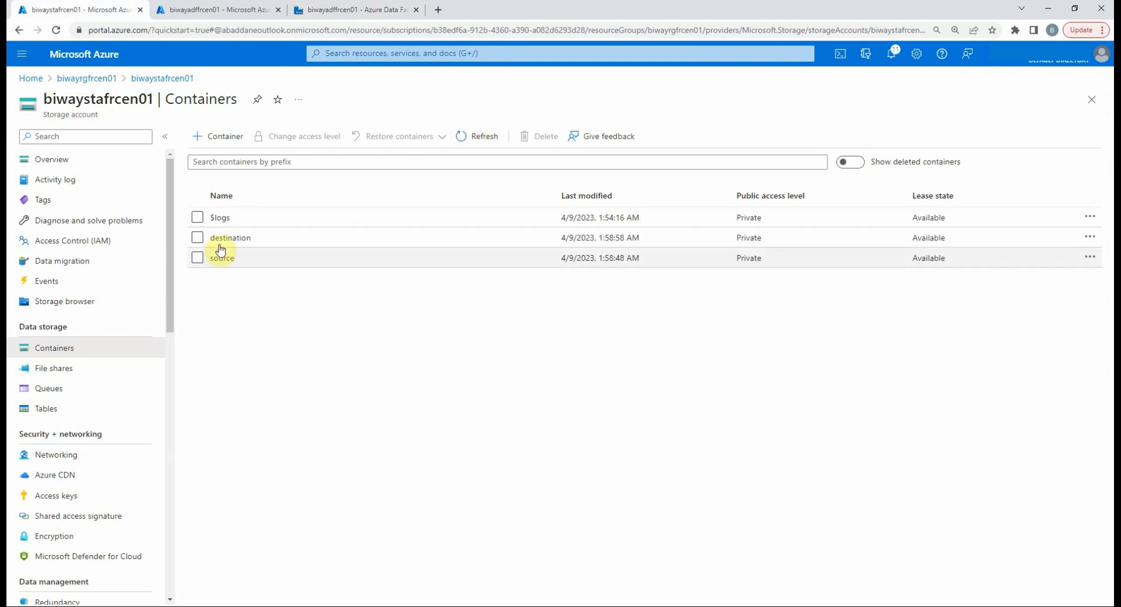
Step: Open the destination container to find SalesData.csv, then return to Data Factory
click(230, 238)
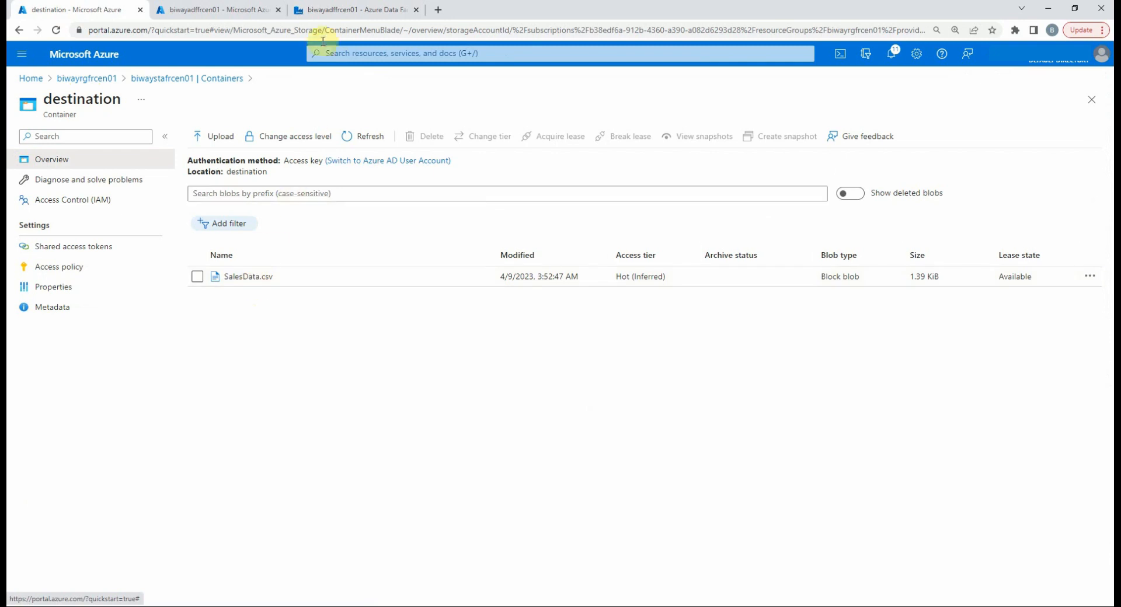
click(353, 10)
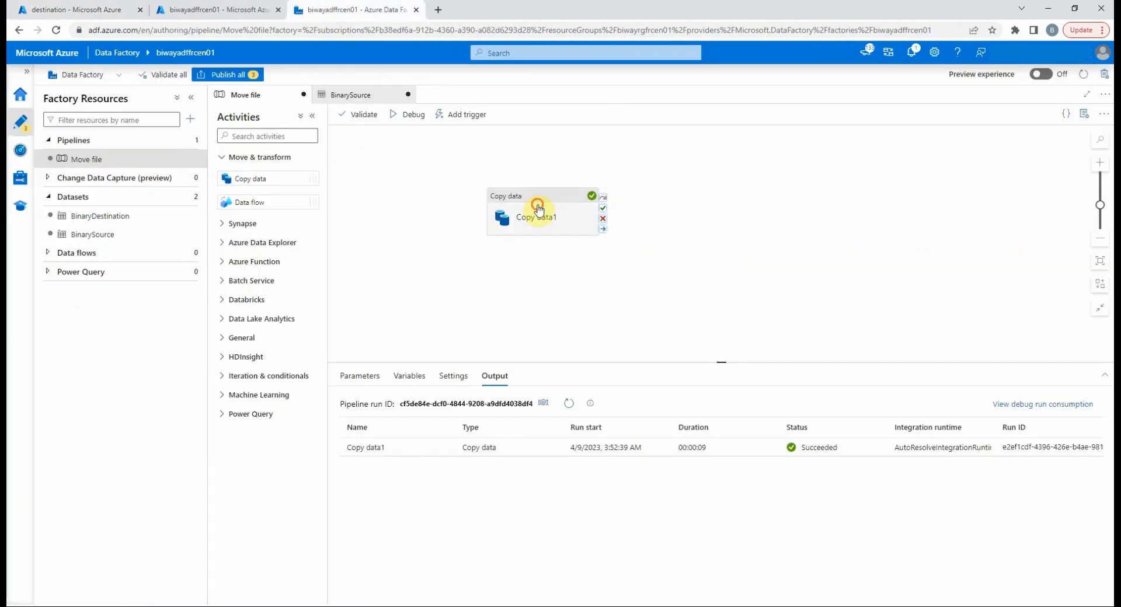
Step: Open BinaryDestination from Copy data1's sink and set its file name to MovedSalesData
click(537, 213)
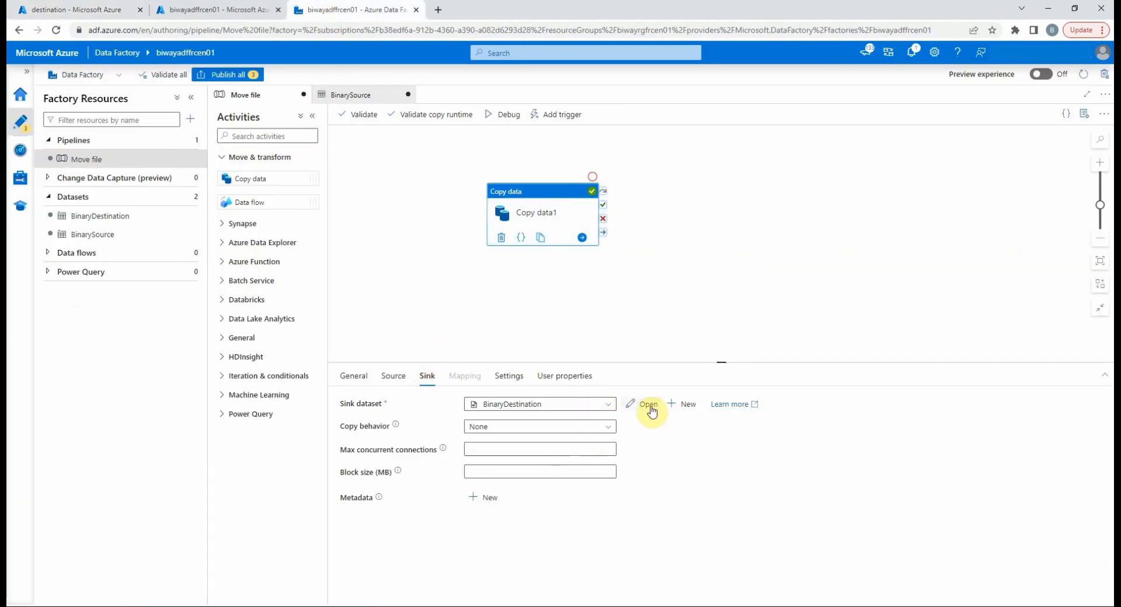
click(649, 404)
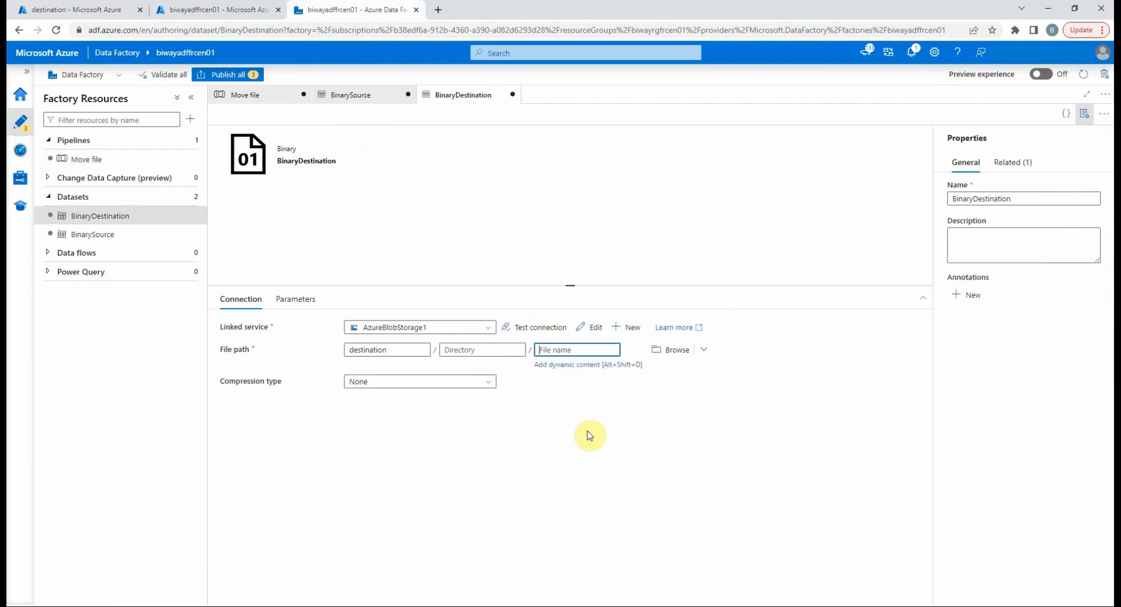
text(MovedSa)
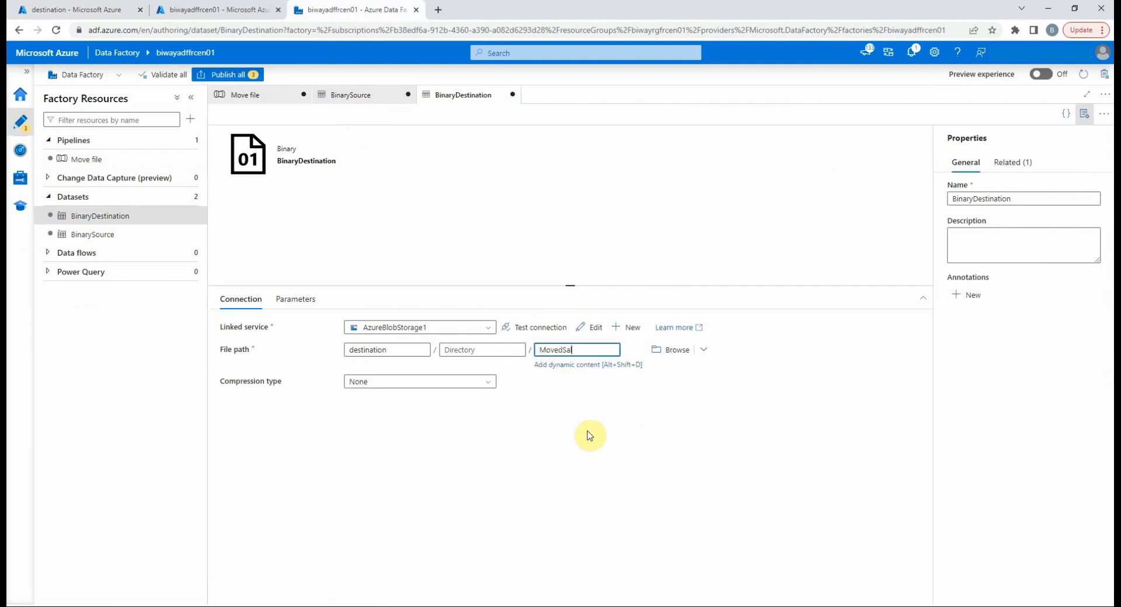
text(lesData)
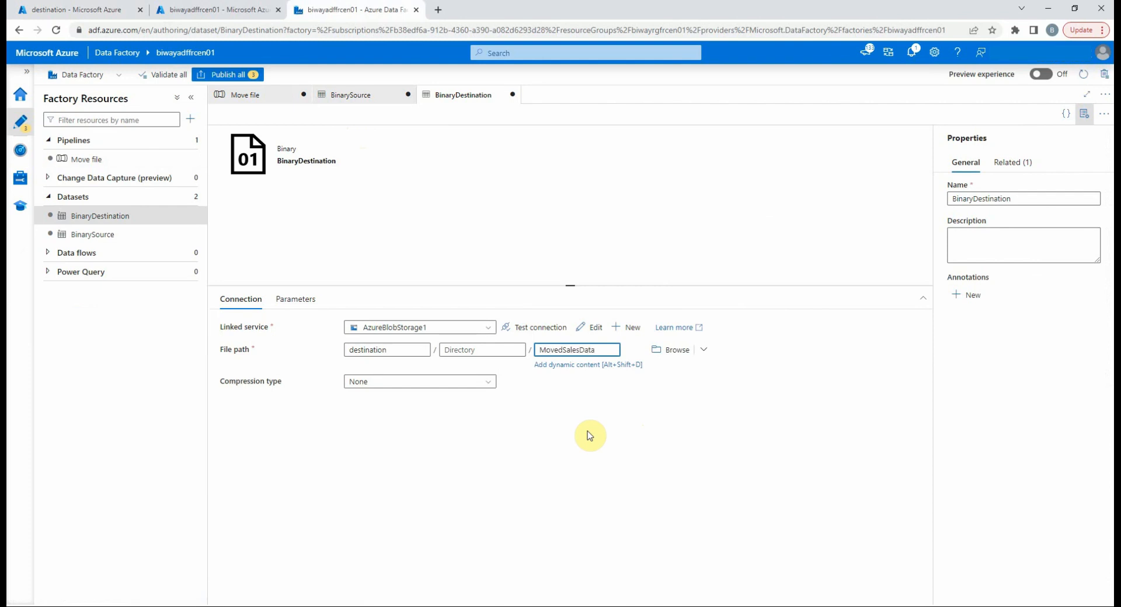
click(244, 94)
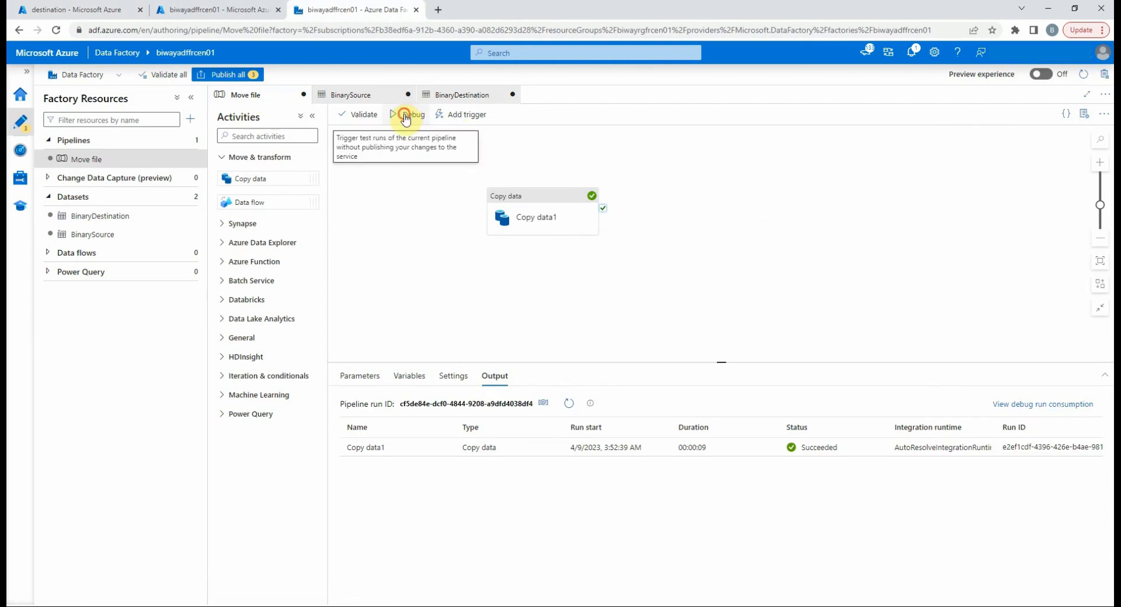
Step: Debug-run the Move file pipeline again, then return to the destination container in the portal
click(412, 114)
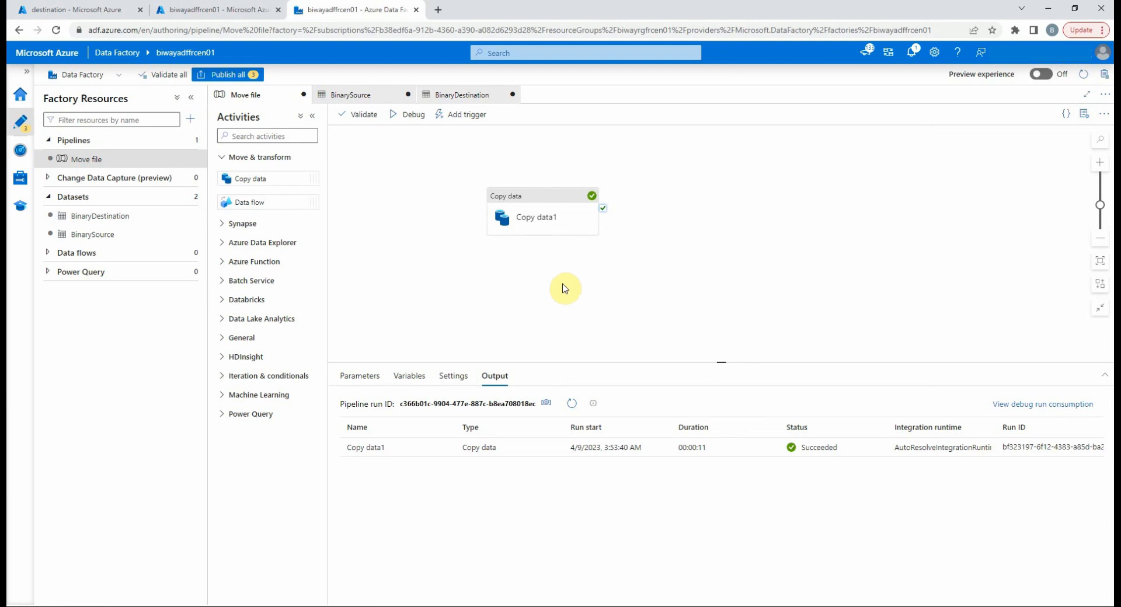
click(76, 10)
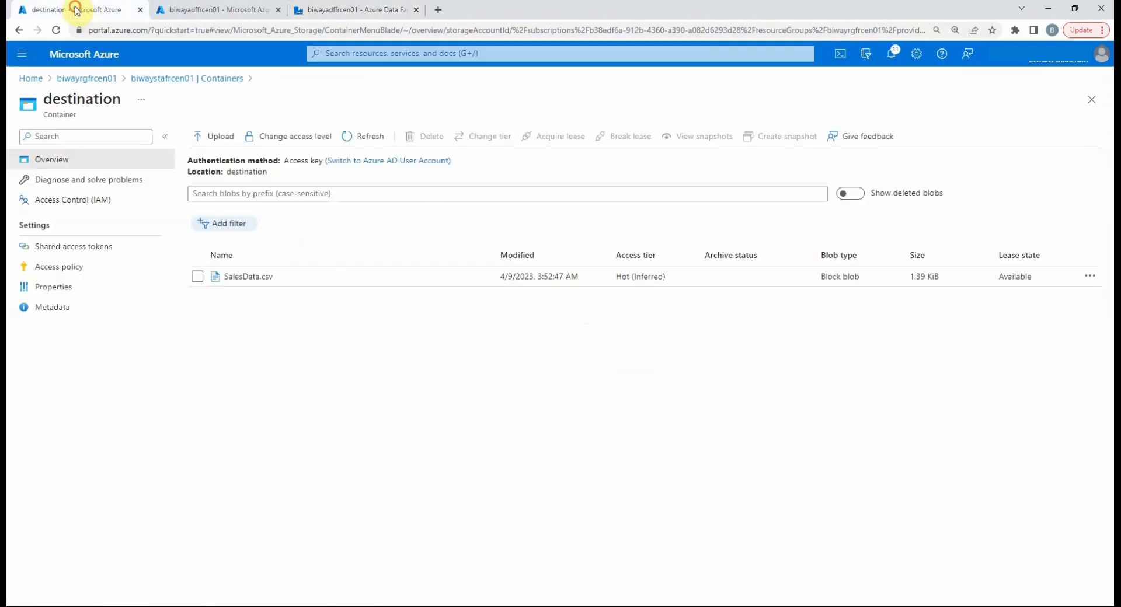
Step: Refresh the destination container to see MovedSalesData.csv, then return to Data Factory
click(362, 136)
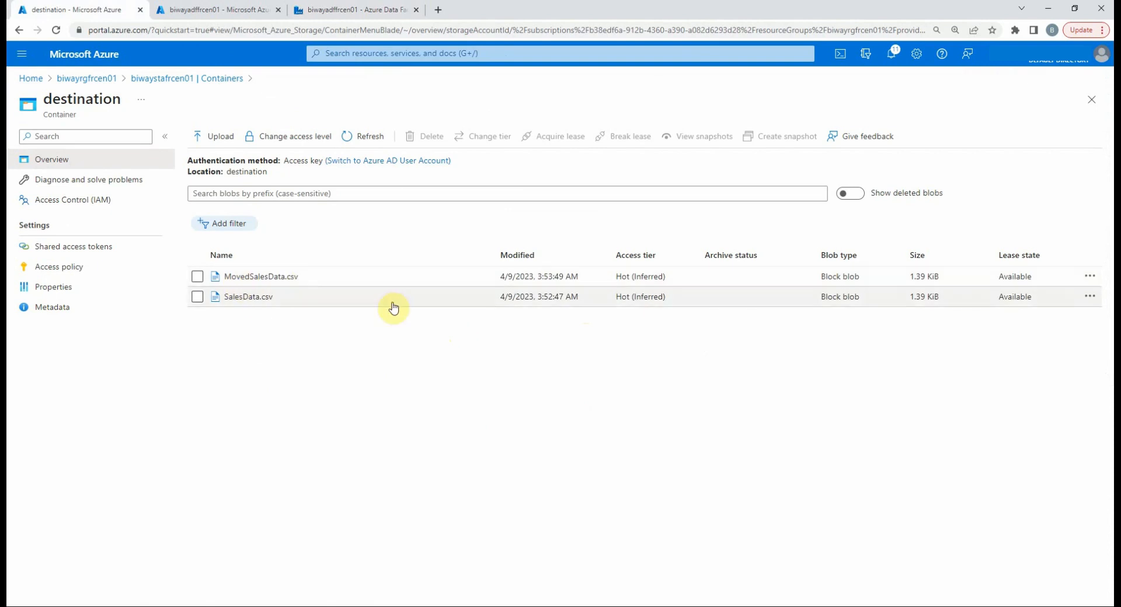
mouse_move(309, 280)
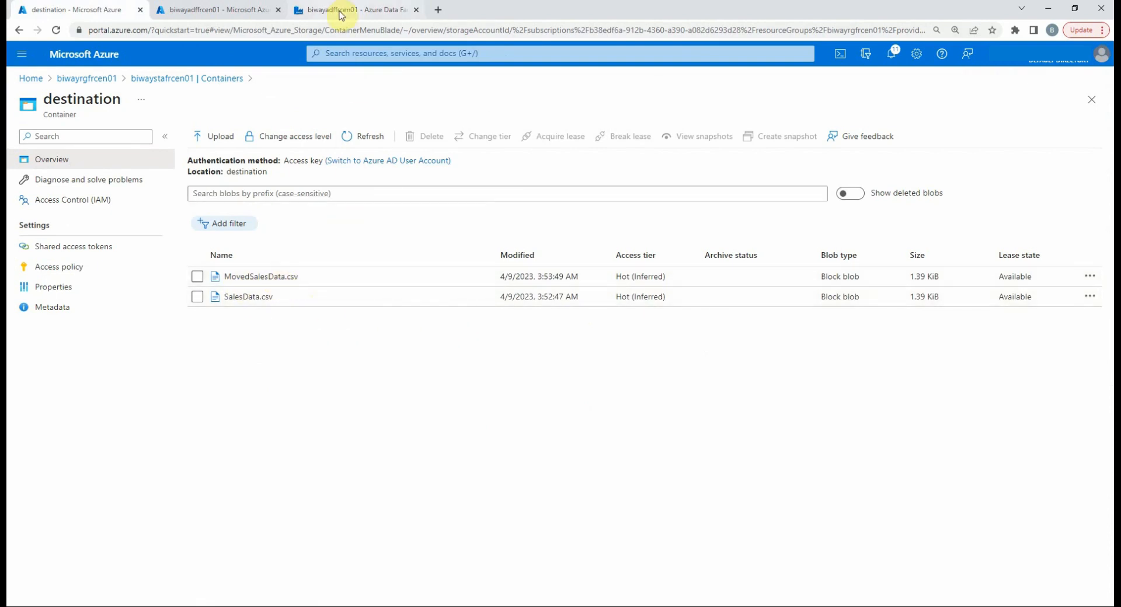
click(354, 9)
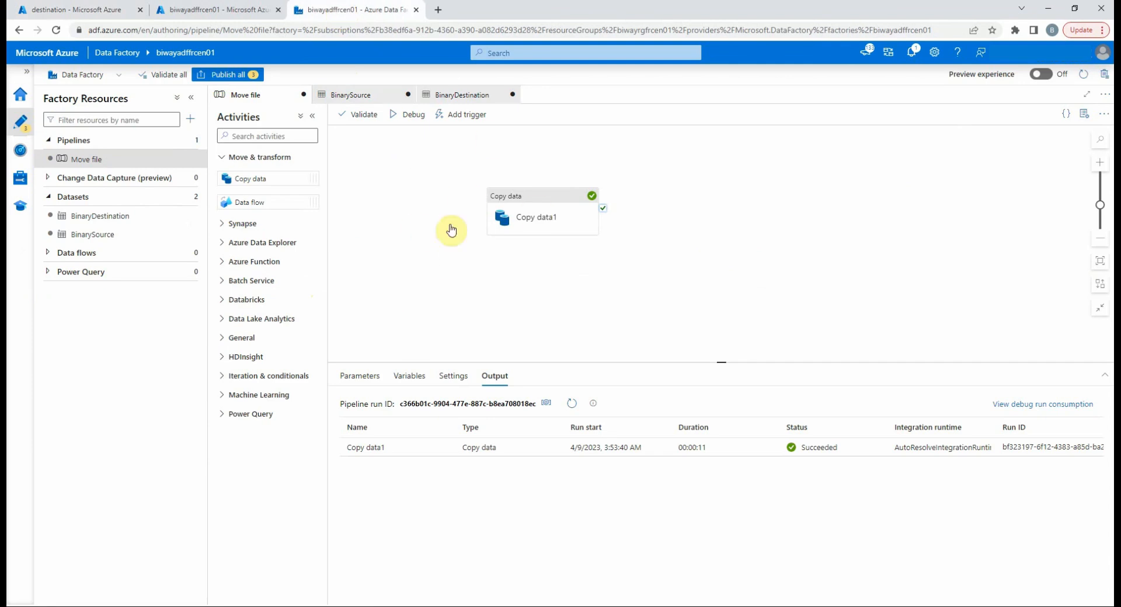
mouse_move(227, 74)
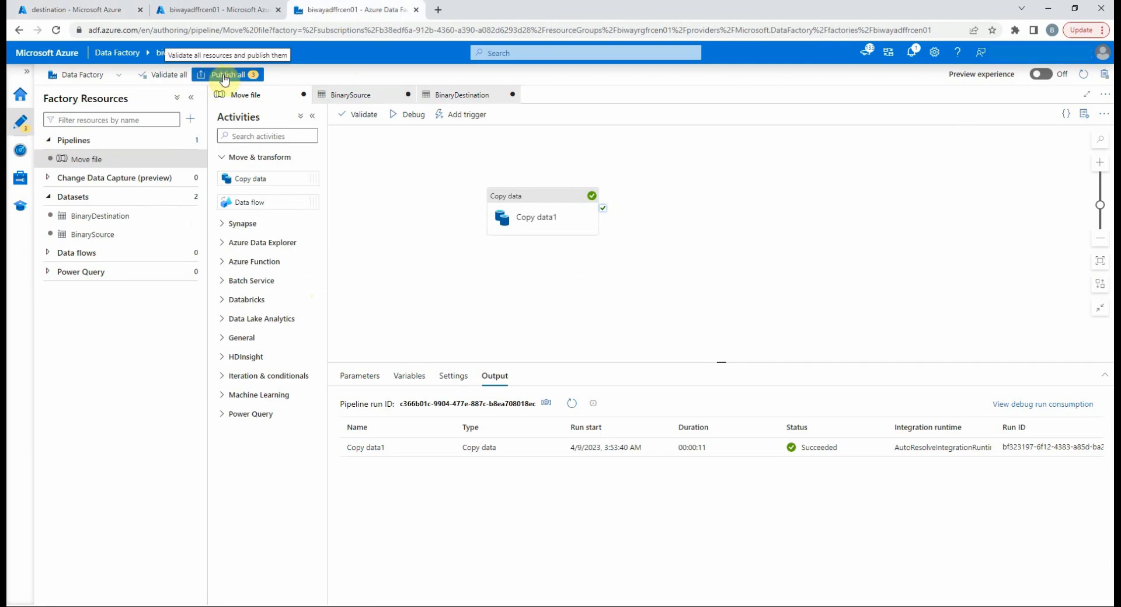
mouse_move(170, 74)
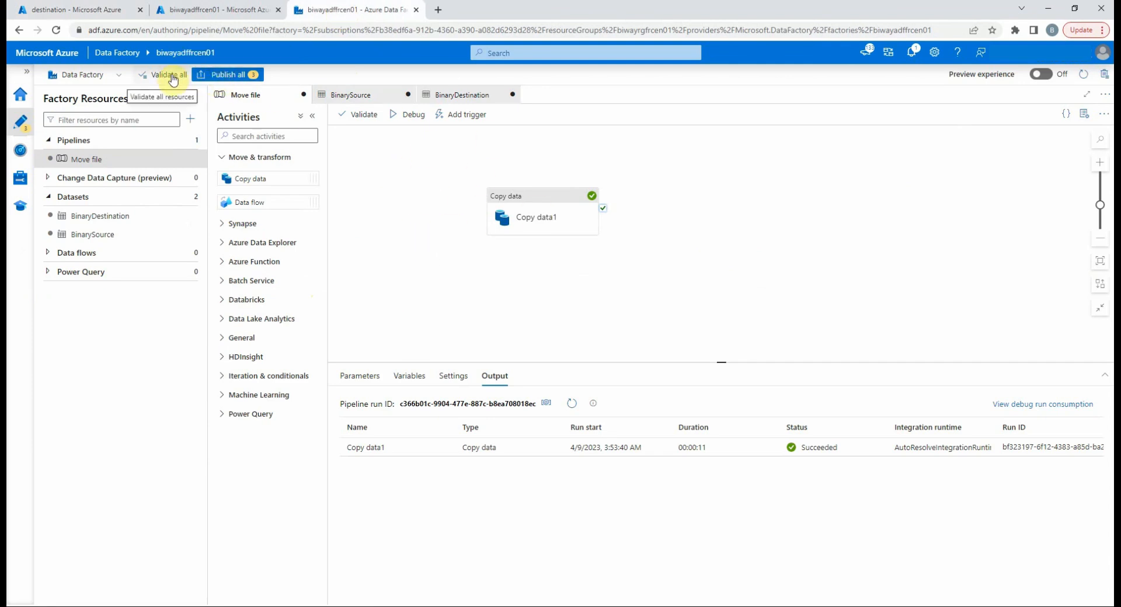
Step: Validate all resources and publish the Move file pipeline with BinarySource and BinaryDestination
click(166, 75)
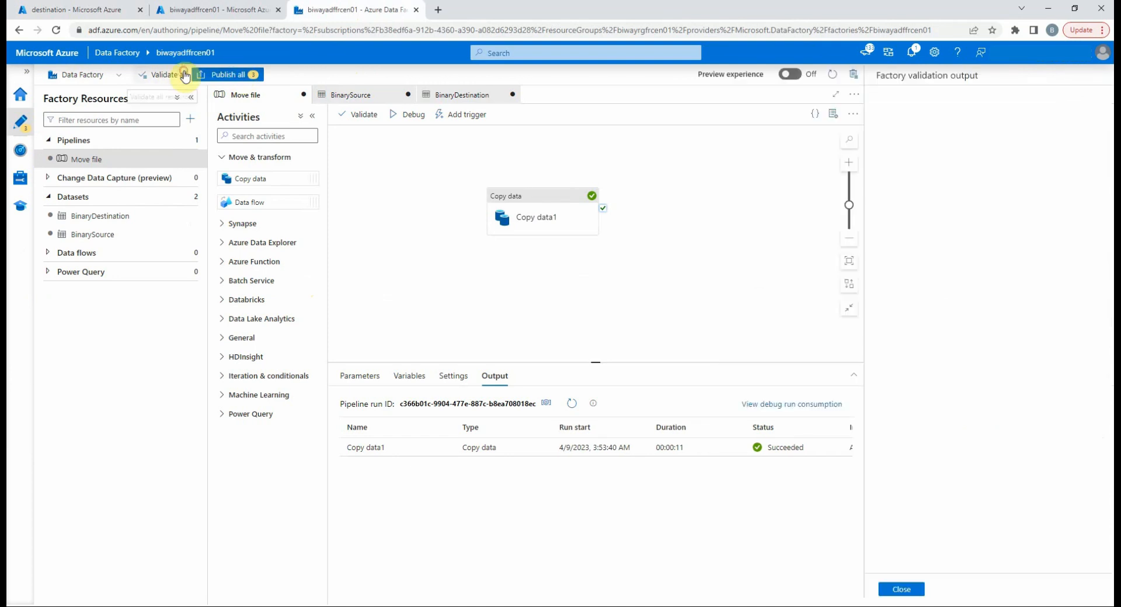
click(163, 74)
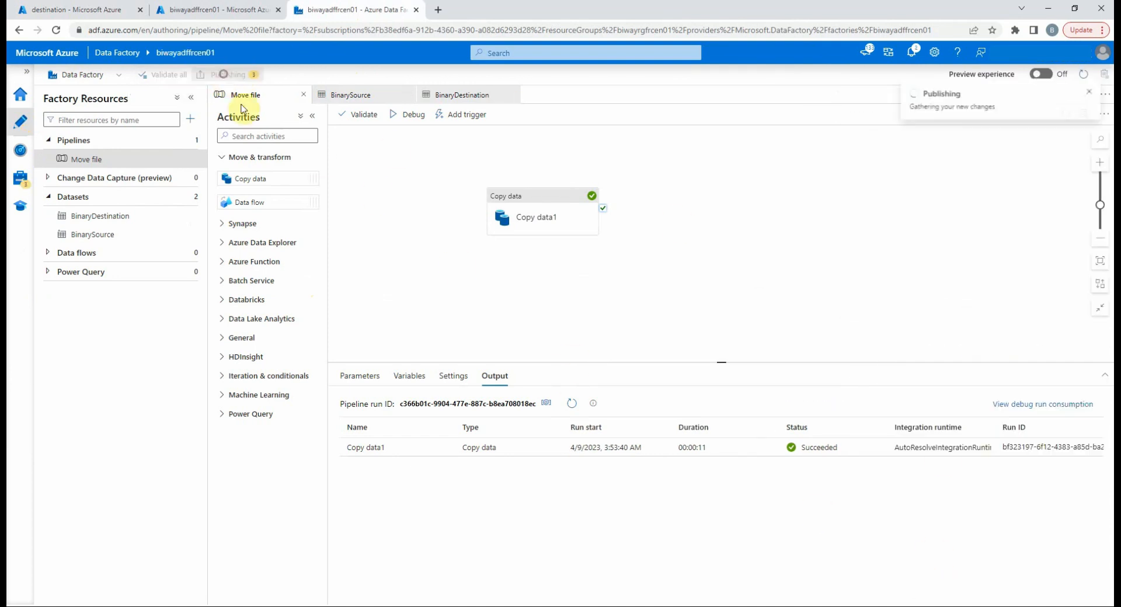
click(229, 74)
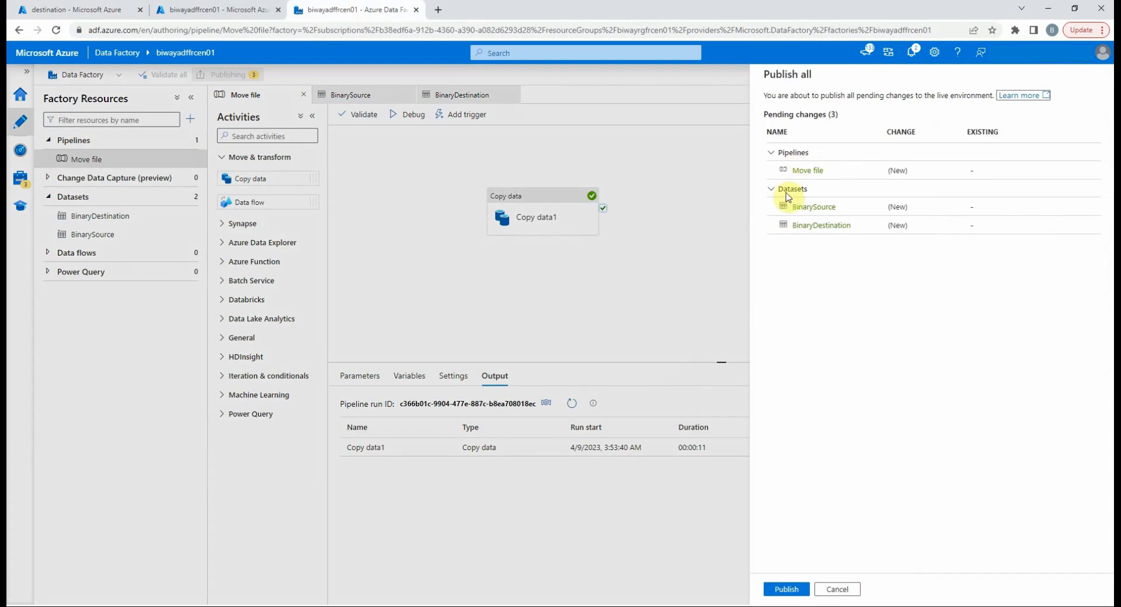
mouse_move(799, 174)
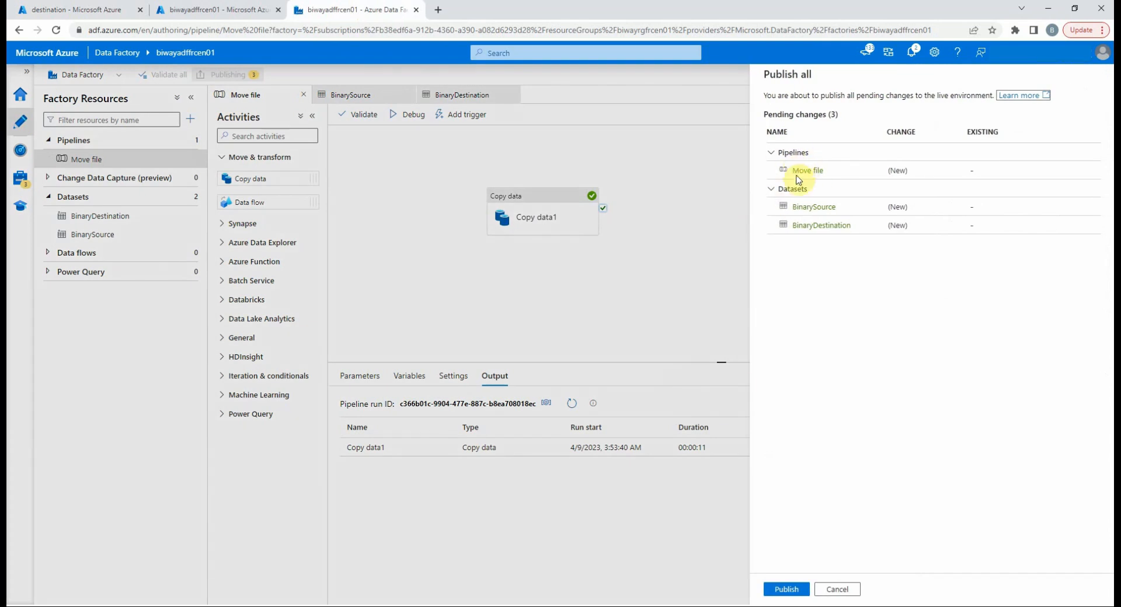
mouse_move(815, 170)
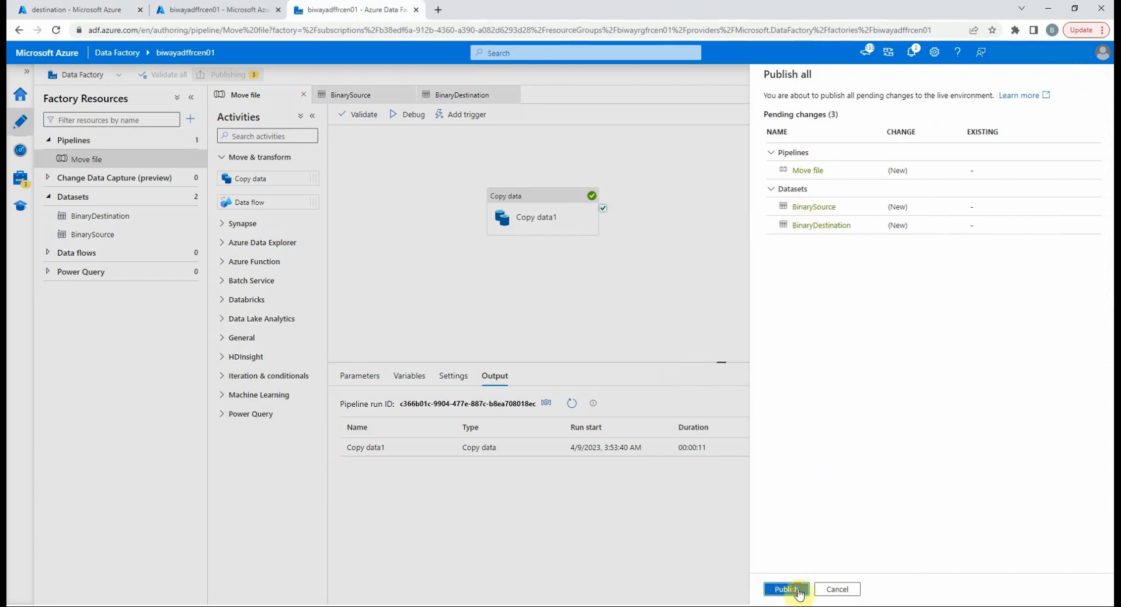
click(786, 589)
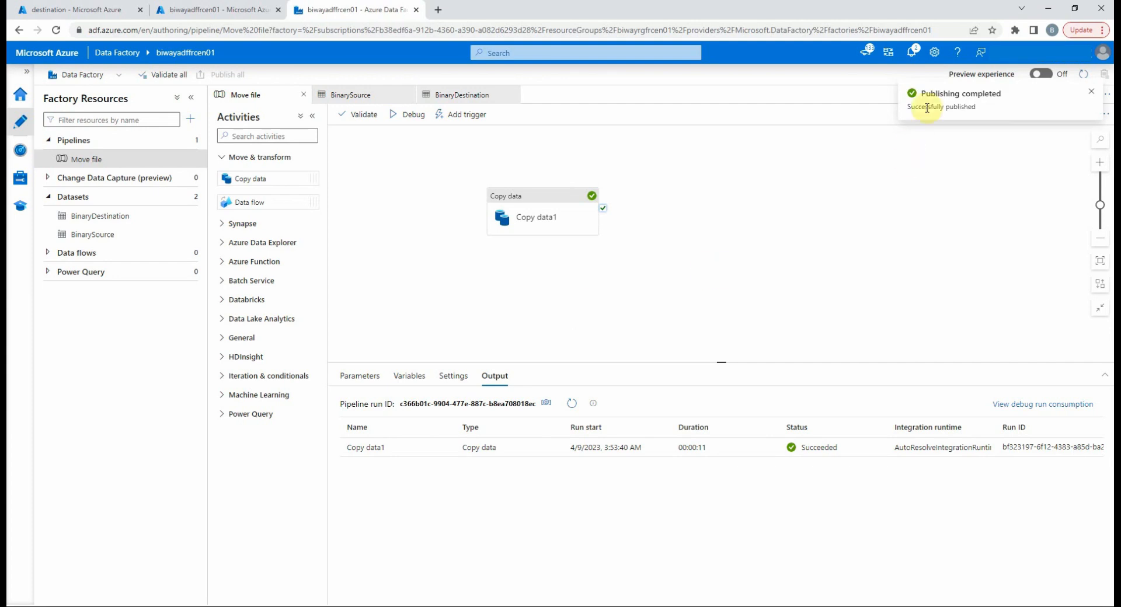
mouse_move(567, 266)
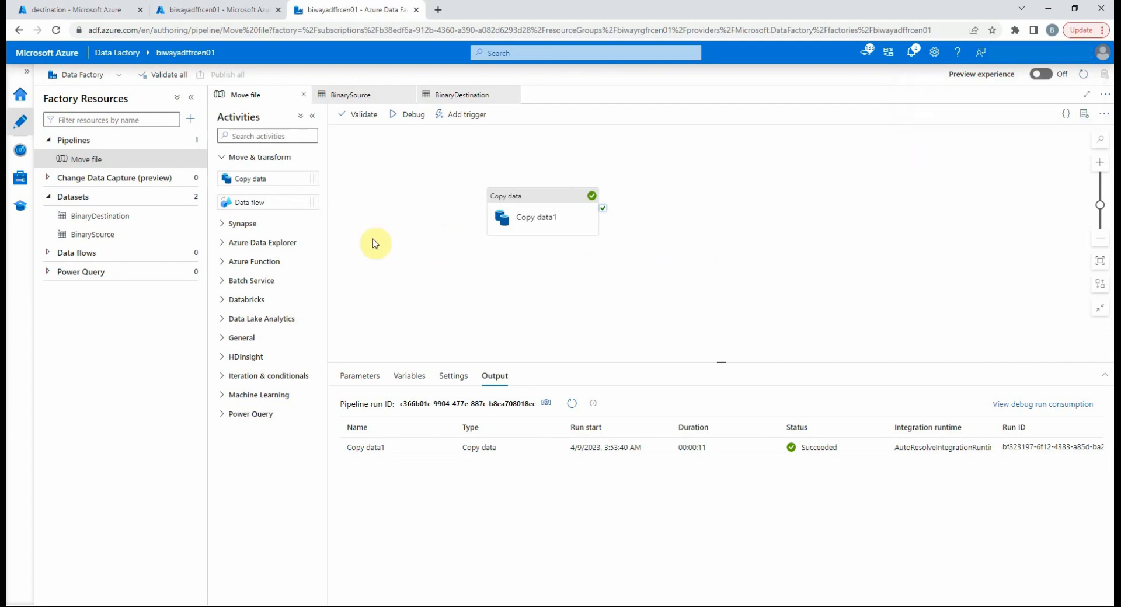
Step: In Manage > Triggers, define Schedule trigger1 recurring every 15 minutes, starting on creation
click(19, 177)
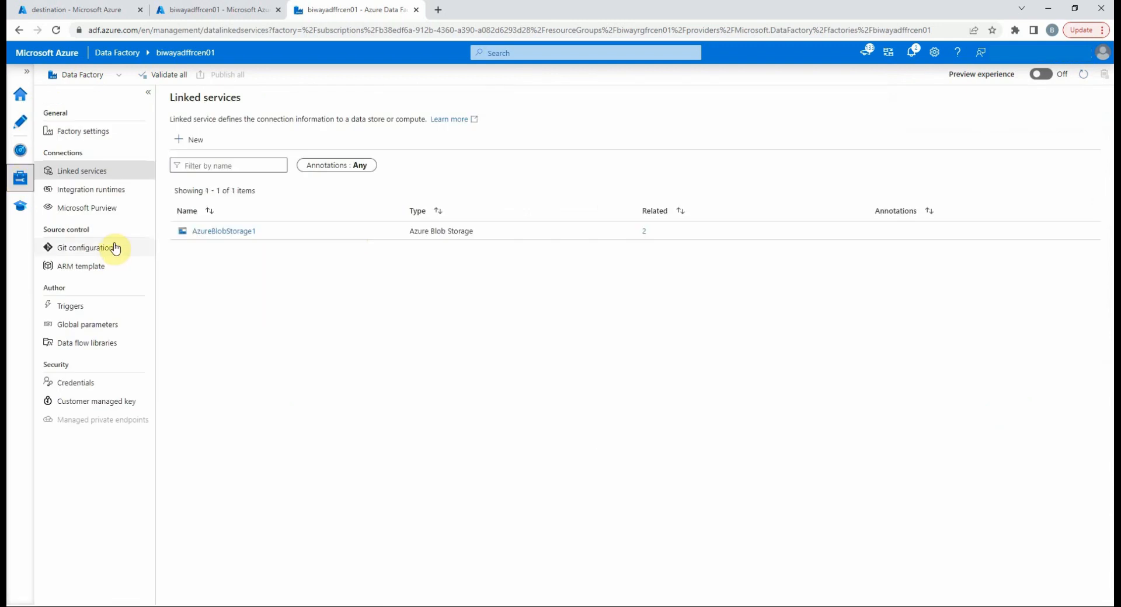
click(70, 306)
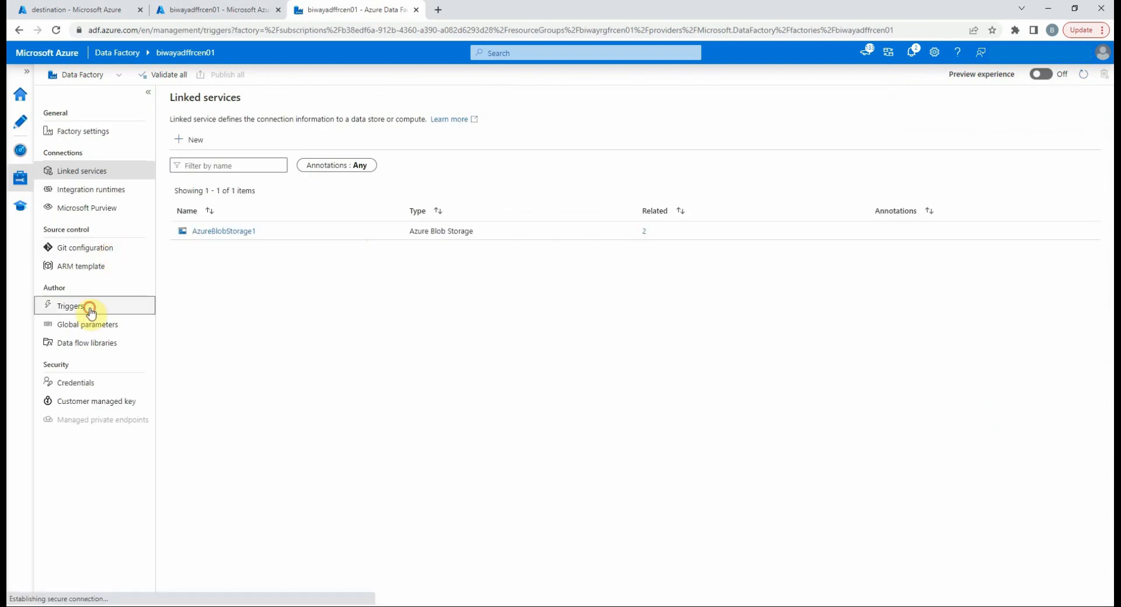
click(70, 306)
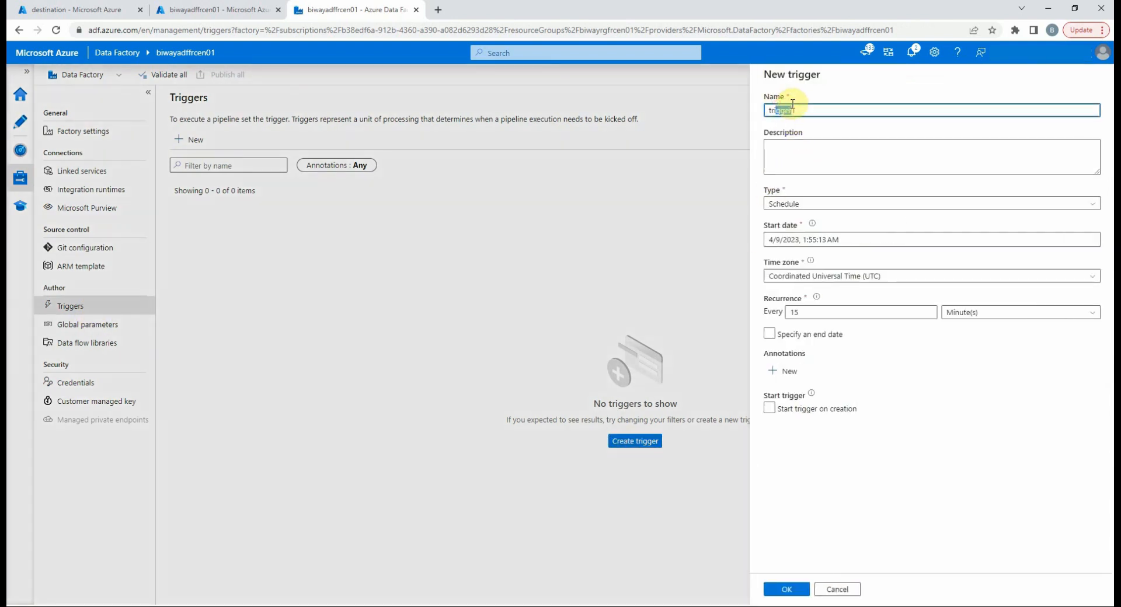
click(930, 204)
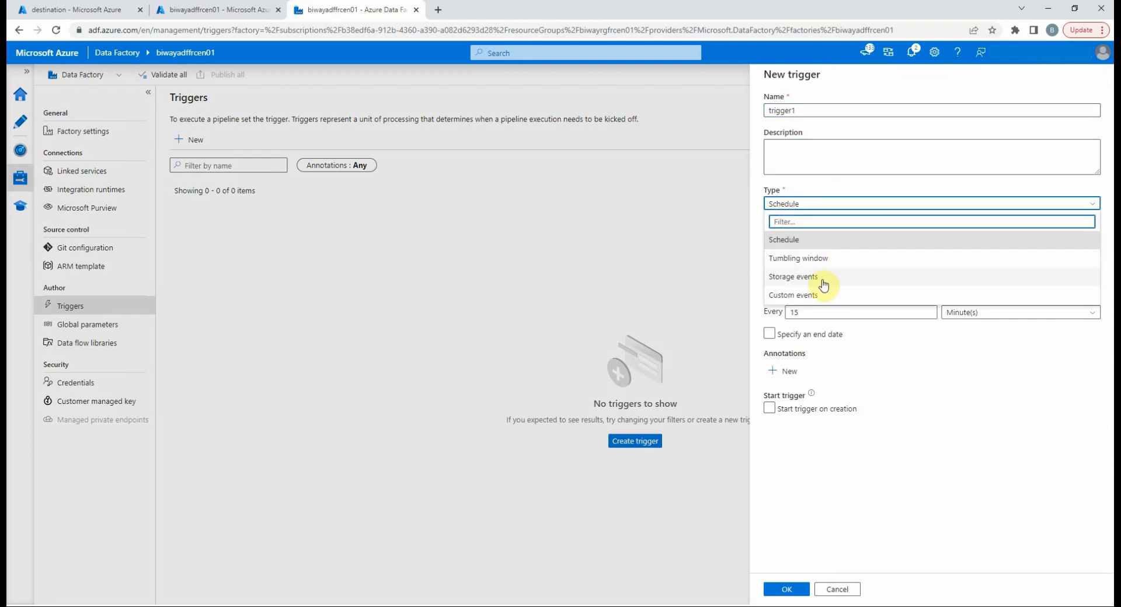
mouse_move(801, 239)
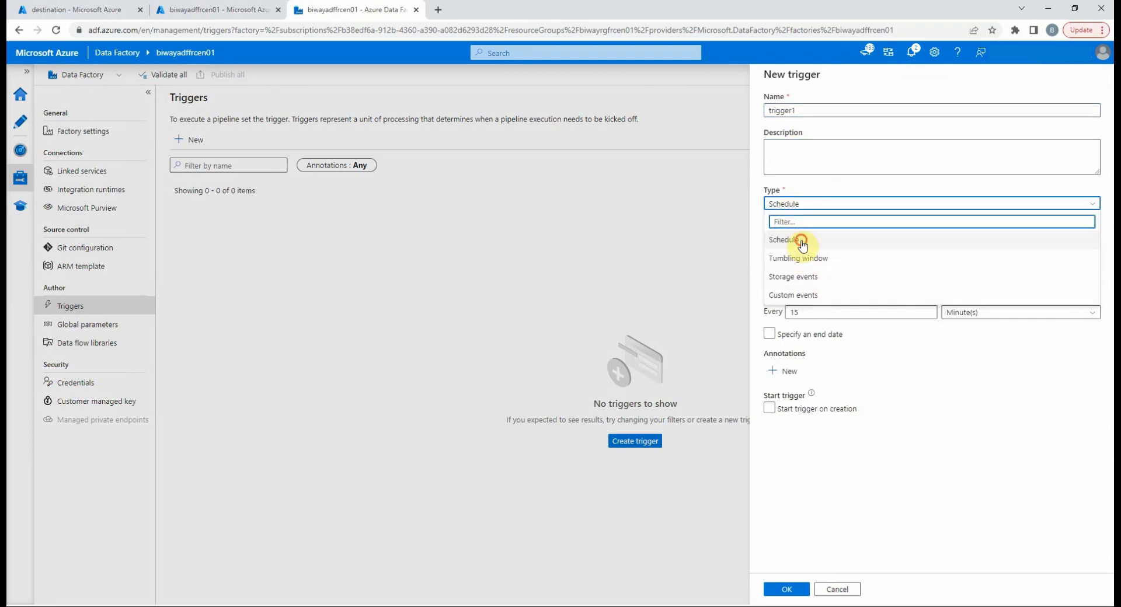
click(784, 239)
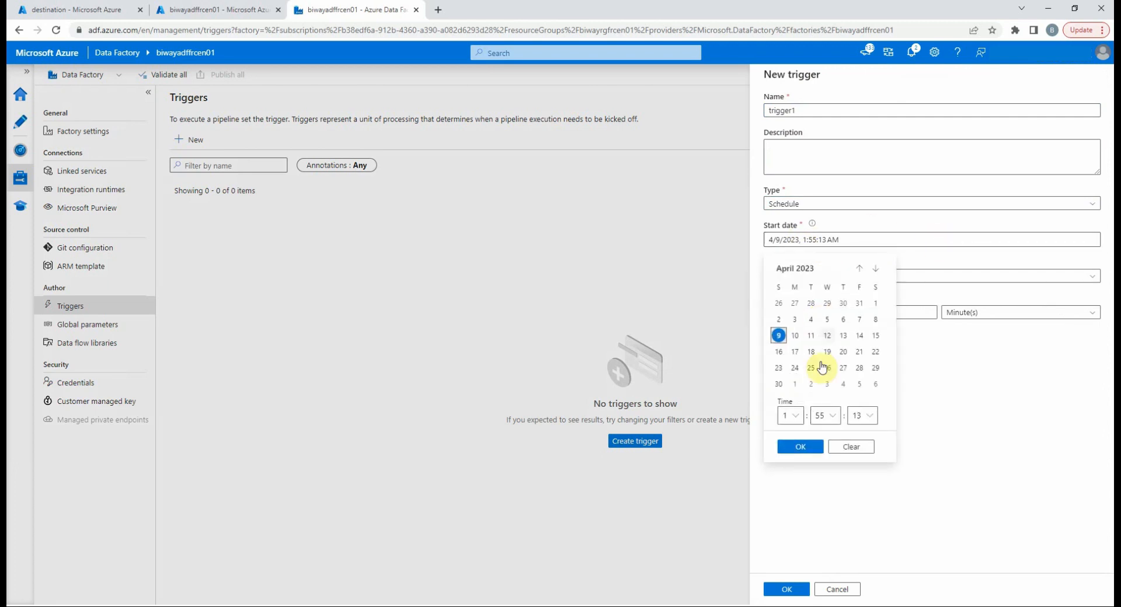
click(930, 276)
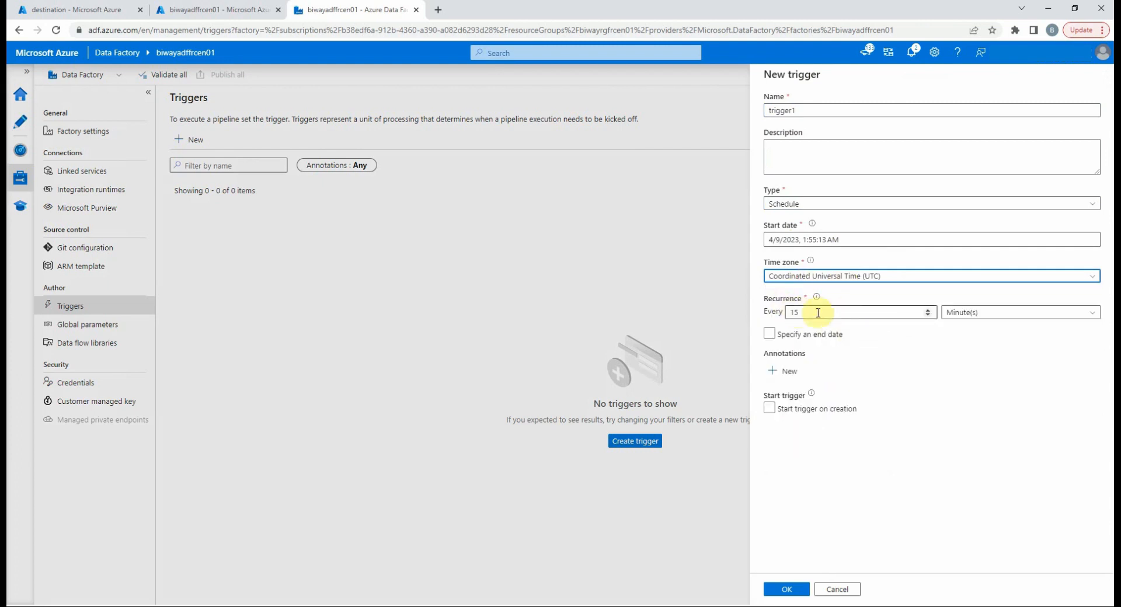
click(1016, 313)
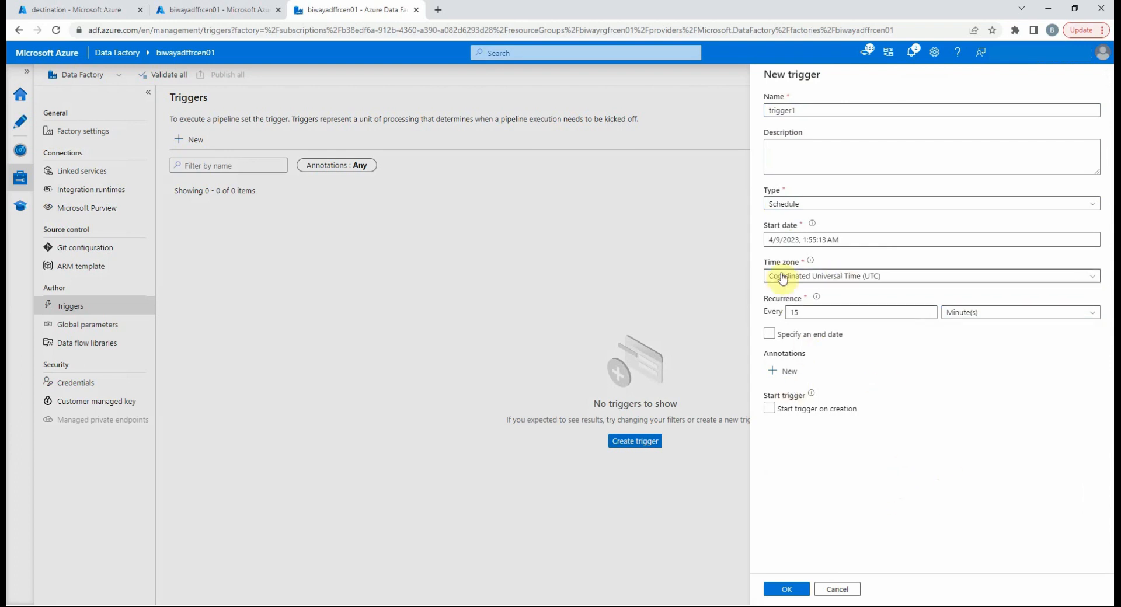
click(769, 408)
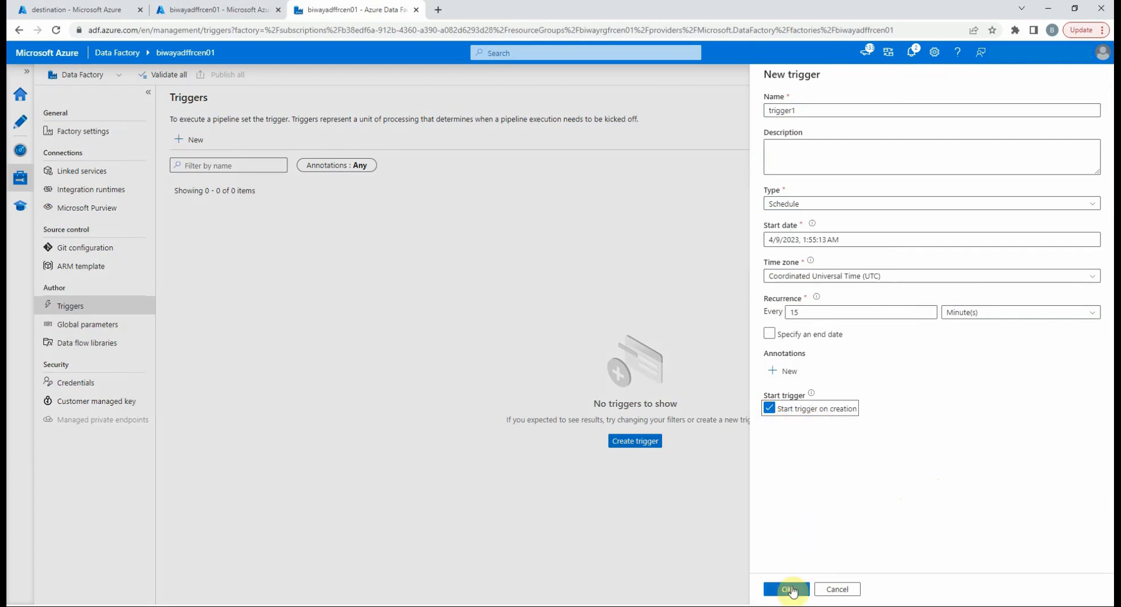
Step: Create trigger1 and add it to the Move file pipeline via Add trigger > New/Edit
click(787, 588)
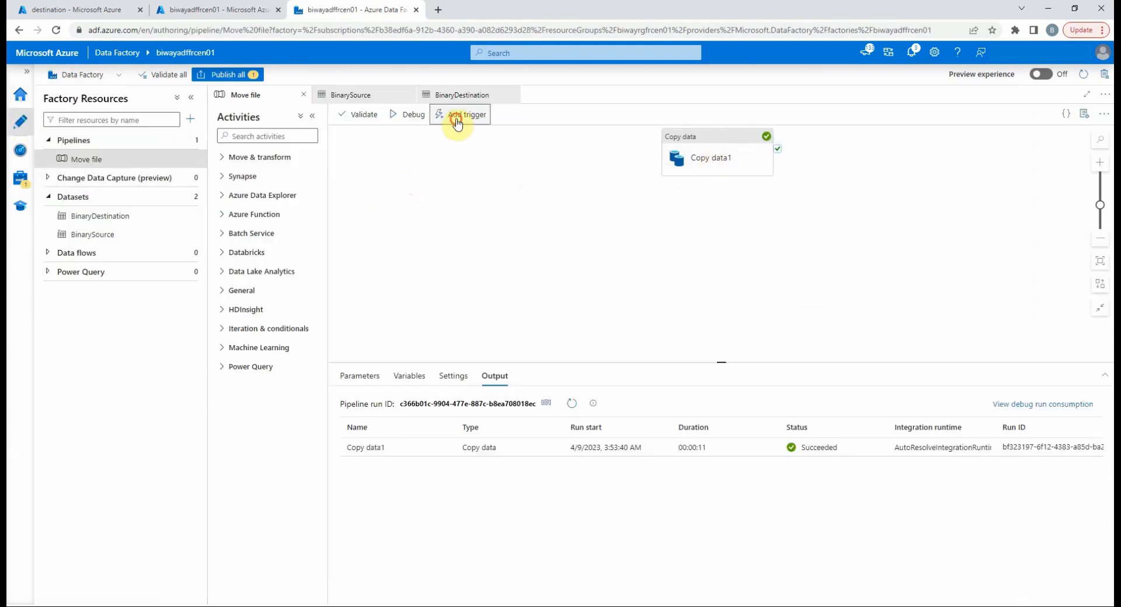
click(466, 113)
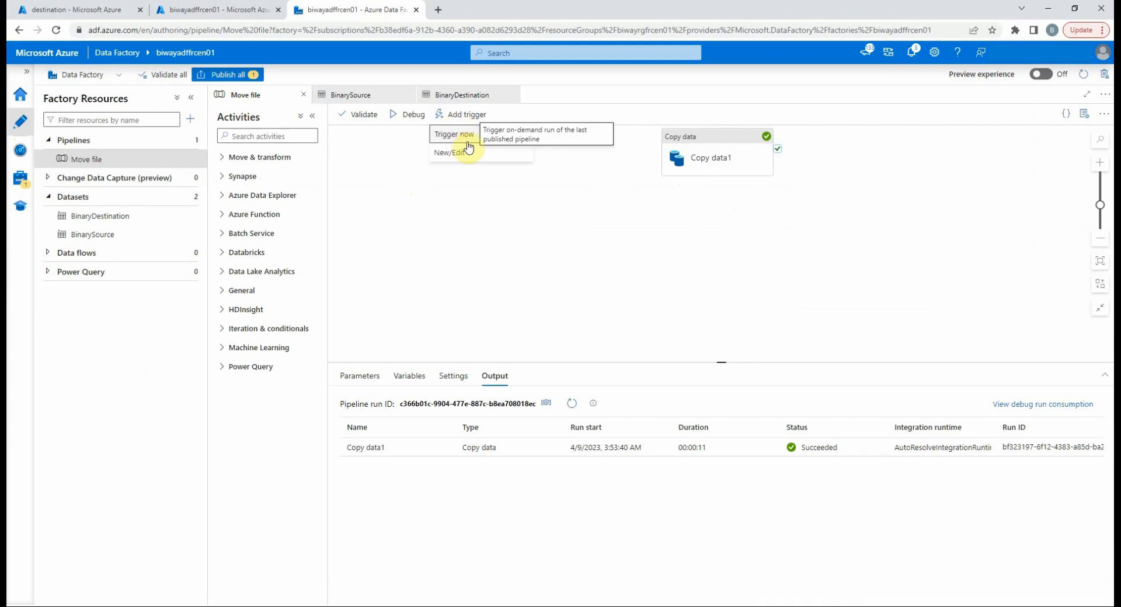
click(445, 152)
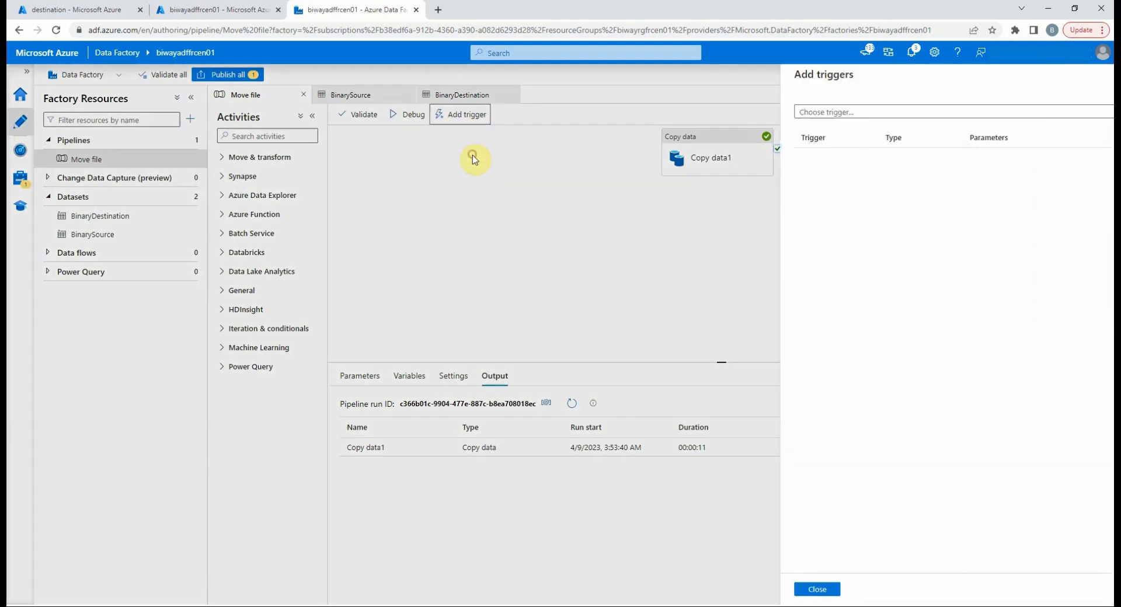
click(930, 112)
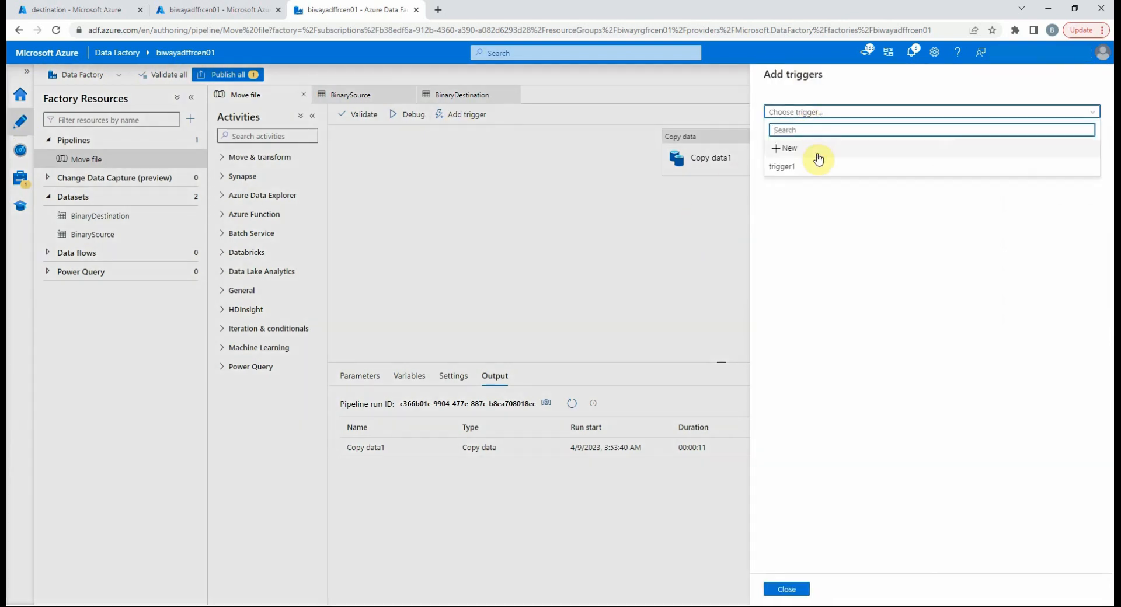
click(781, 165)
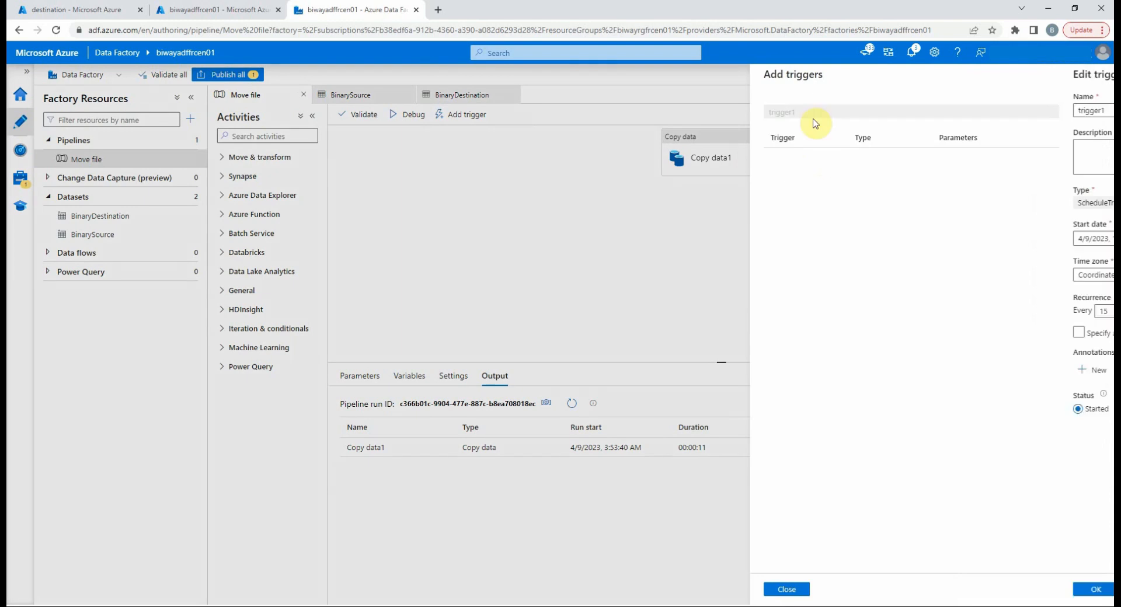
click(781, 112)
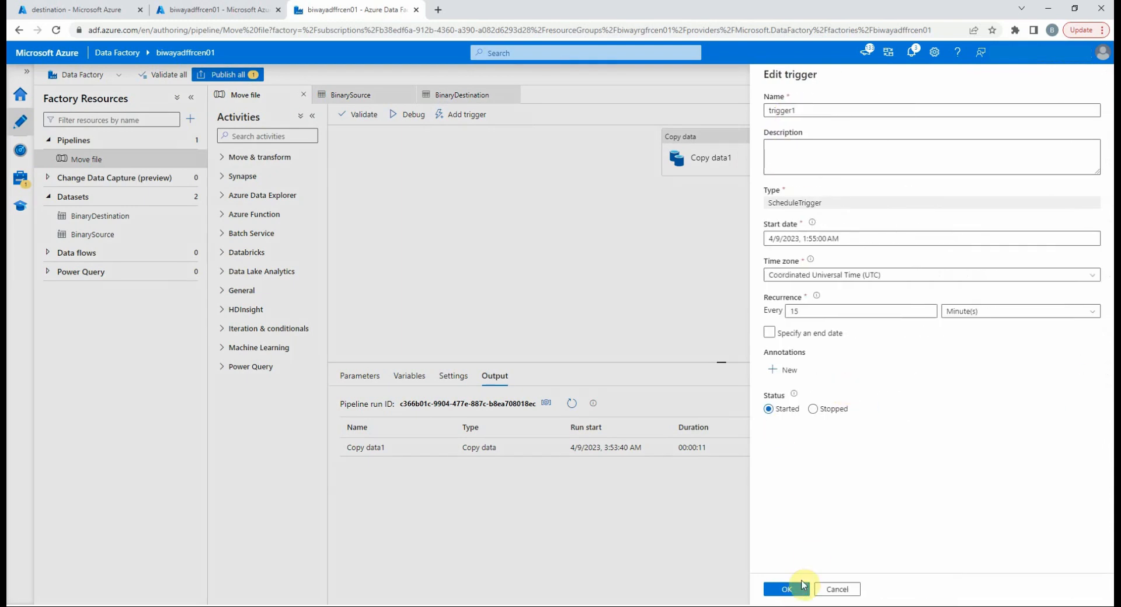
click(787, 589)
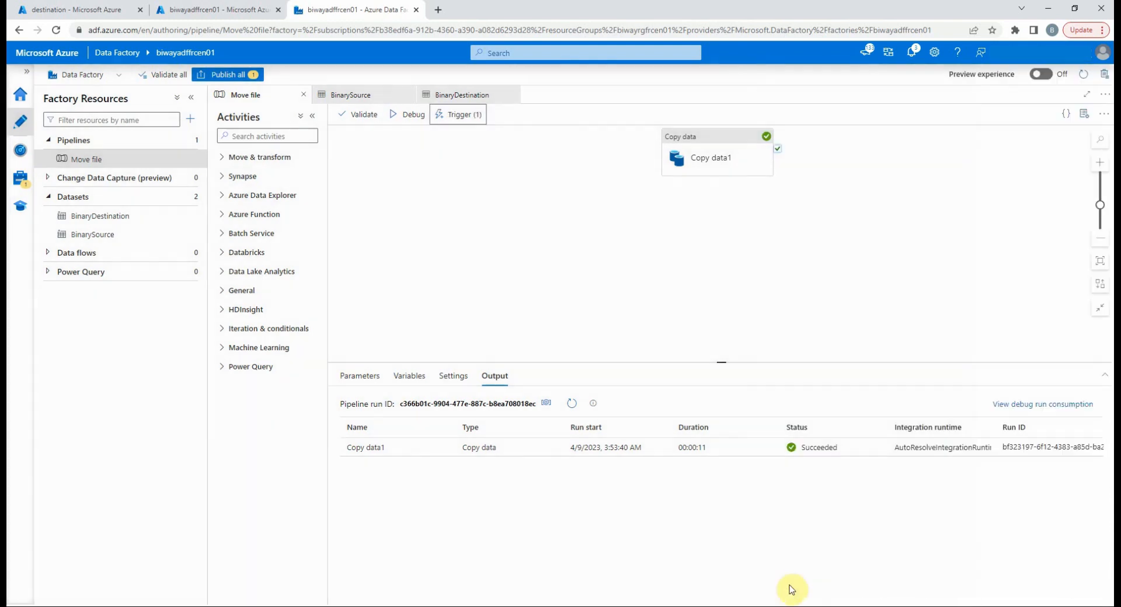
mouse_move(430, 185)
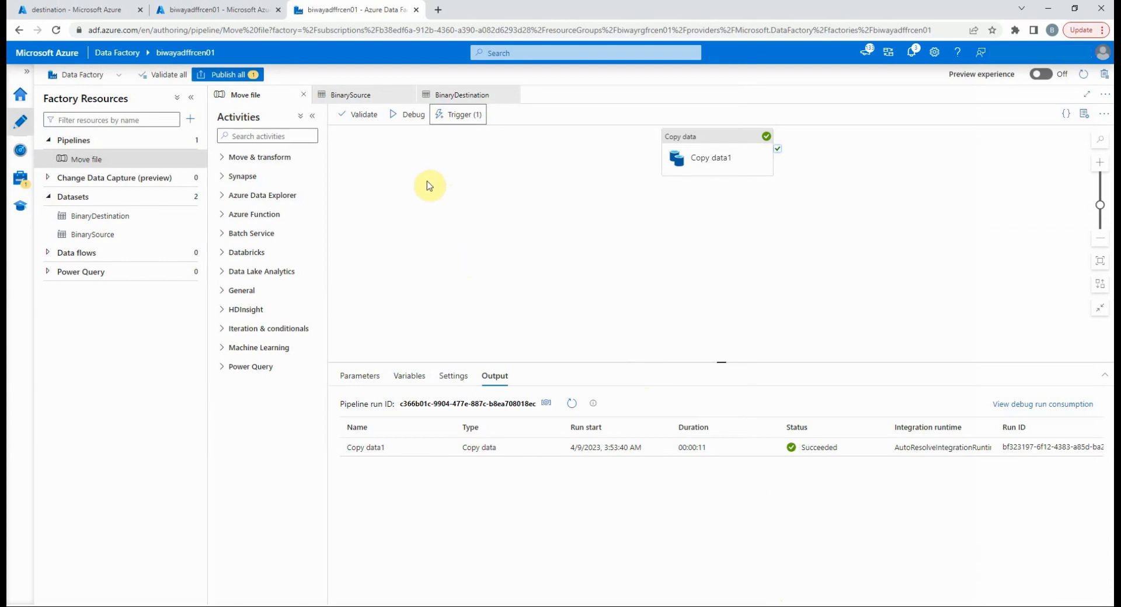
Step: Review the pending trigger1 change and publish it
click(227, 74)
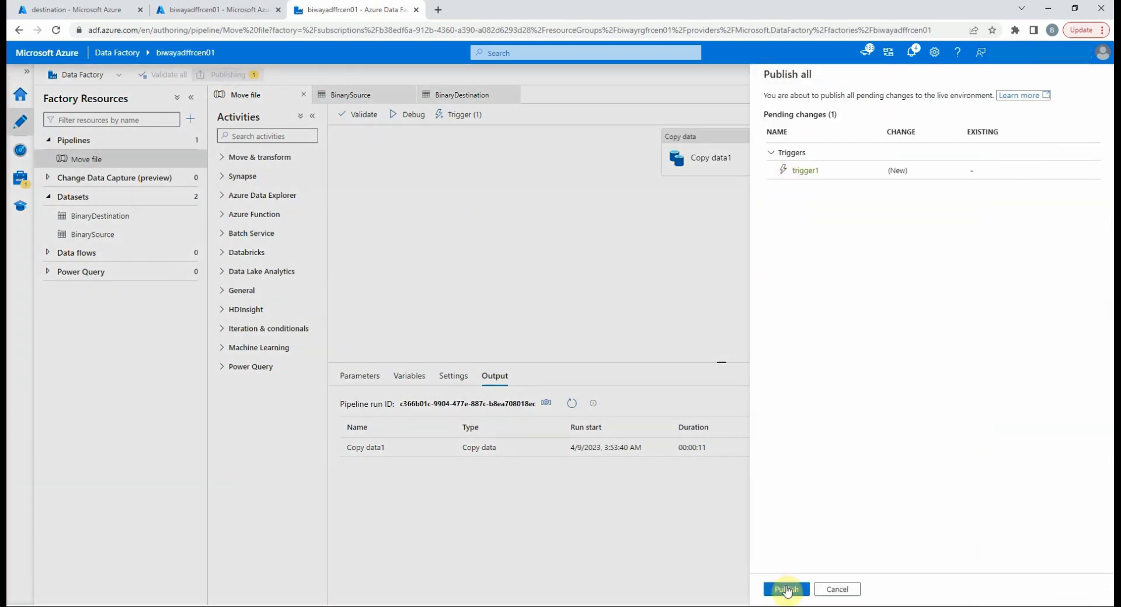
click(785, 589)
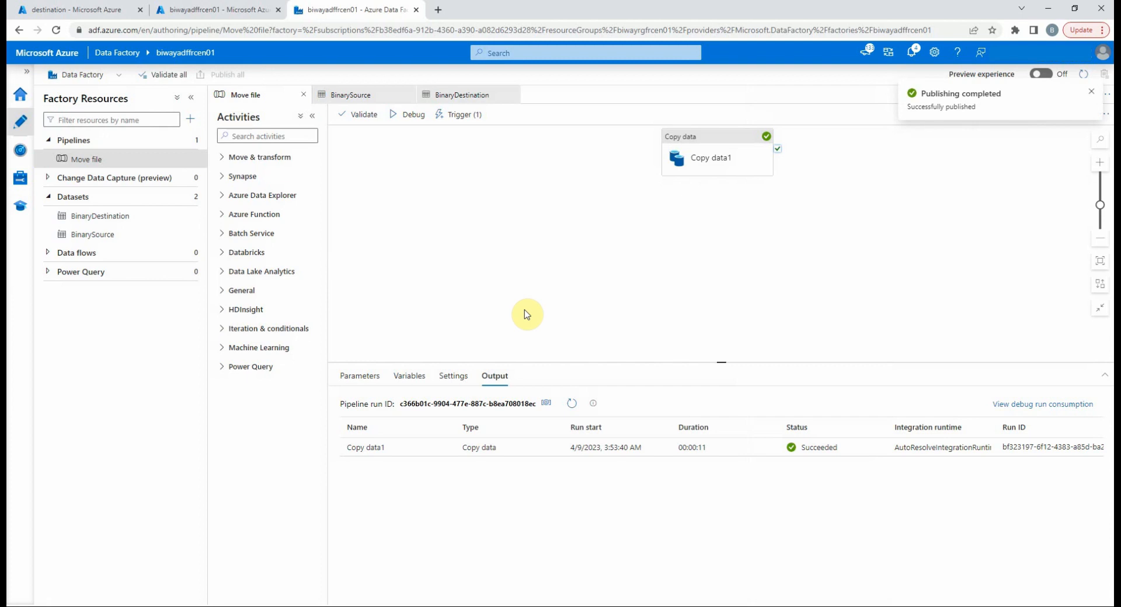
mouse_move(921, 121)
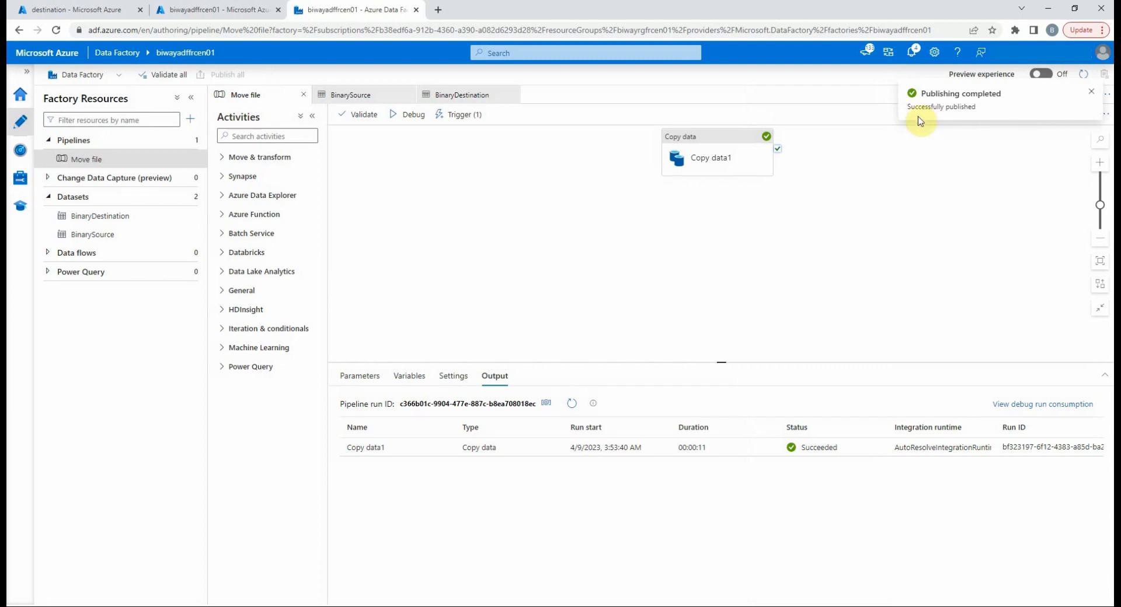
Step: Start a Trigger now run of the published Move file pipeline
click(460, 114)
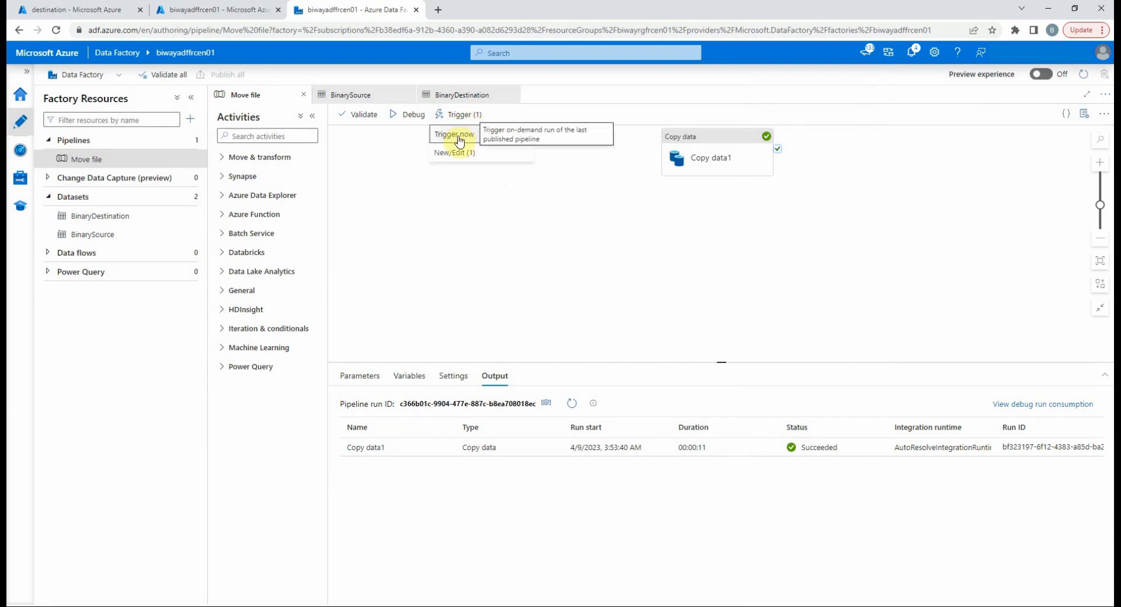
click(455, 135)
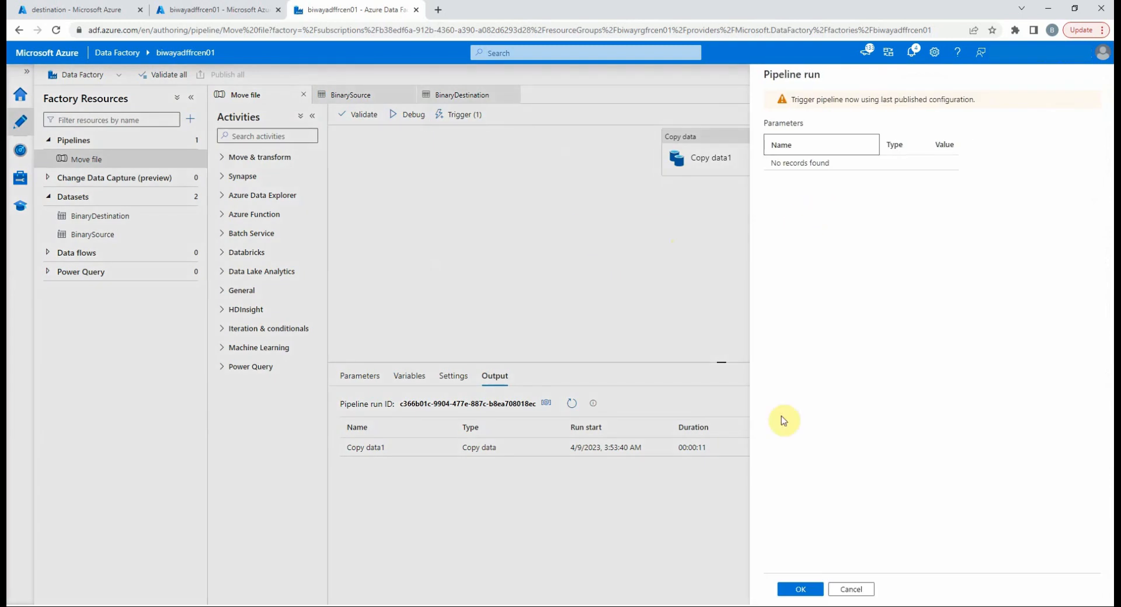
click(800, 588)
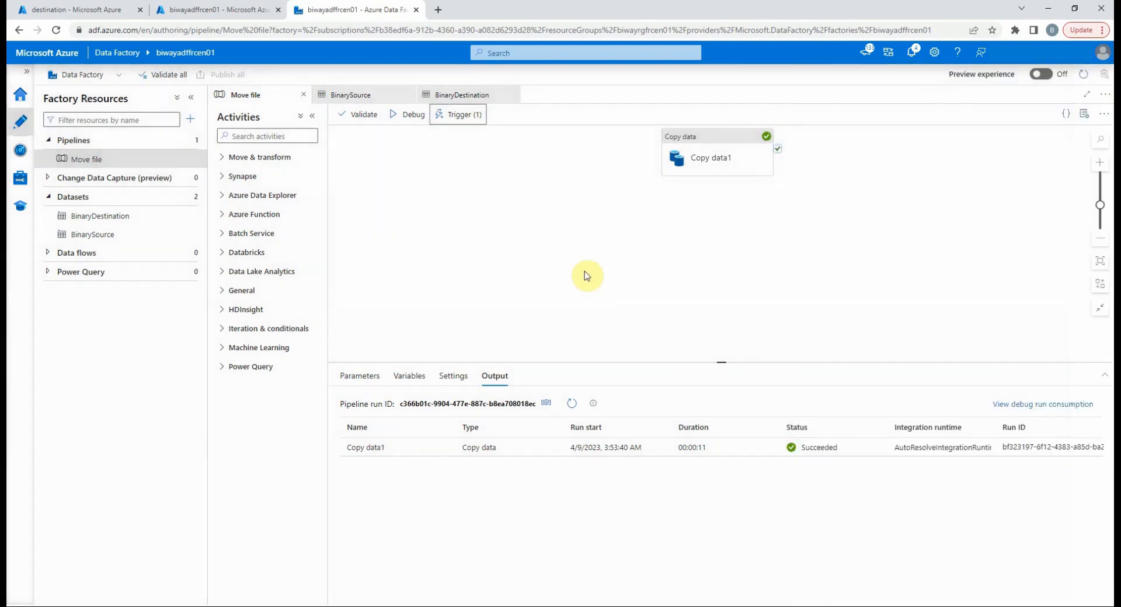
mouse_move(497, 197)
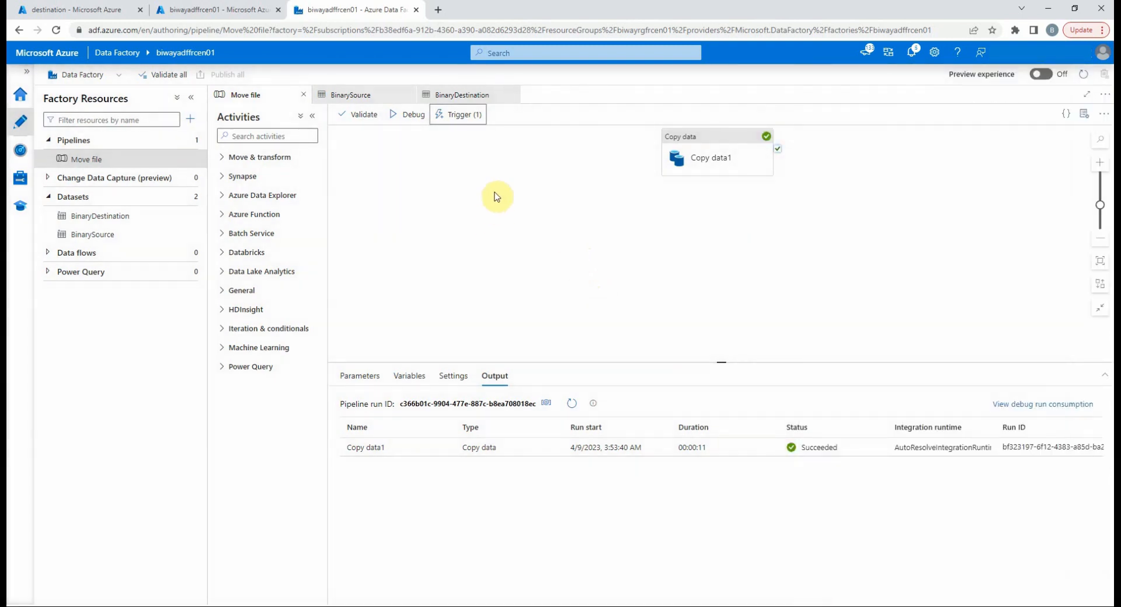
click(20, 151)
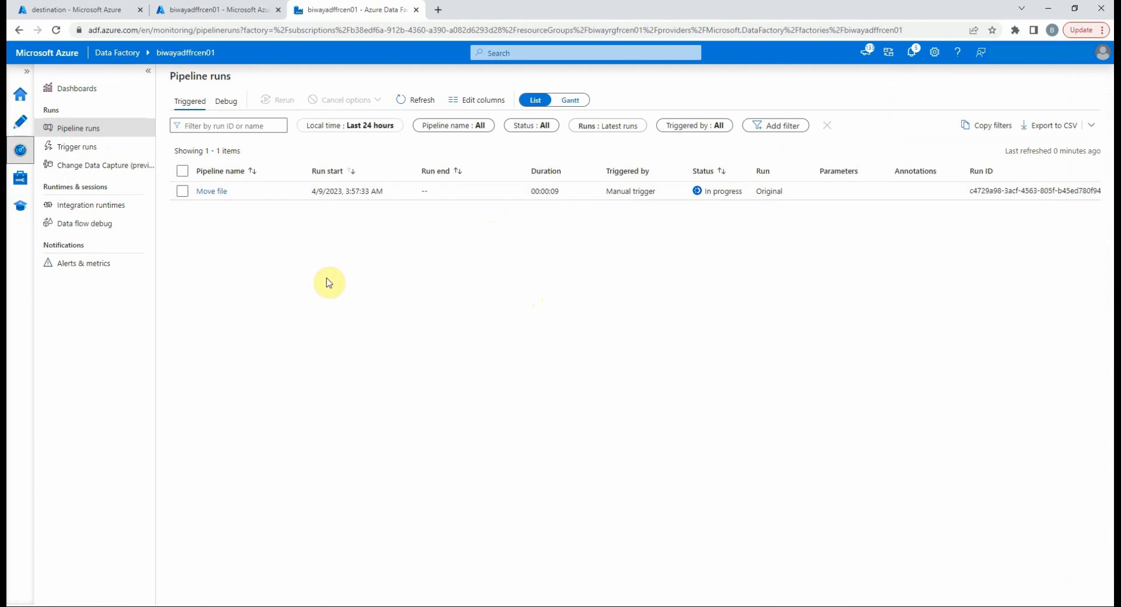
mouse_move(383, 128)
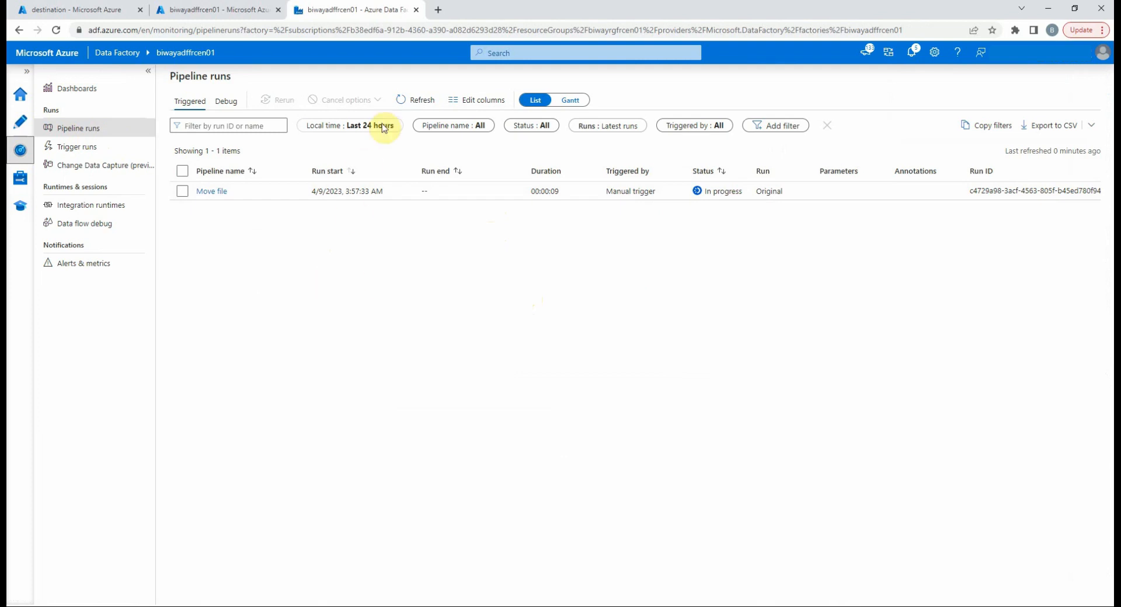
Step: Refresh the pipeline runs list until the manual Move file run shows Succeeded
click(422, 99)
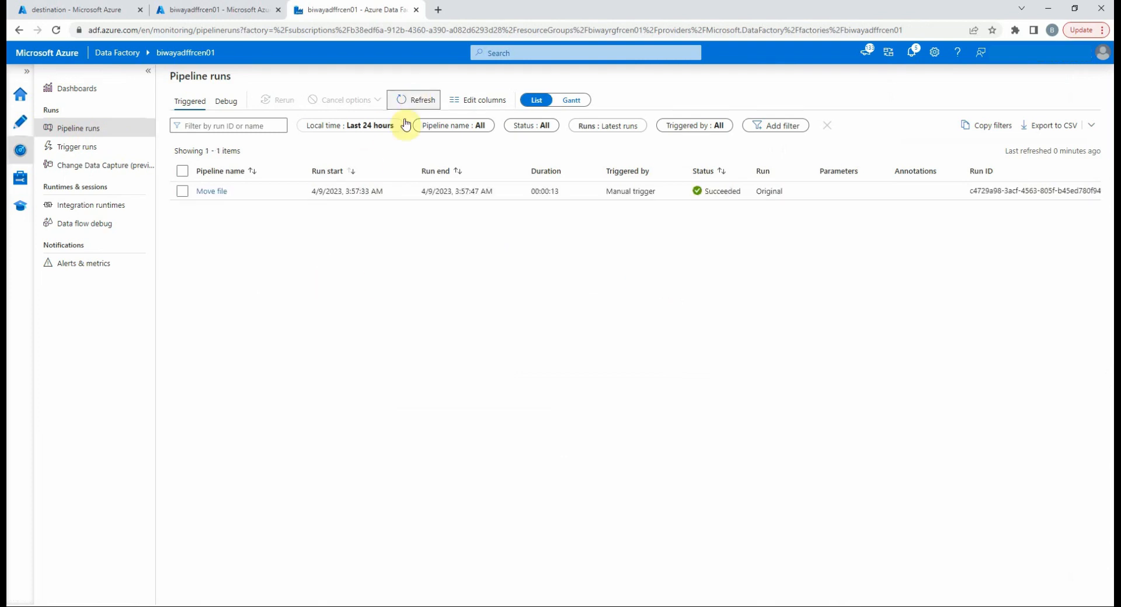
click(423, 99)
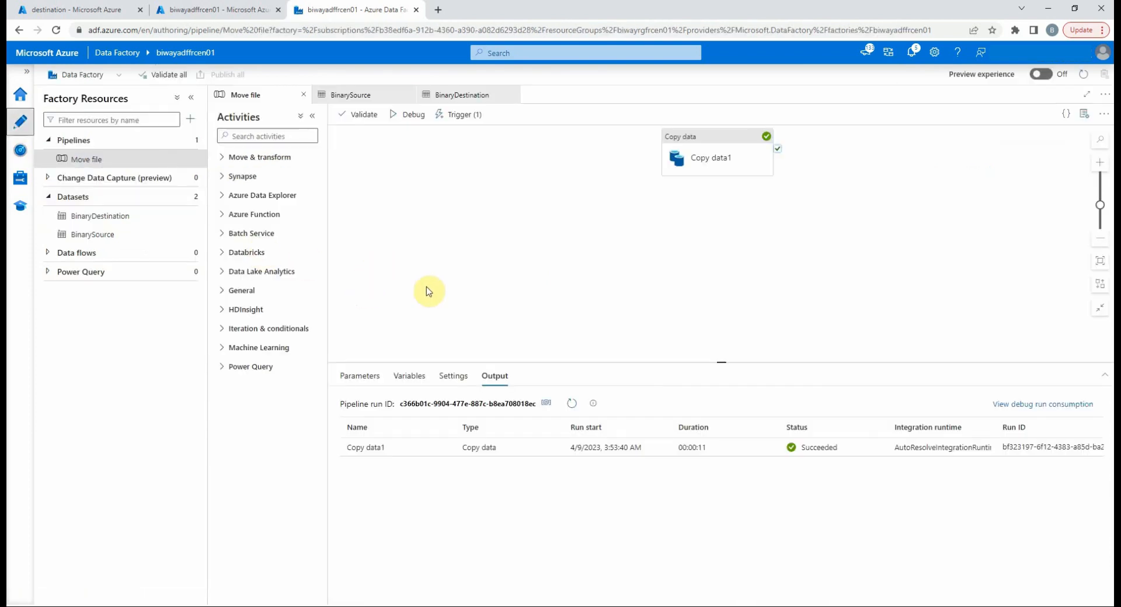
mouse_move(535, 287)
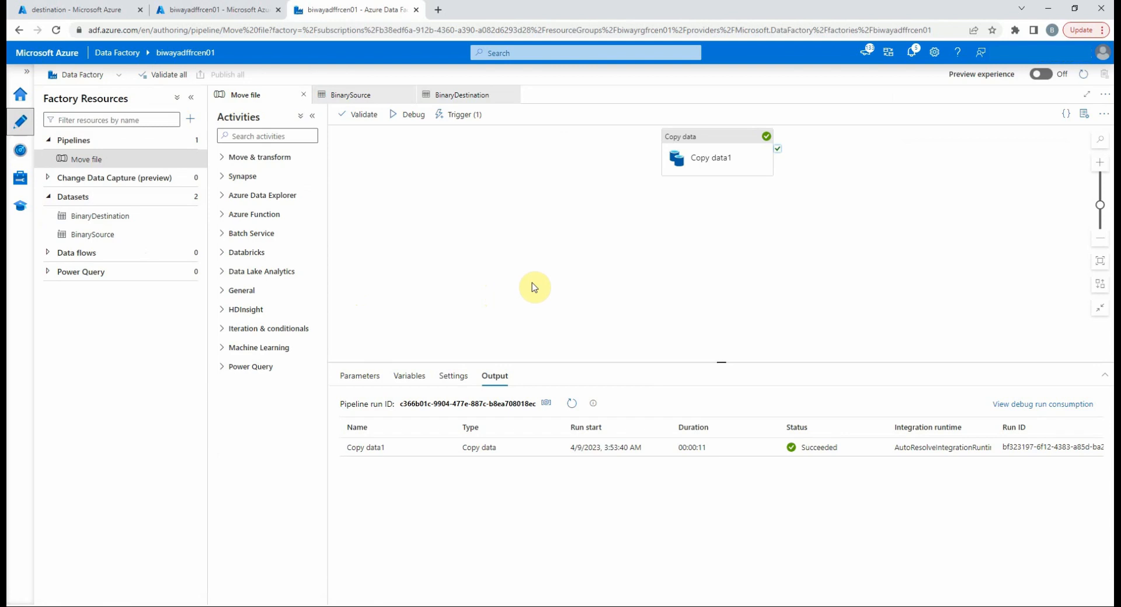